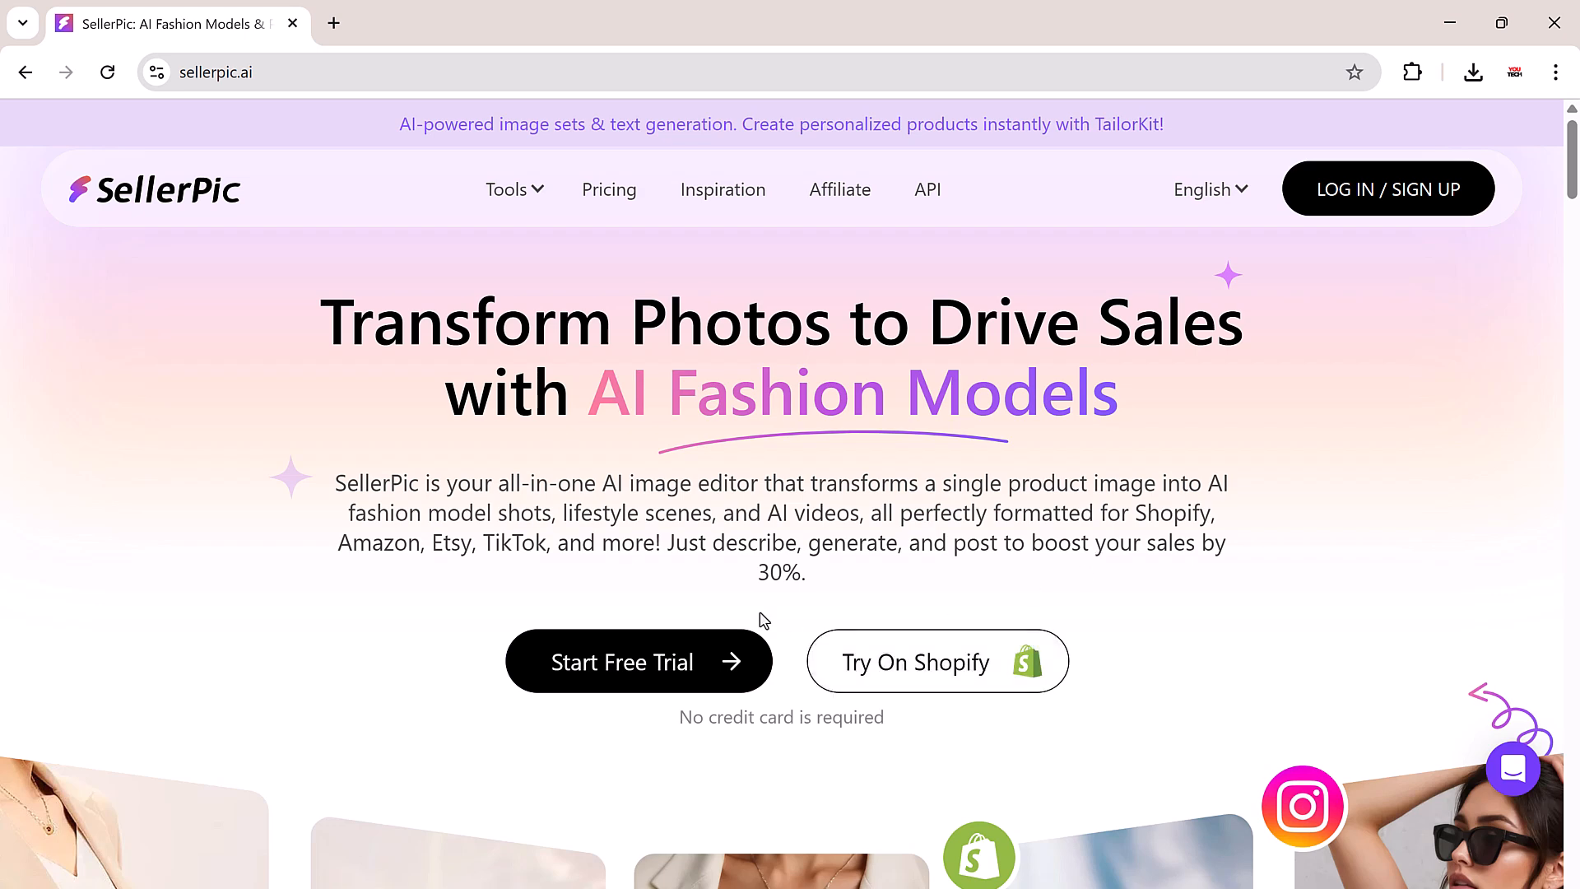
# Step: Scroll the Google results and open 'SellerPic: AI Fashion Models & Product Image Generator'
pyautogui.scroll(-3)
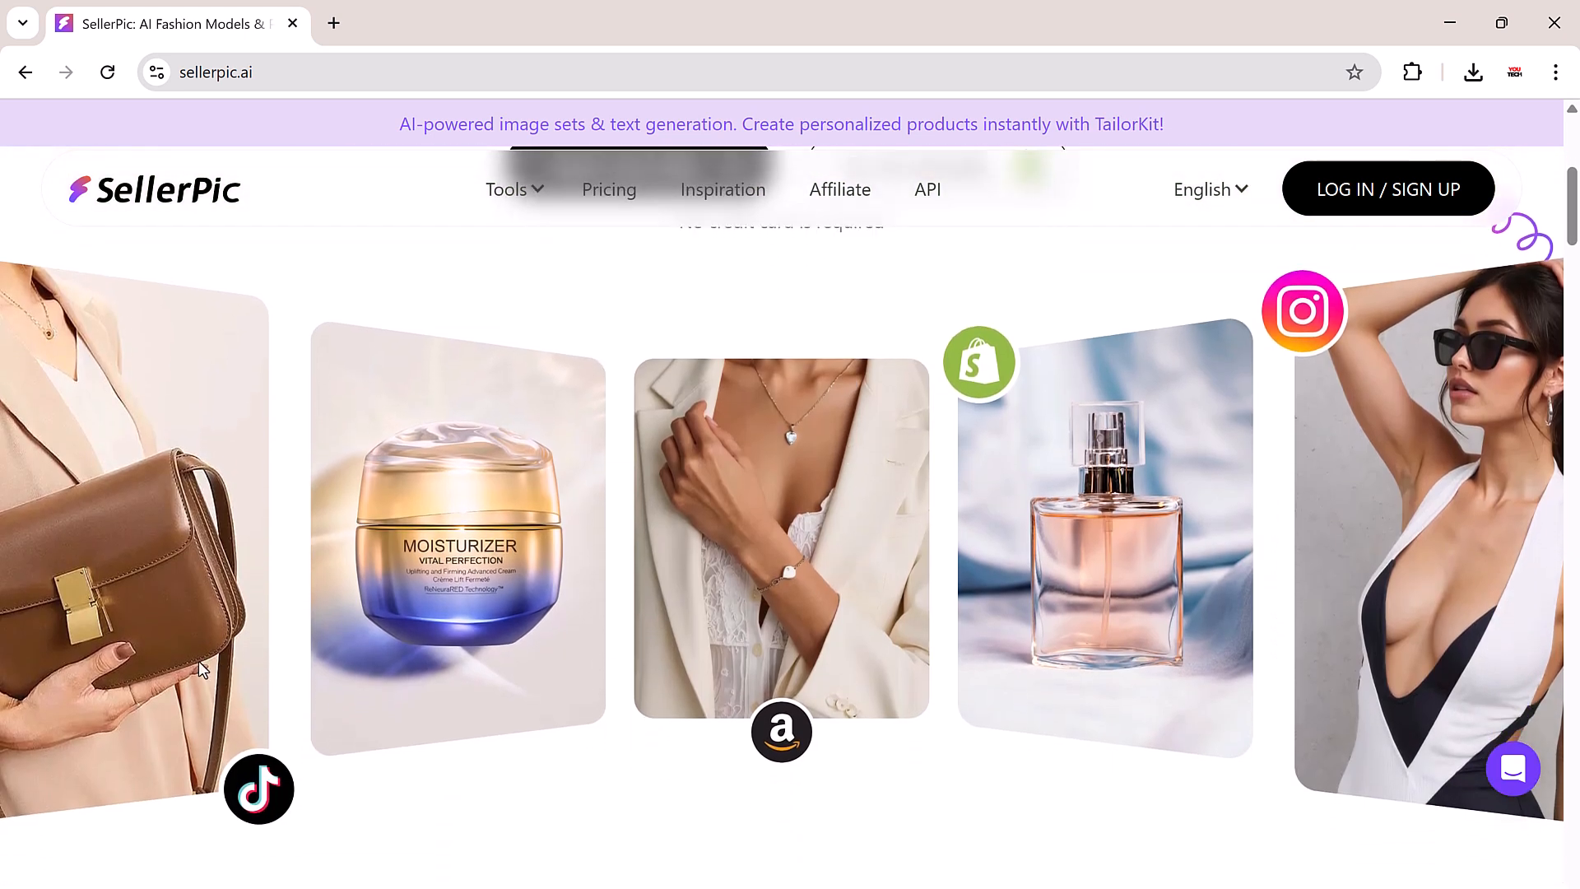
pyautogui.scroll(-3)
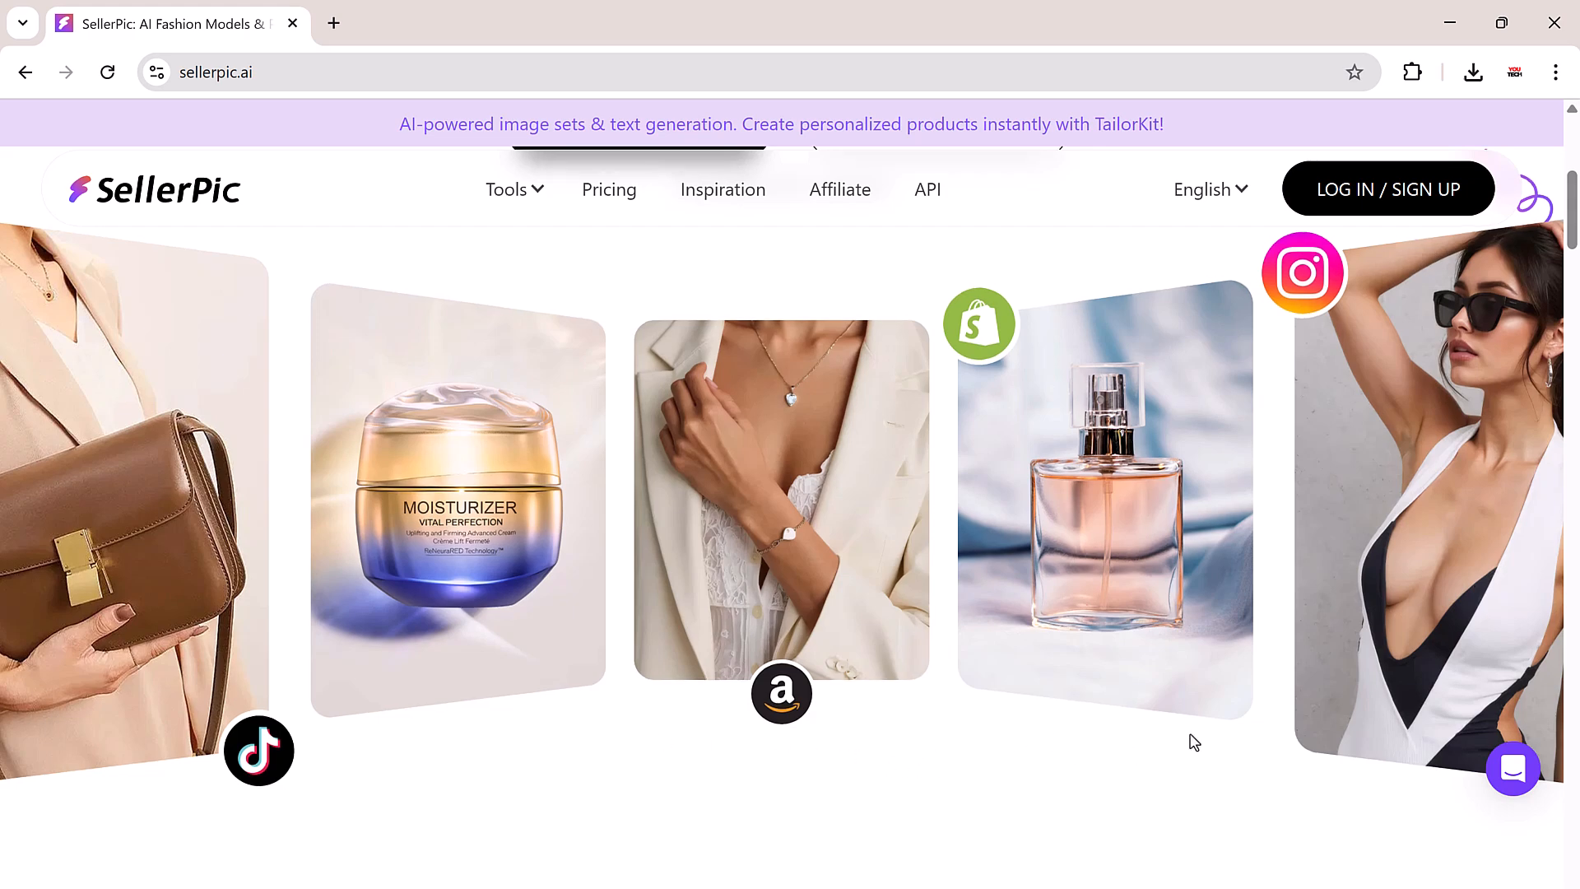
pyautogui.scroll(-3)
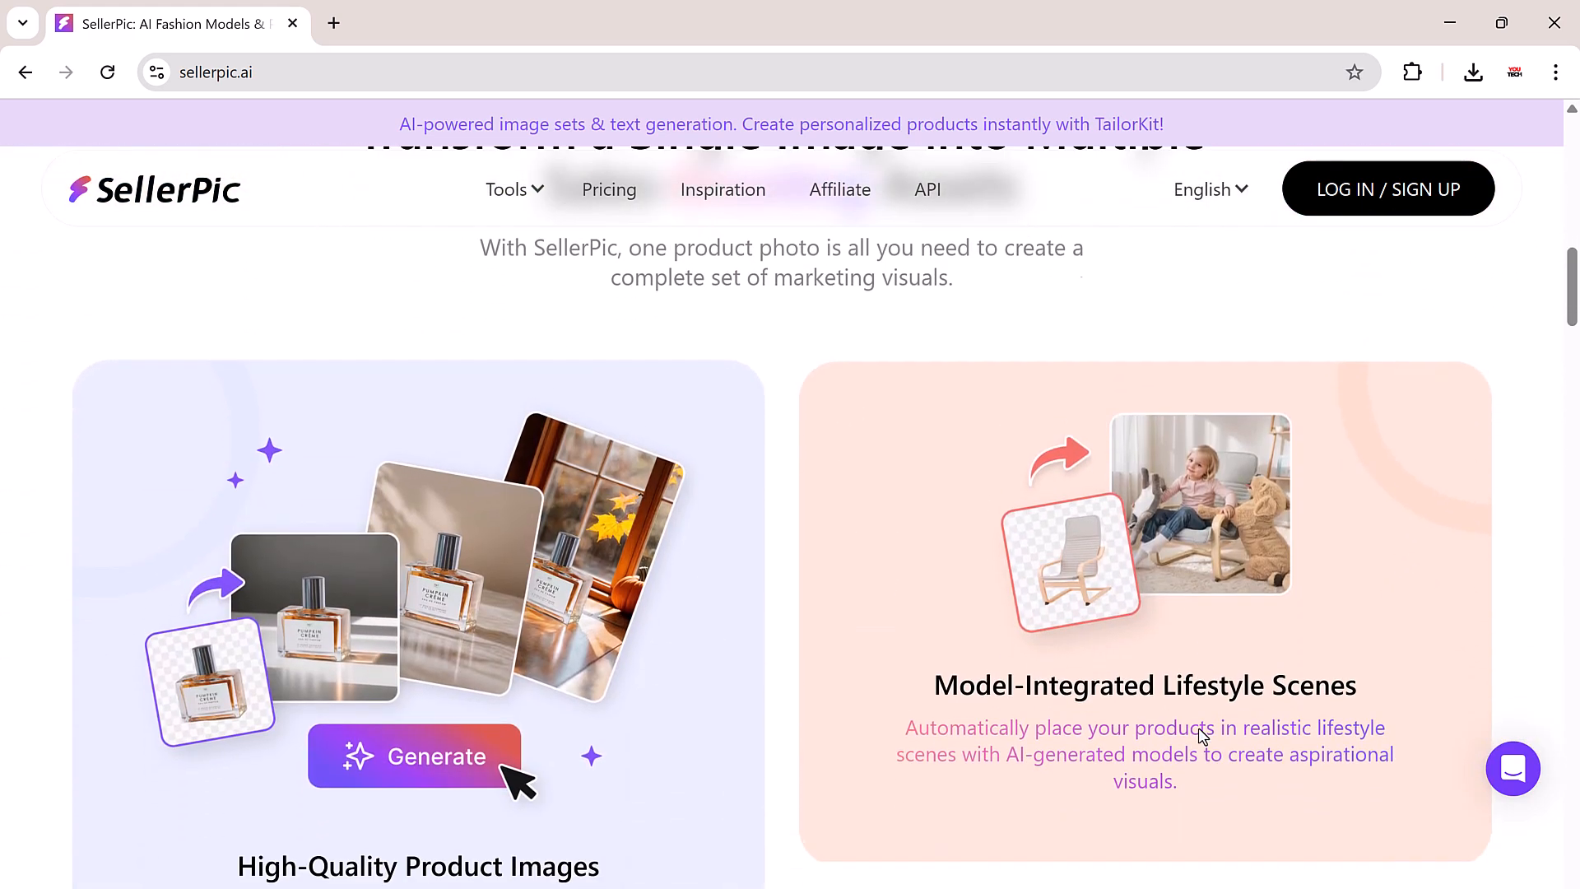
pyautogui.scroll(-3)
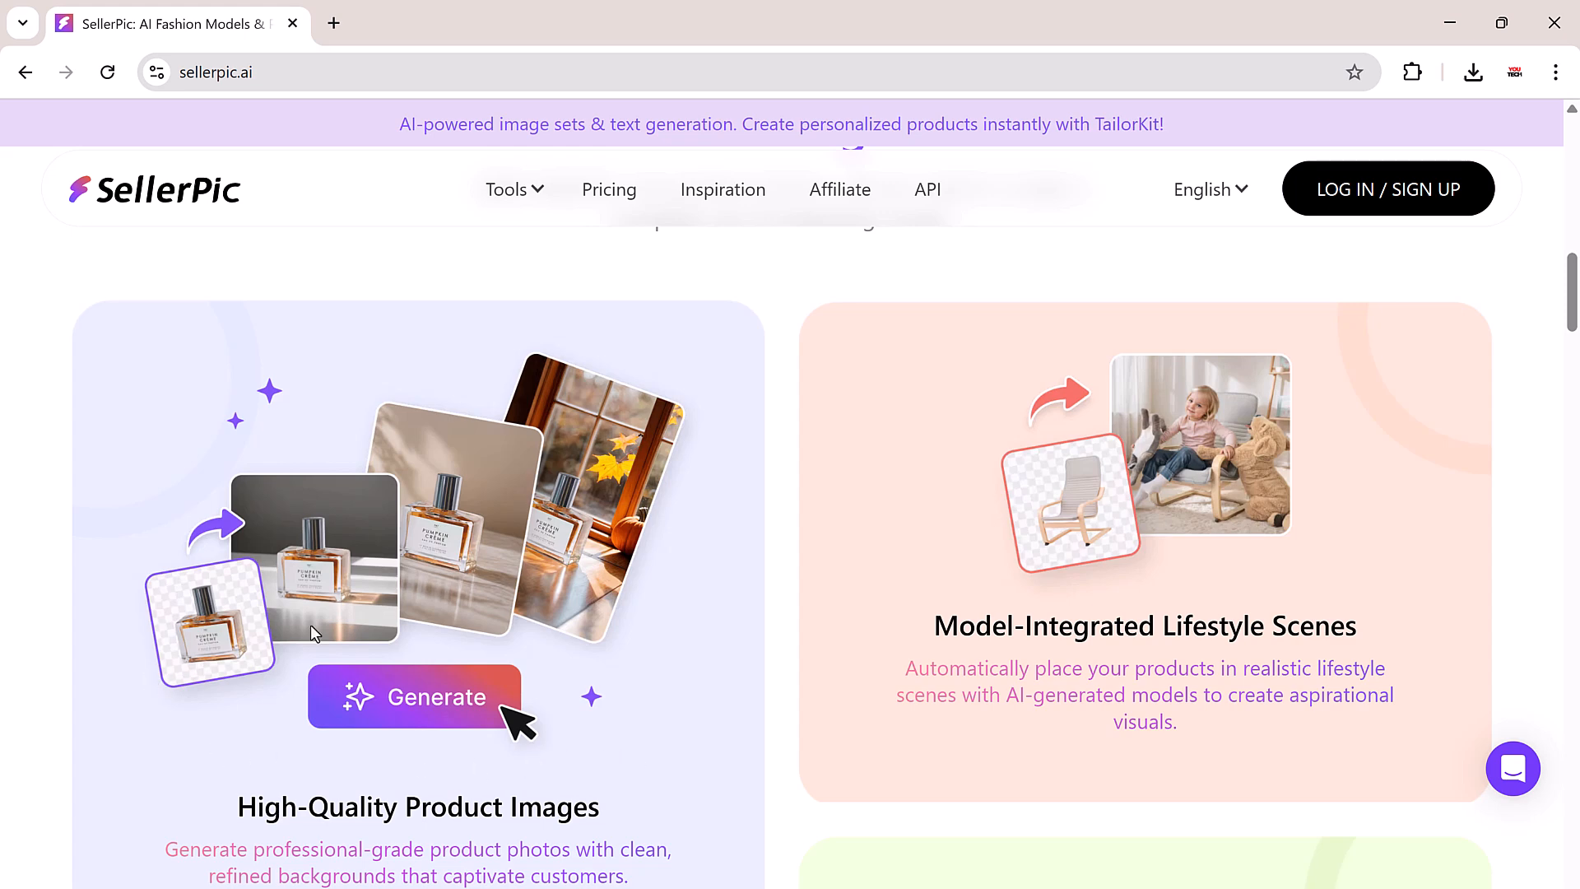
pyautogui.moveTo(1122, 575)
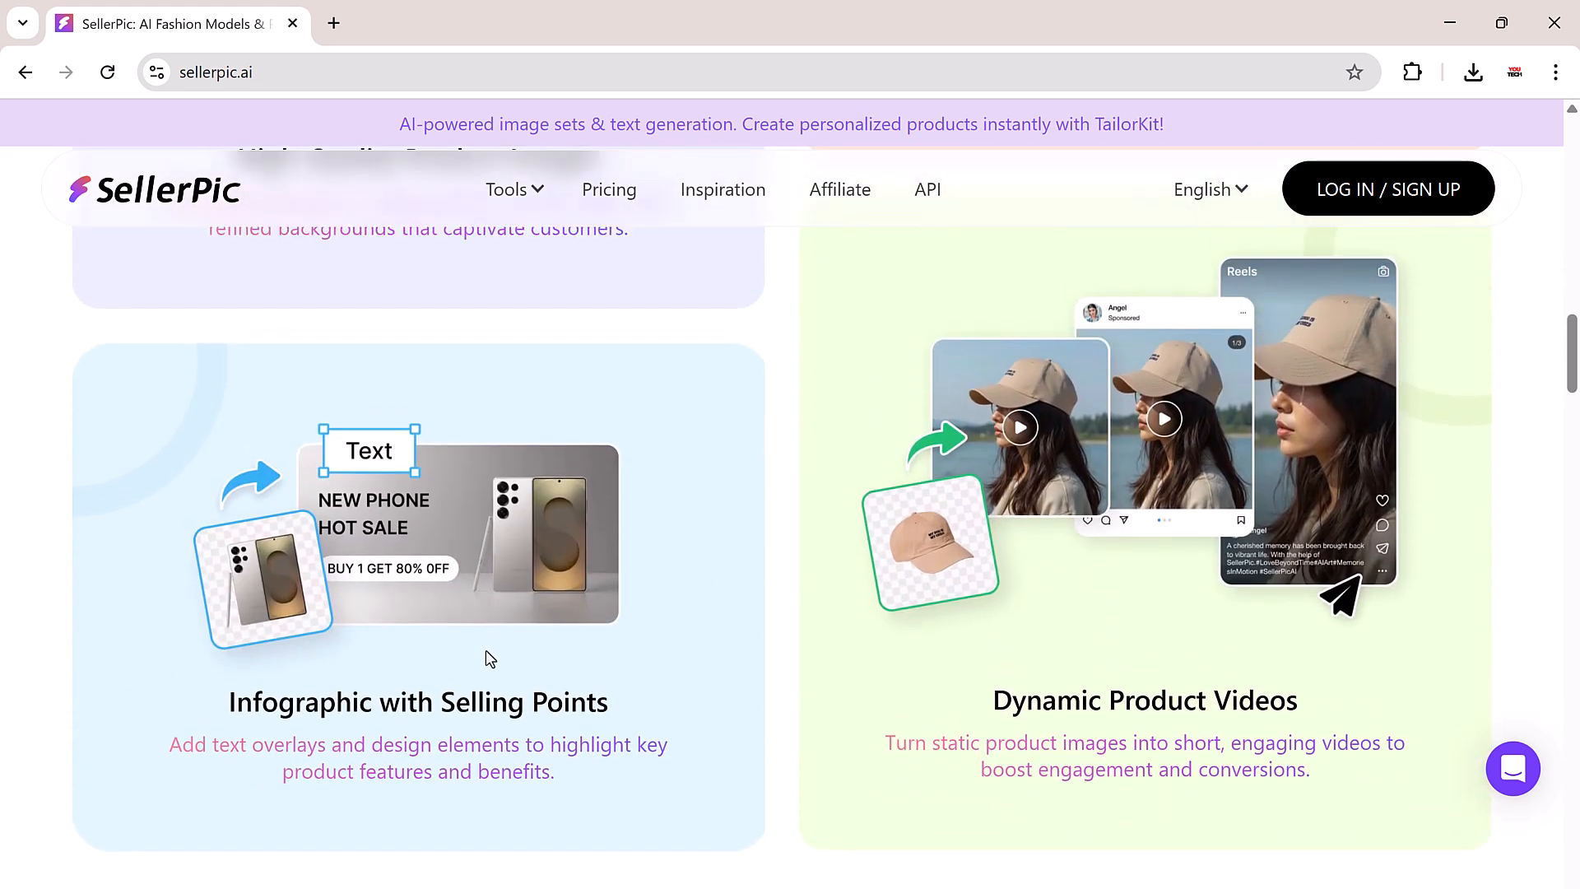
pyautogui.moveTo(723, 658)
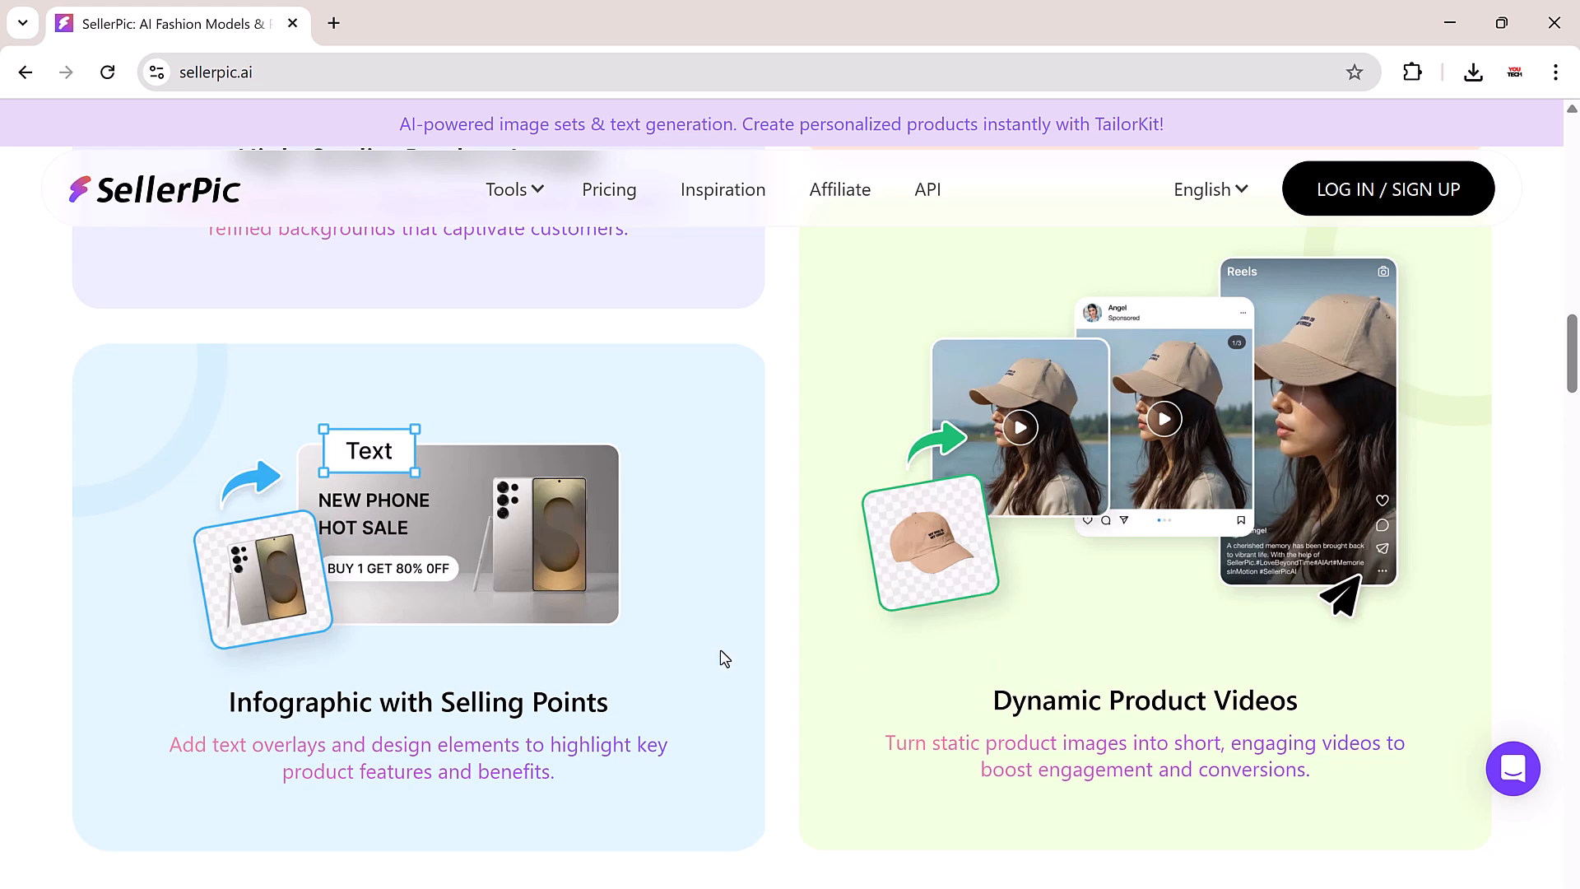
pyautogui.scroll(3)
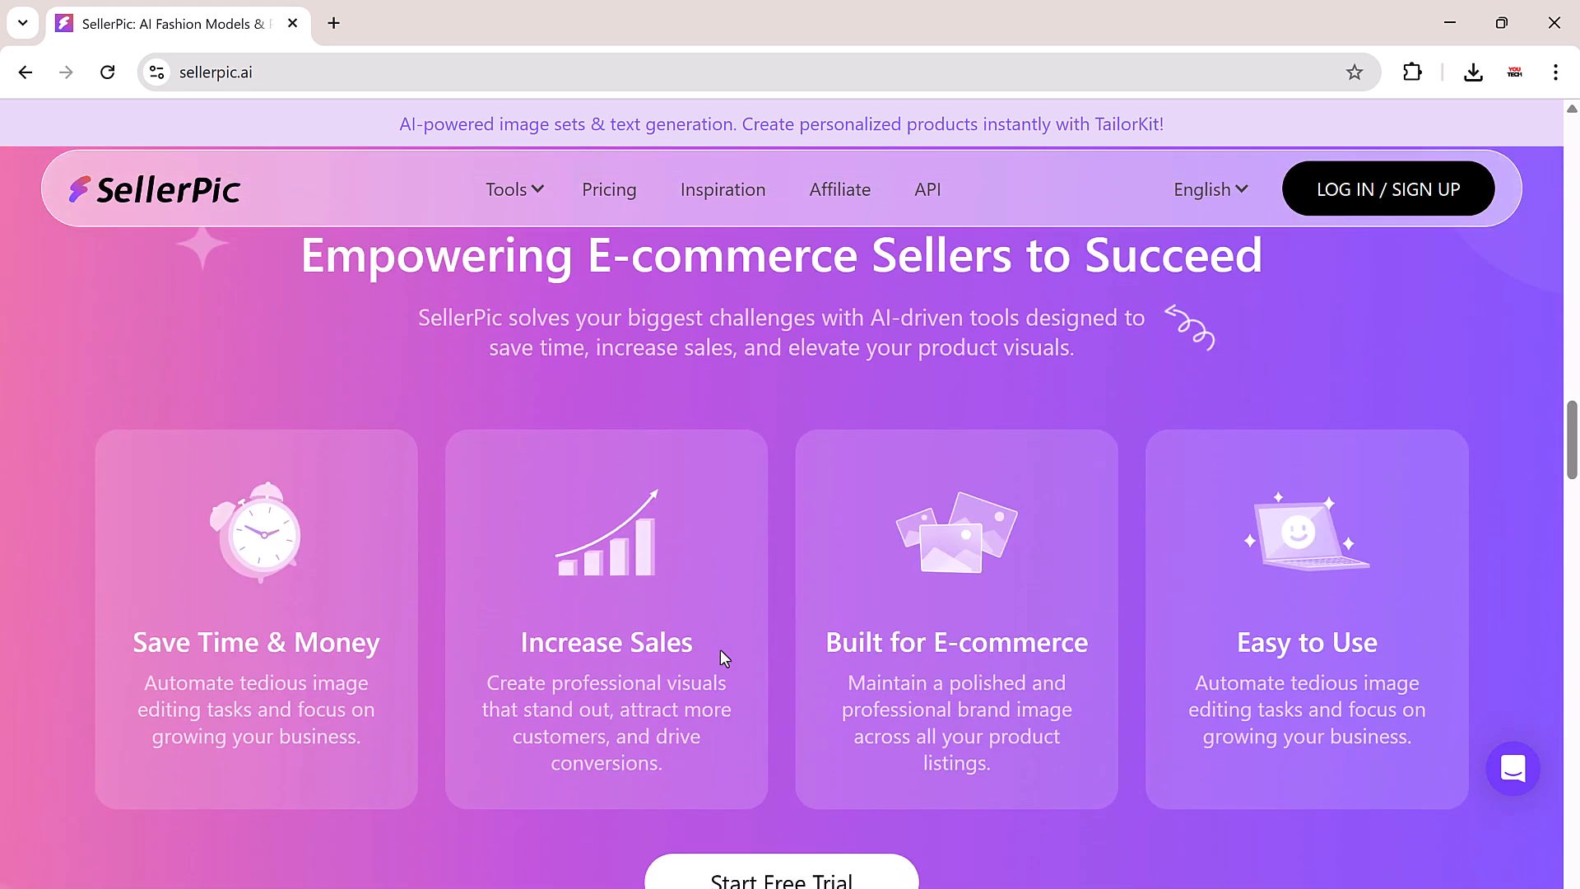
pyautogui.scroll(-3)
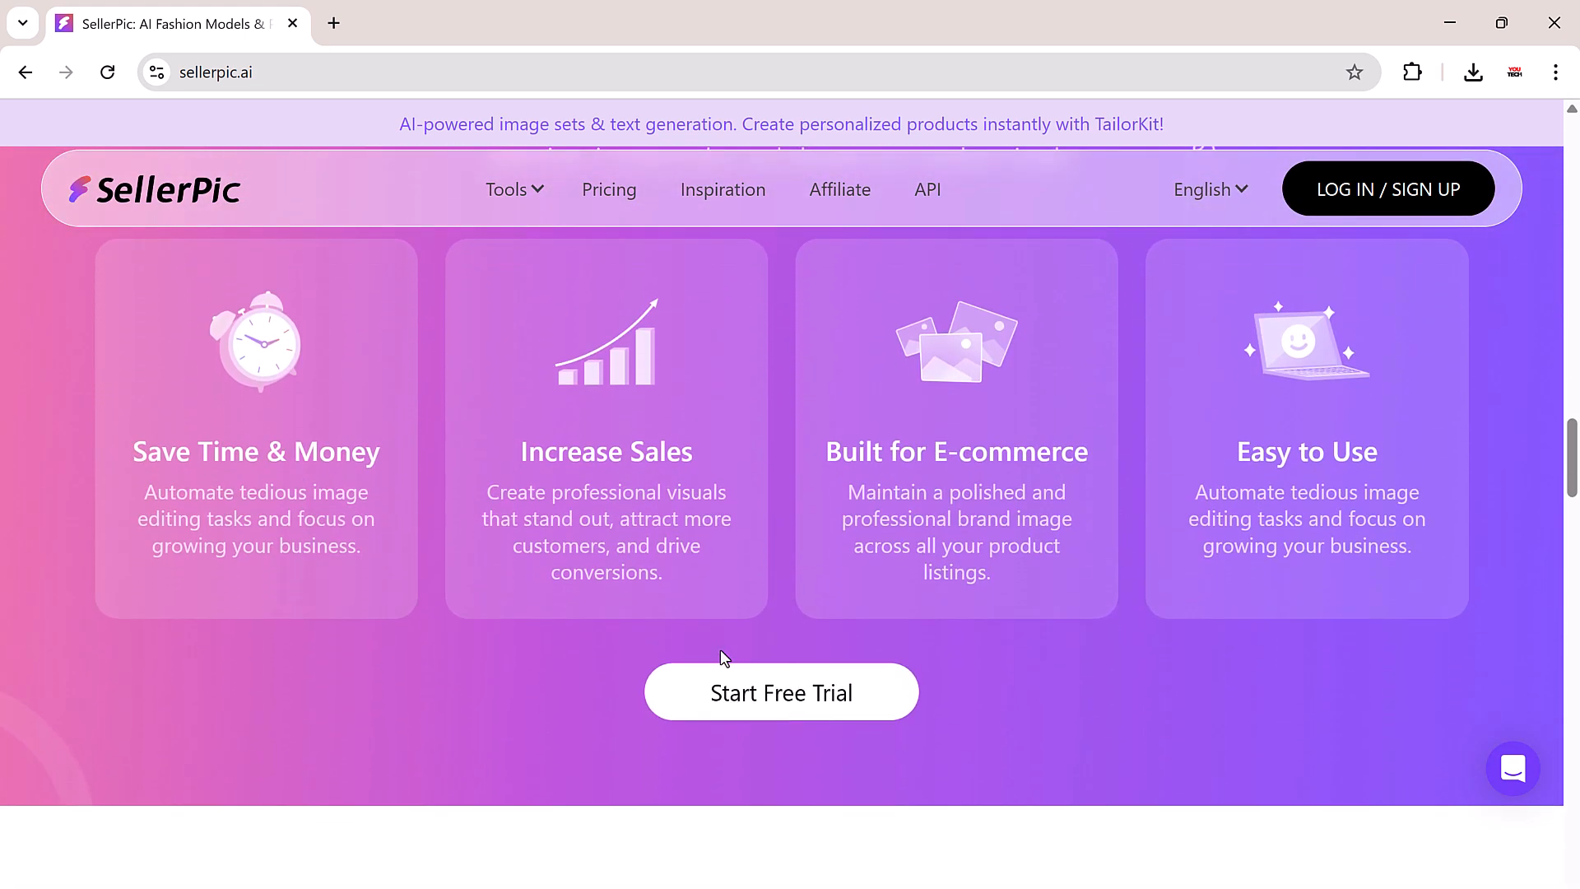
pyautogui.scroll(3)
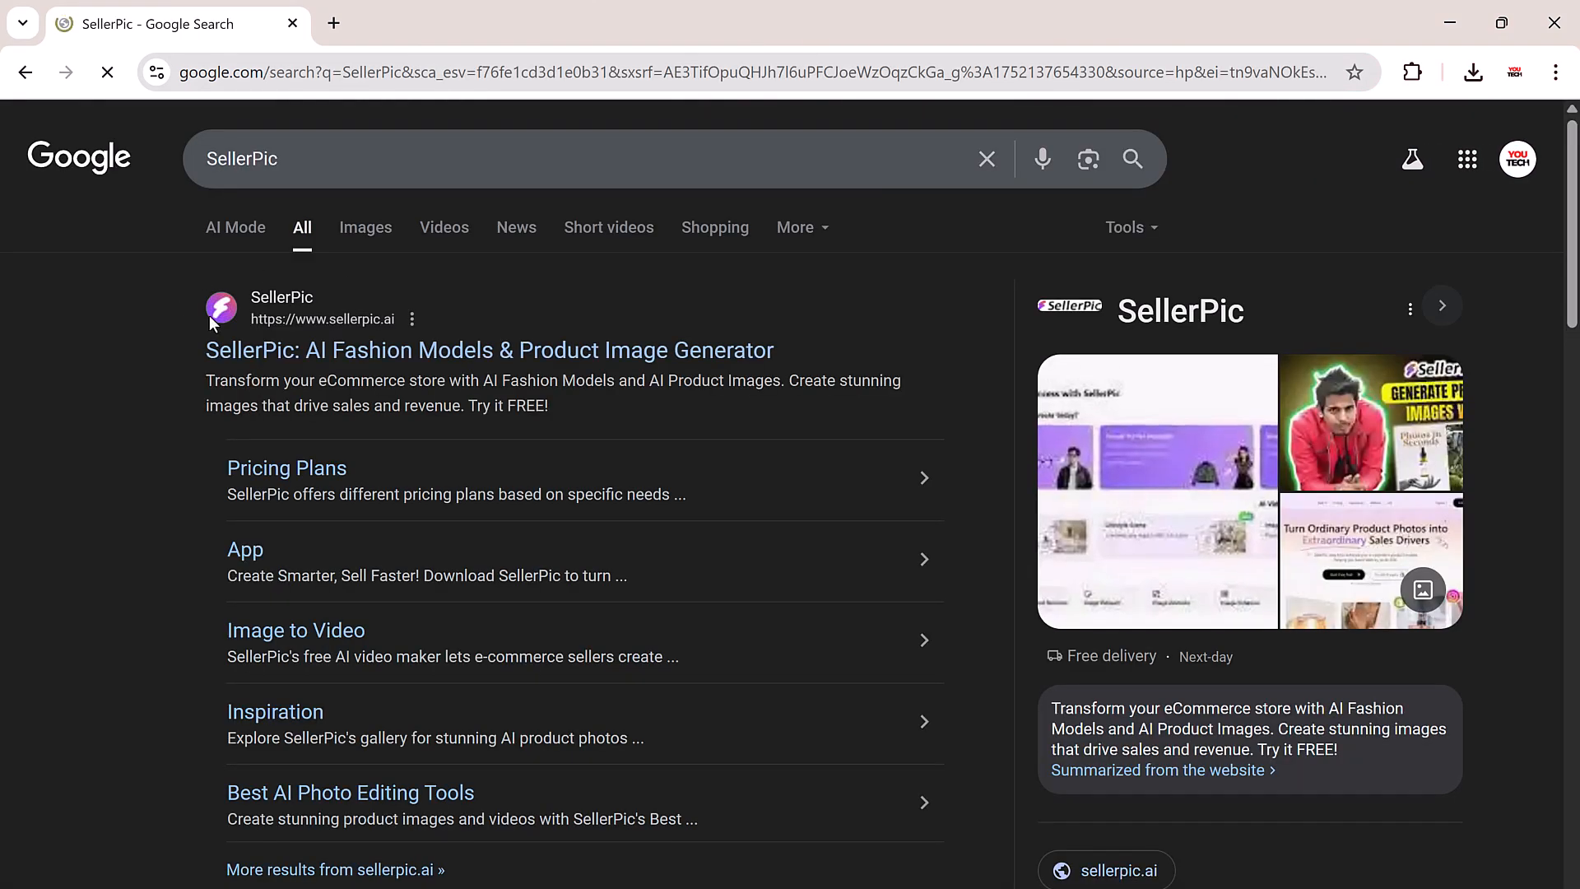
pyautogui.click(490, 349)
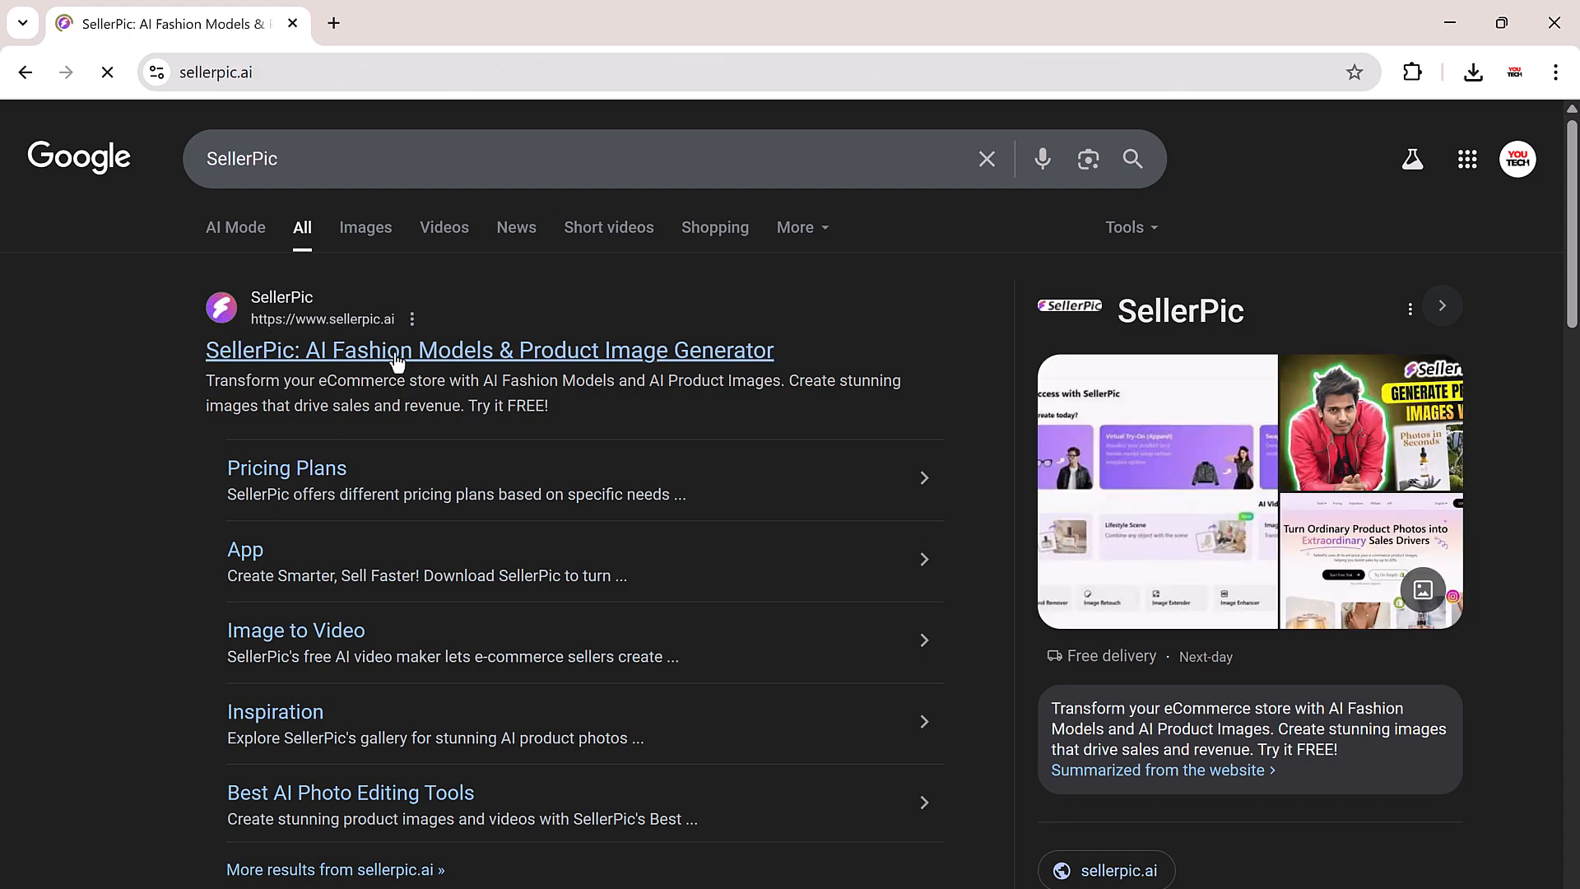
pyautogui.click(489, 350)
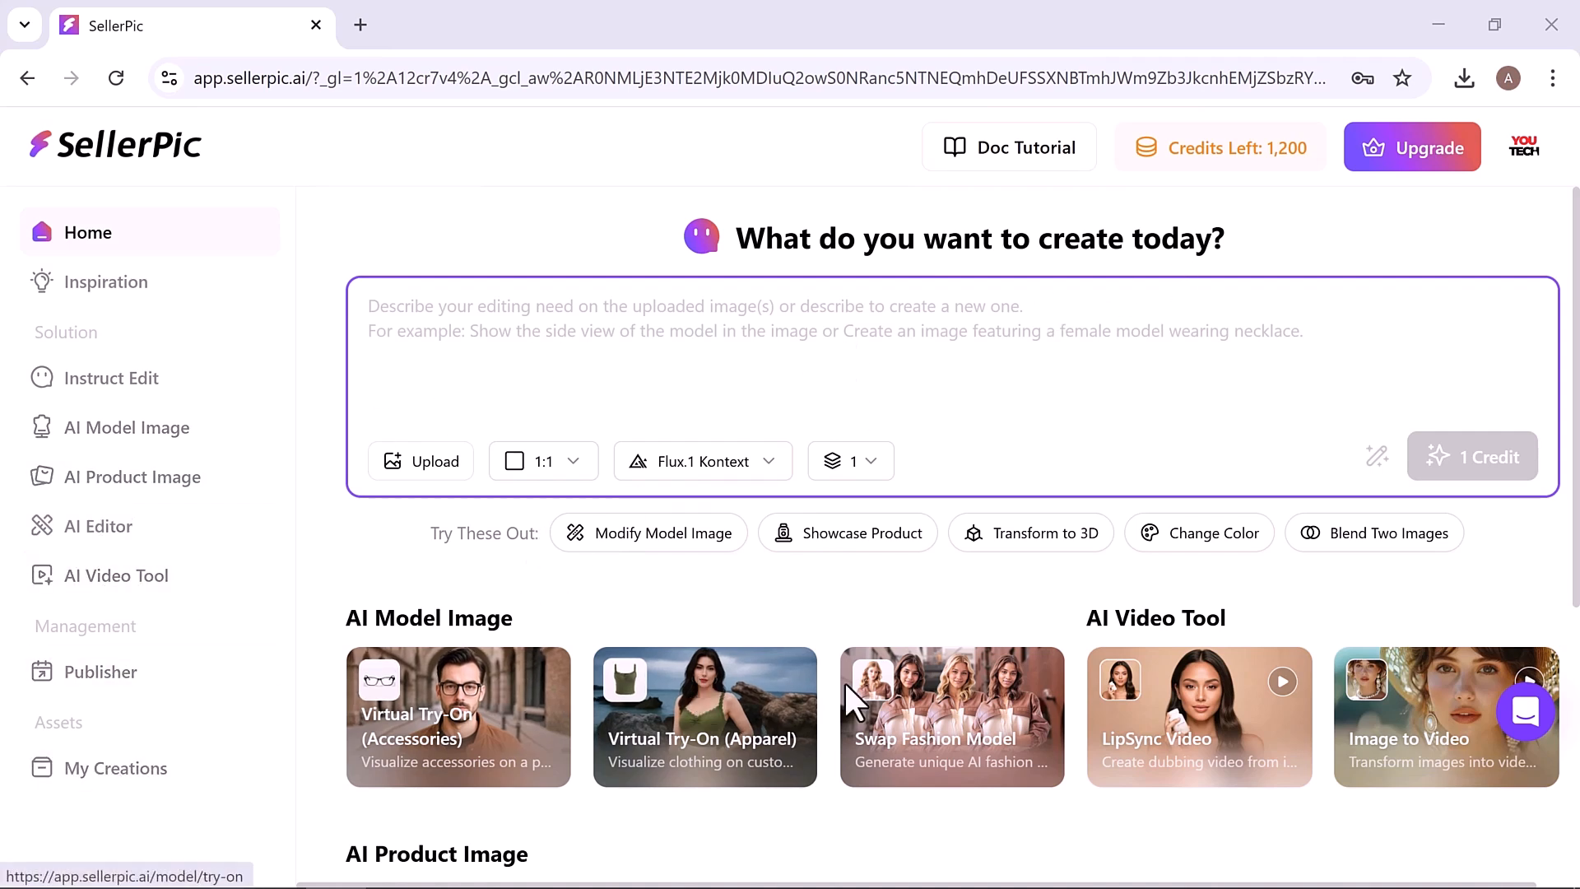
pyautogui.moveTo(1401, 705)
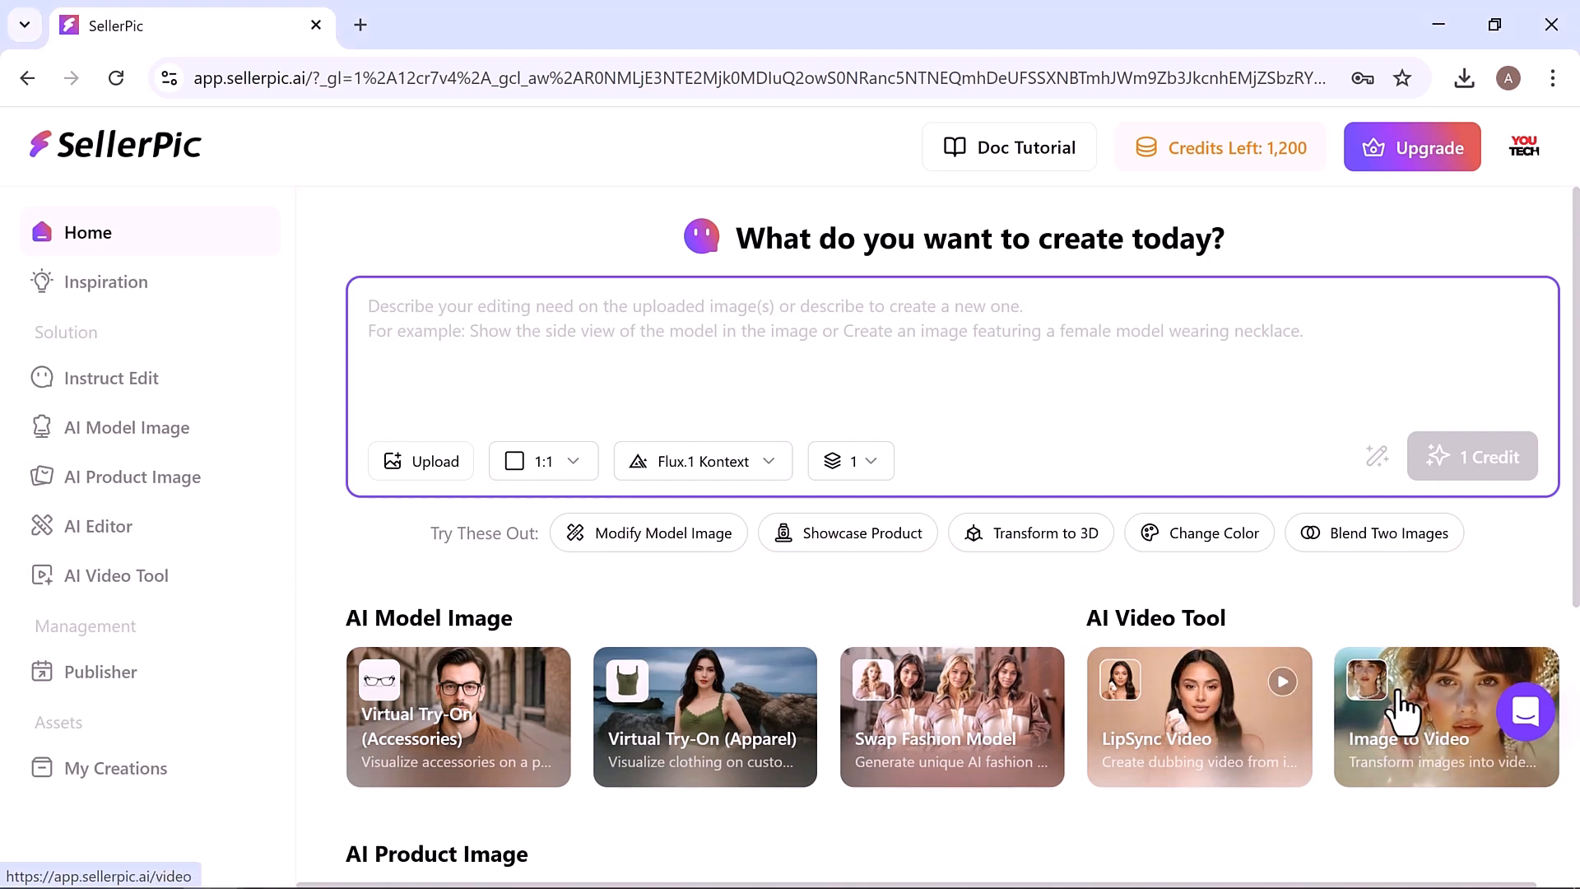
# Step: Scroll the SellerPic dashboard down to the Virtual Try-On (Accessories) card under AI Model Image
pyautogui.scroll(-3)
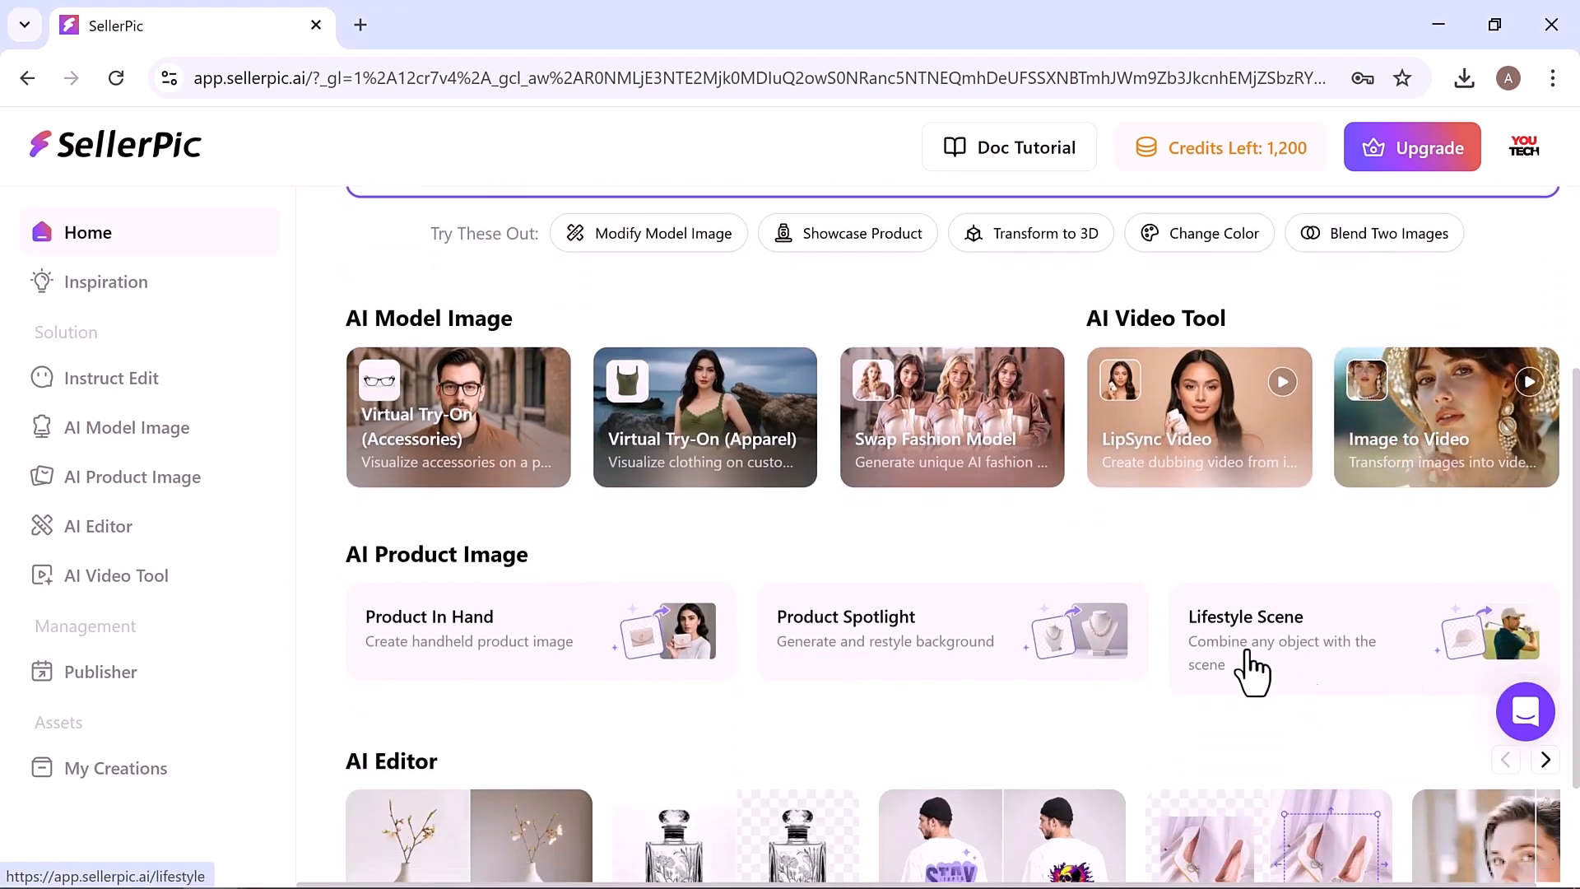
pyautogui.scroll(-3)
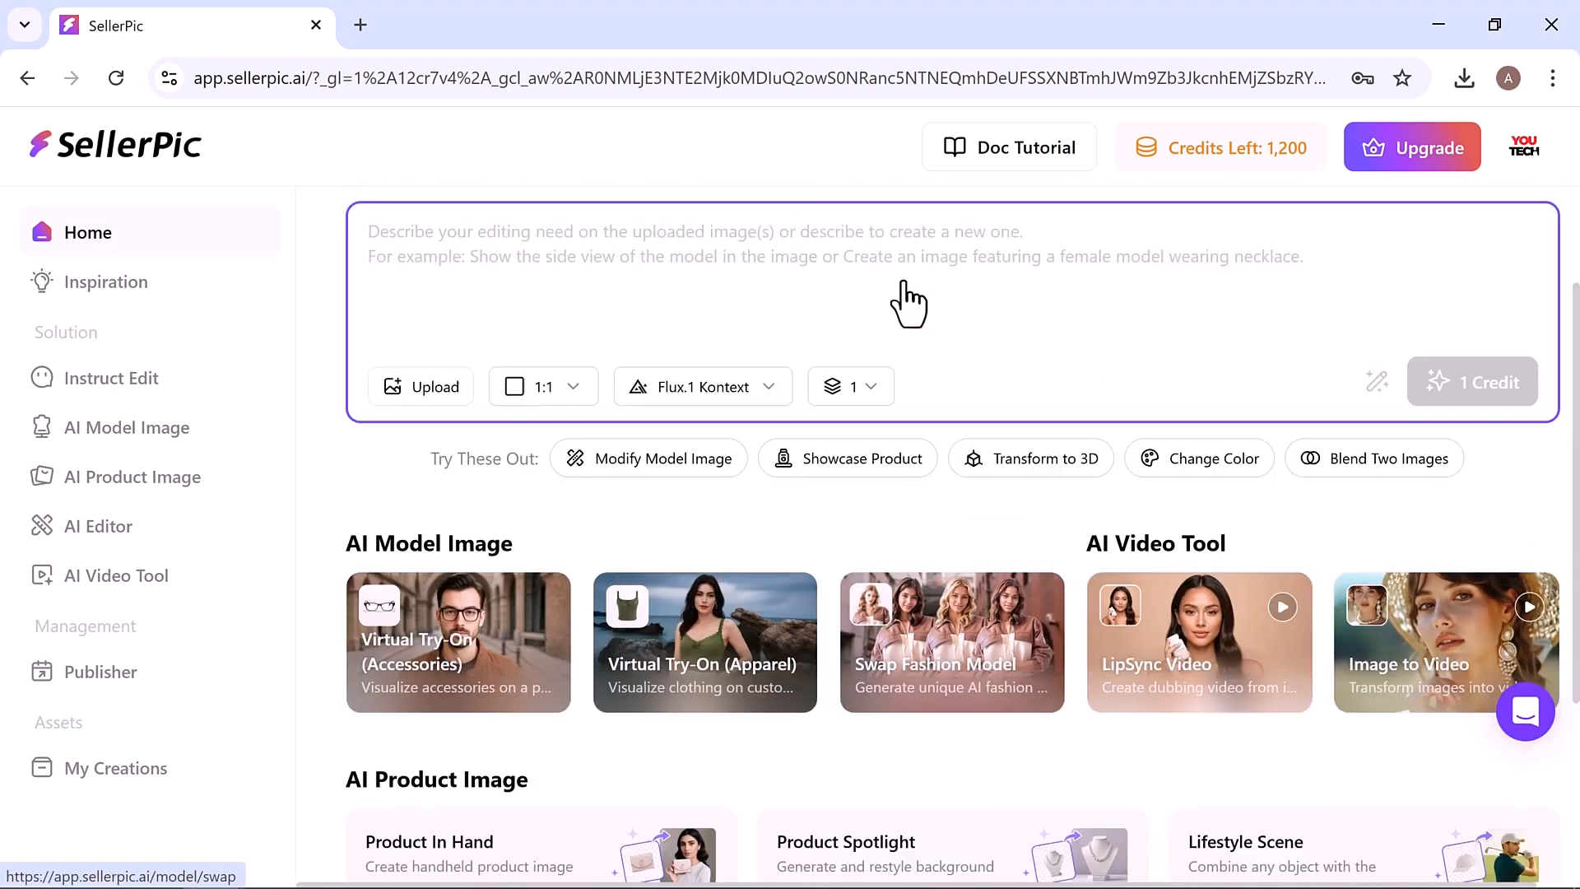
pyautogui.scroll(-3)
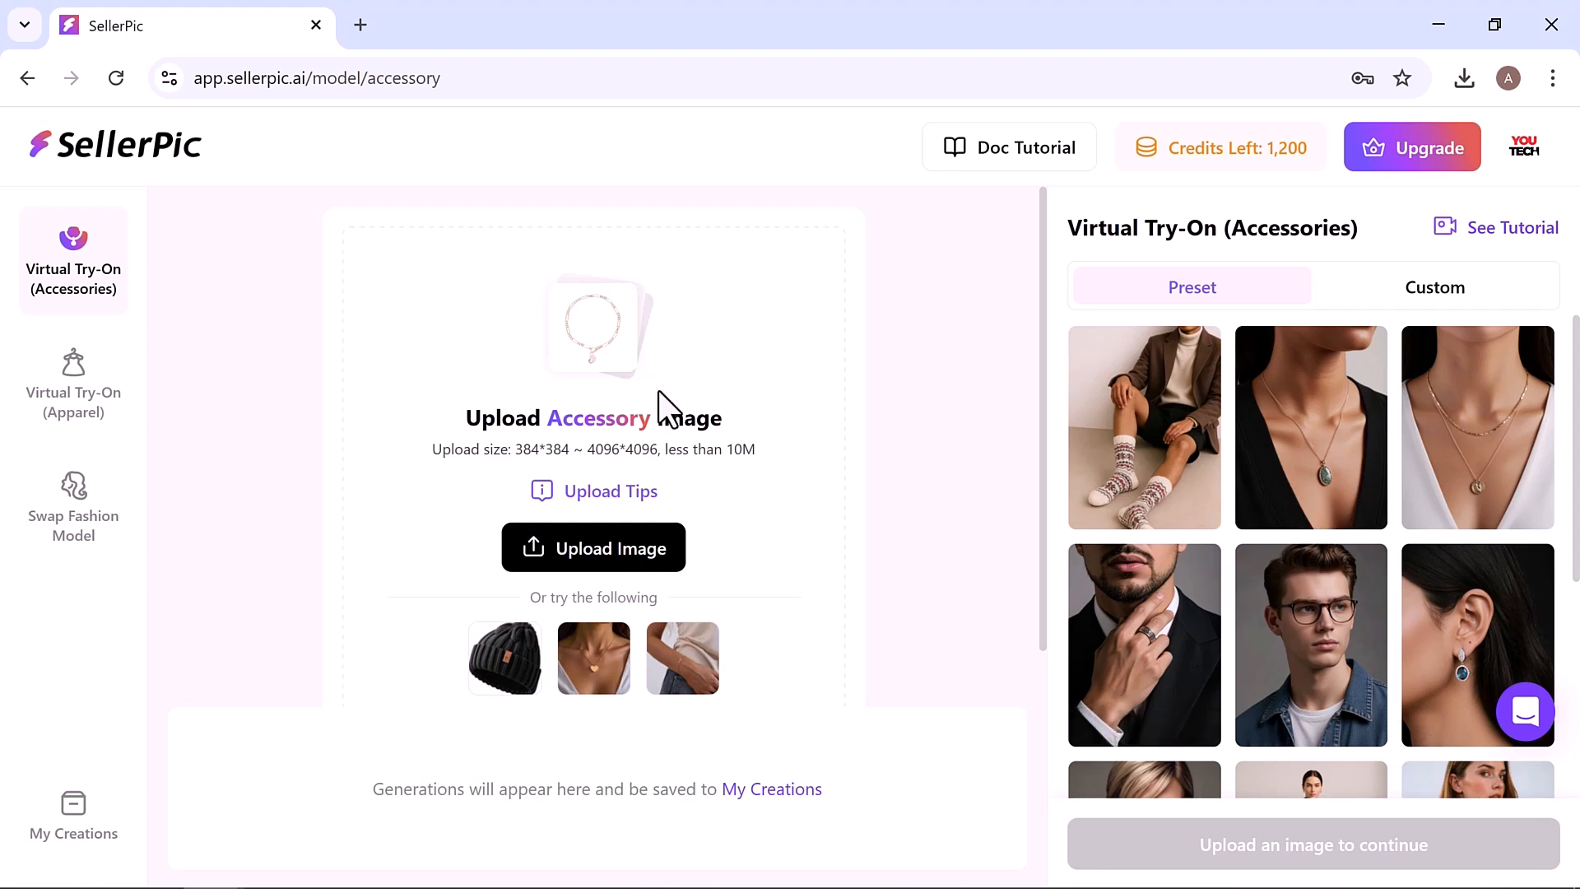
# Step: Upload the long blue-pendant necklace photo and browse the preset necklace models
pyautogui.click(594, 547)
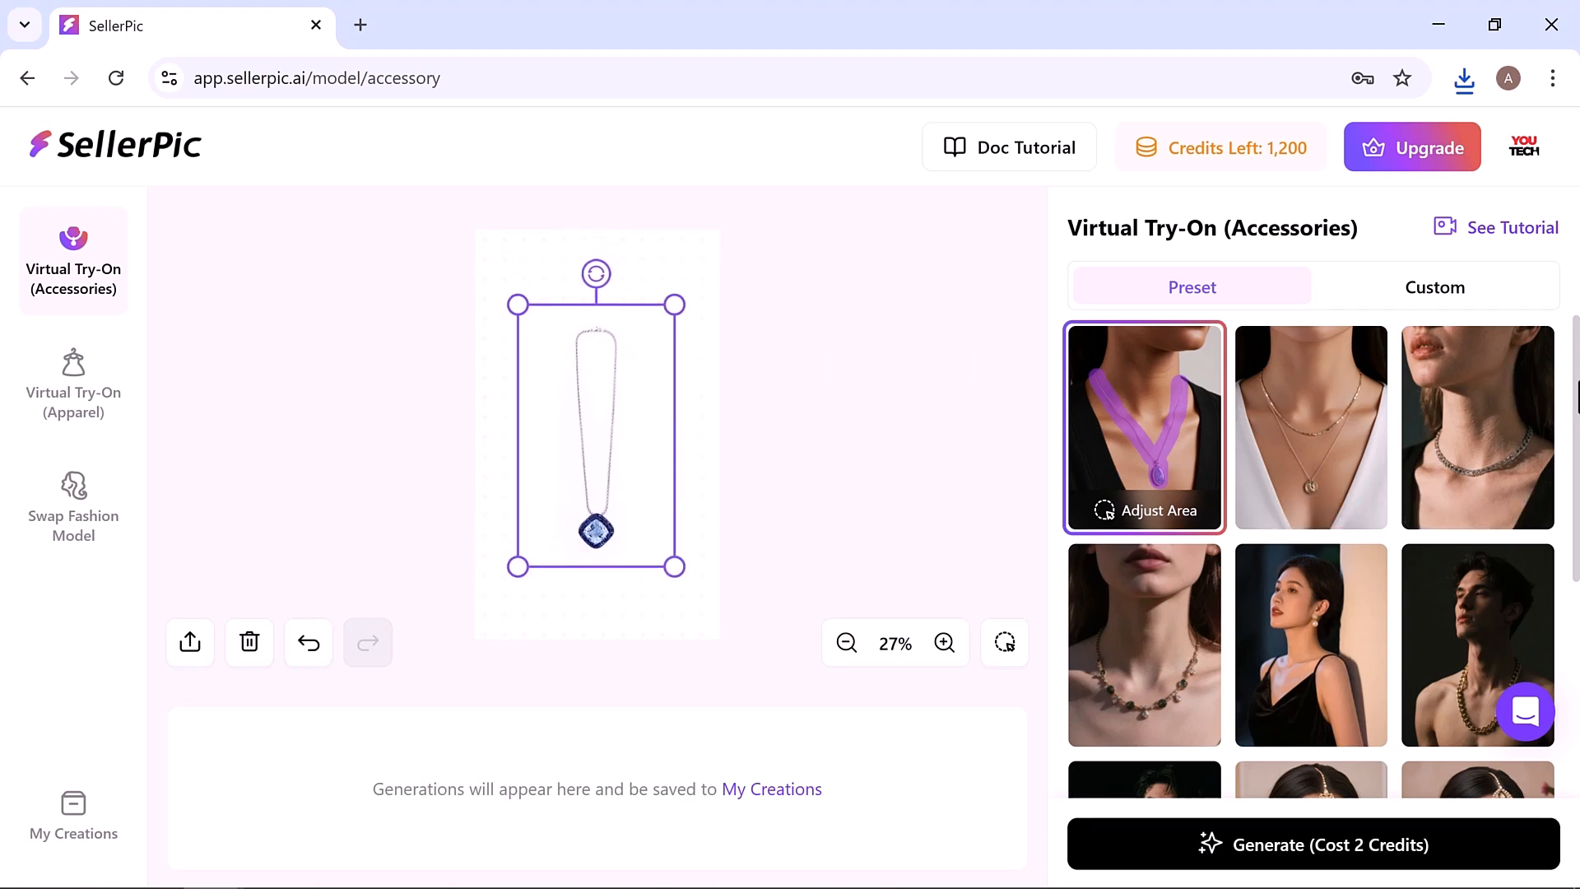
pyautogui.scroll(-3)
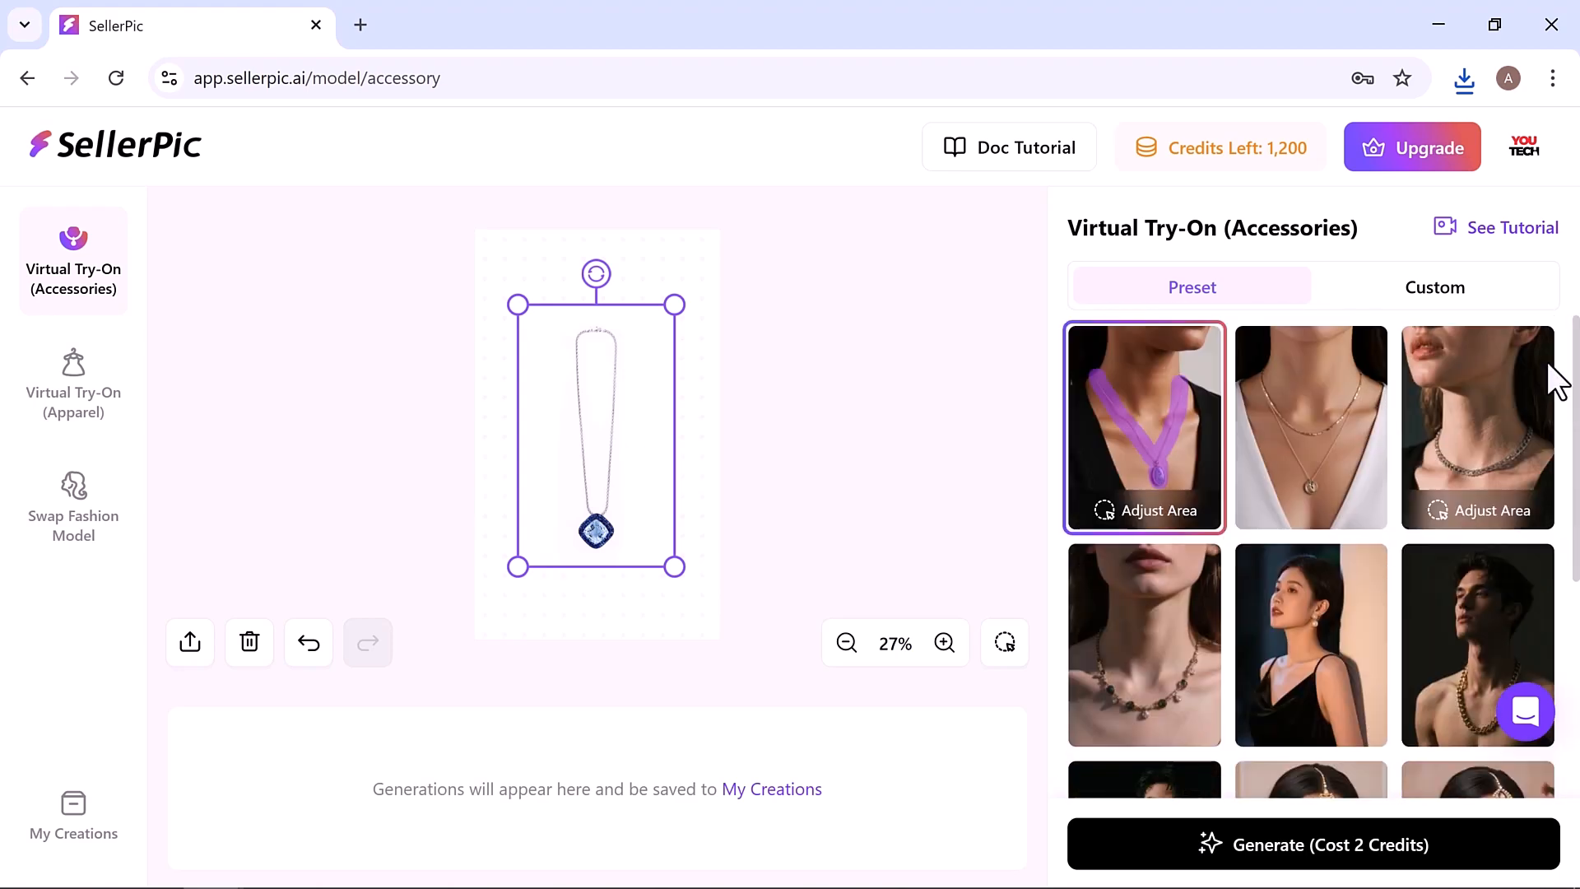
pyautogui.moveTo(1139, 660)
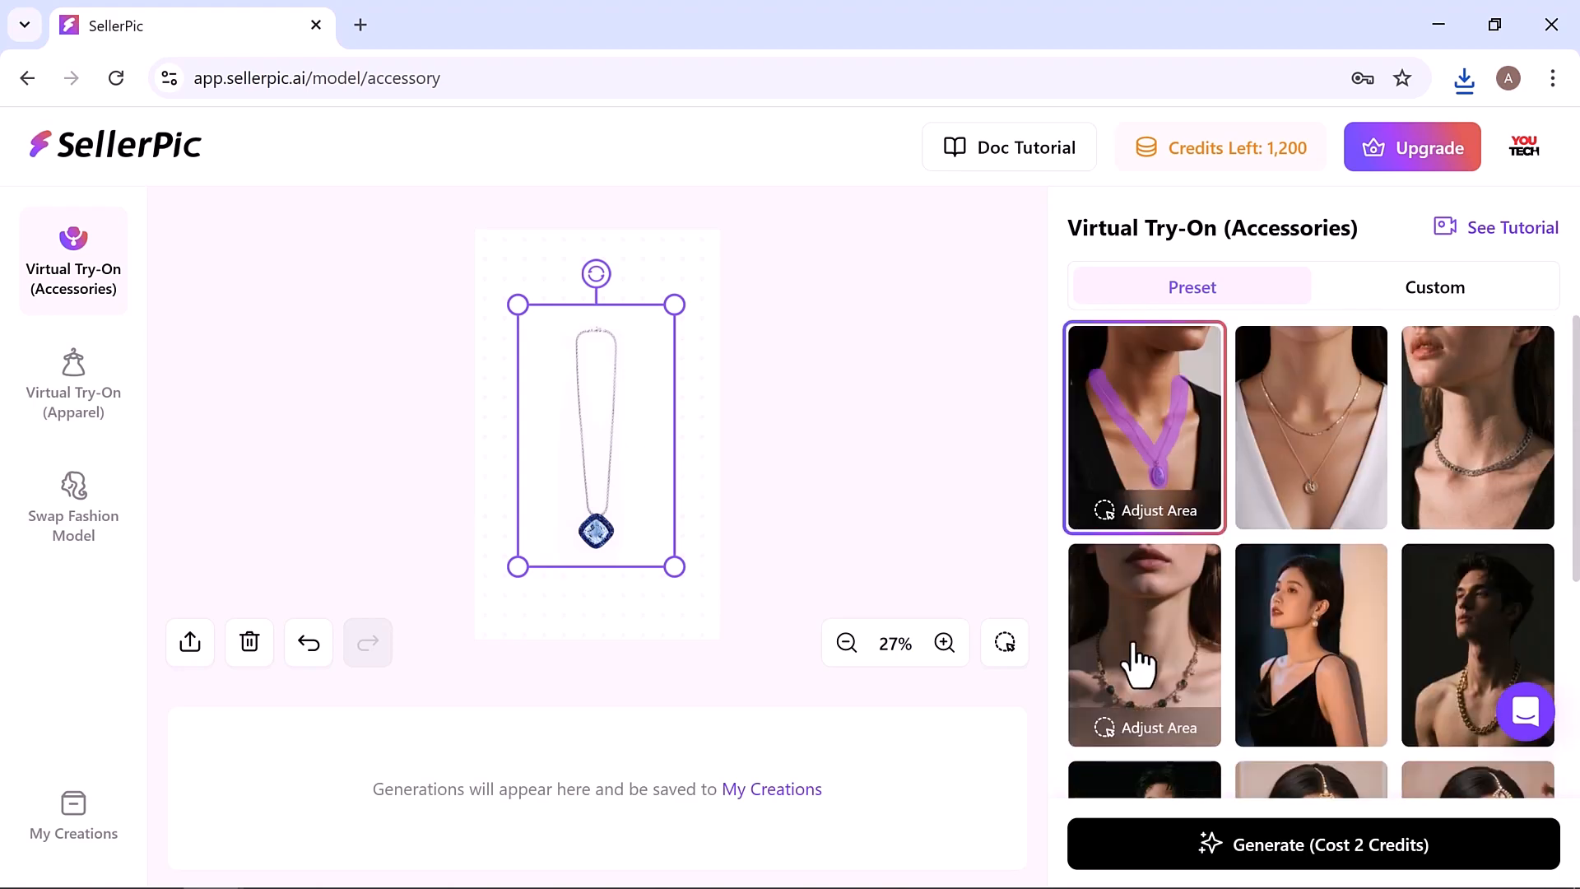
# Step: Select the fourth preset model with the beaded necklace and confirm her neckline area
pyautogui.click(1158, 511)
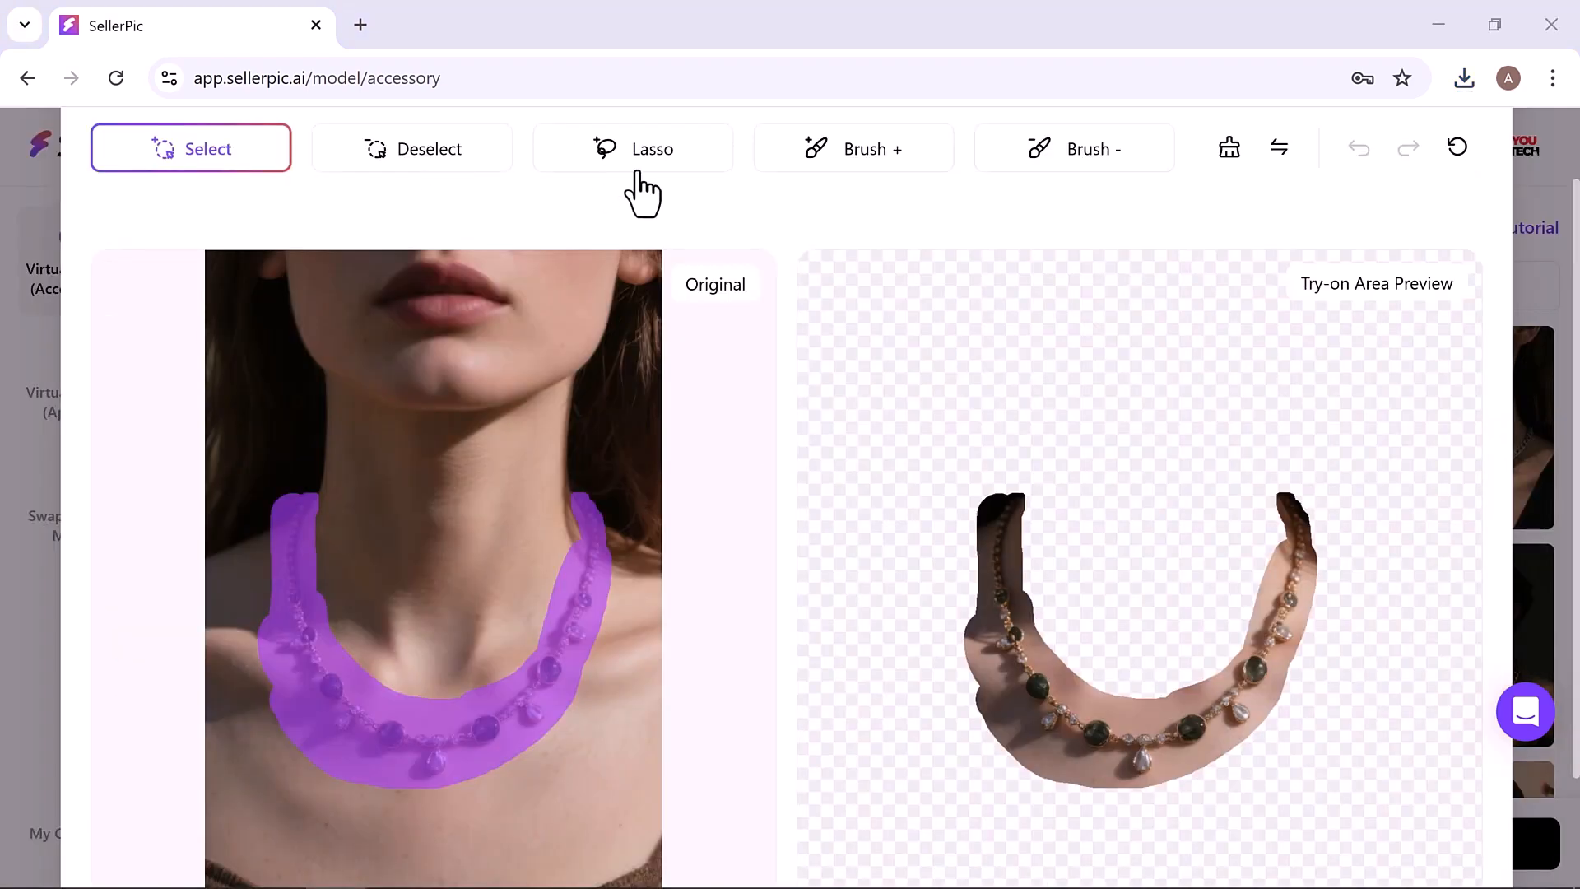
pyautogui.moveTo(1234, 549)
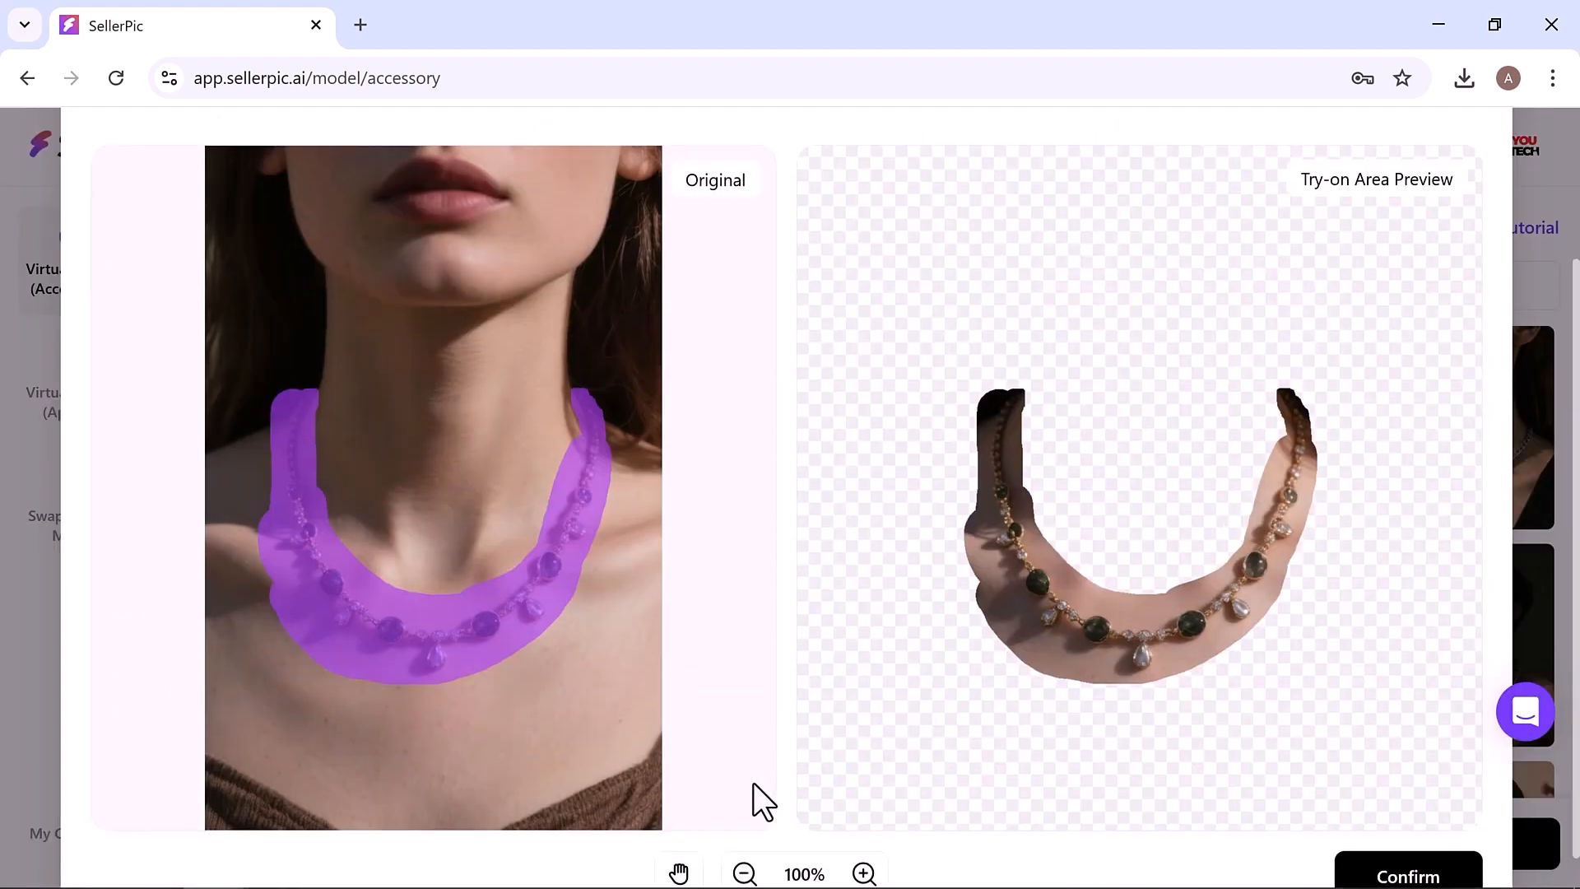
pyautogui.moveTo(1283, 717)
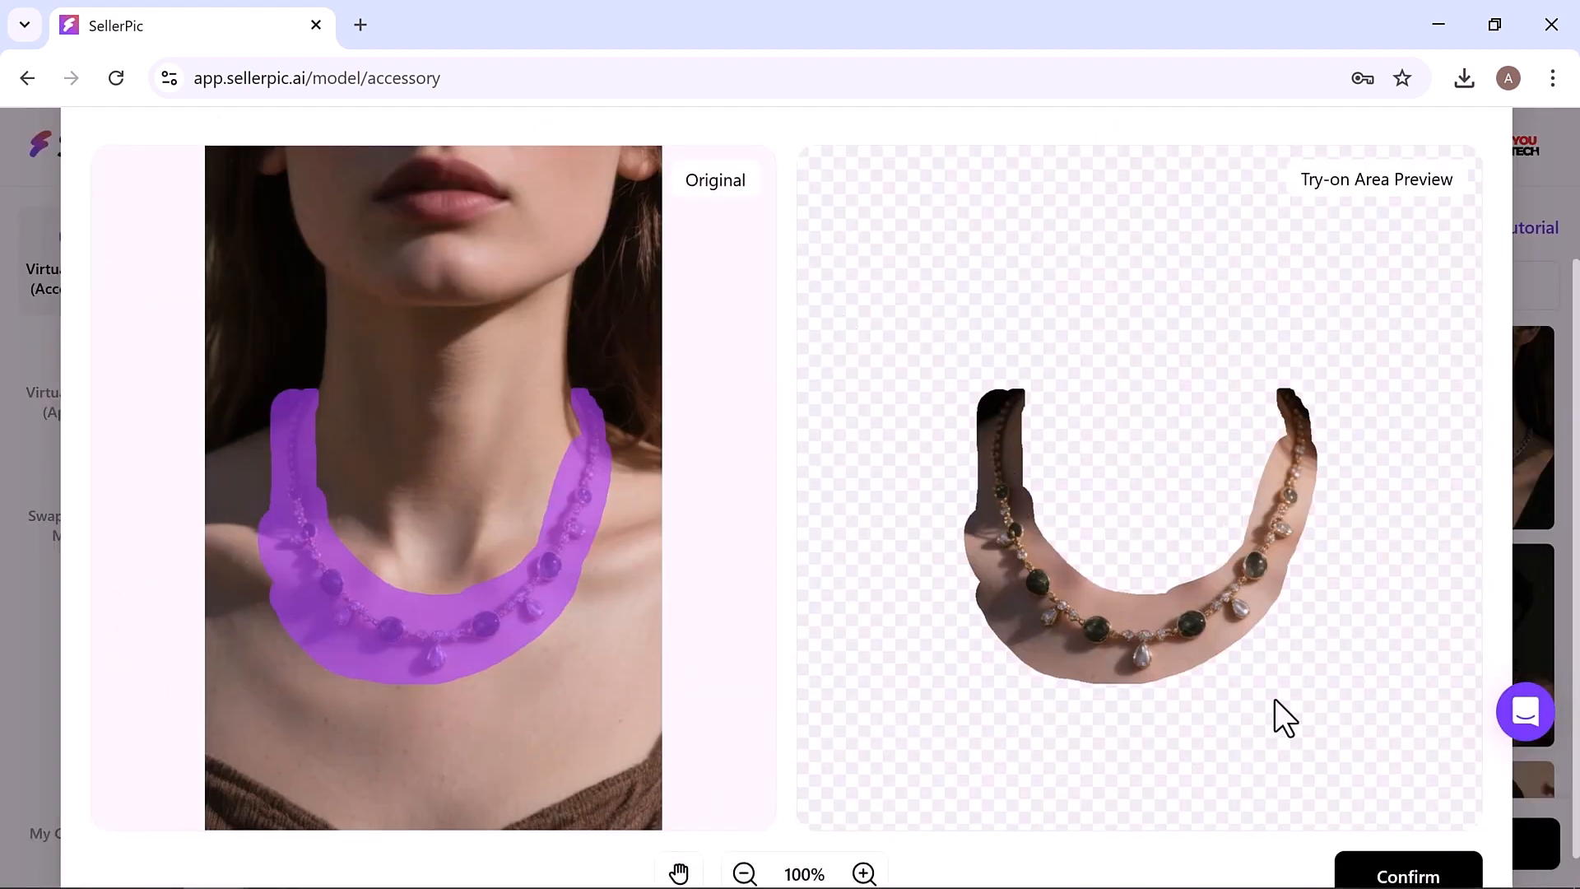
pyautogui.click(1407, 873)
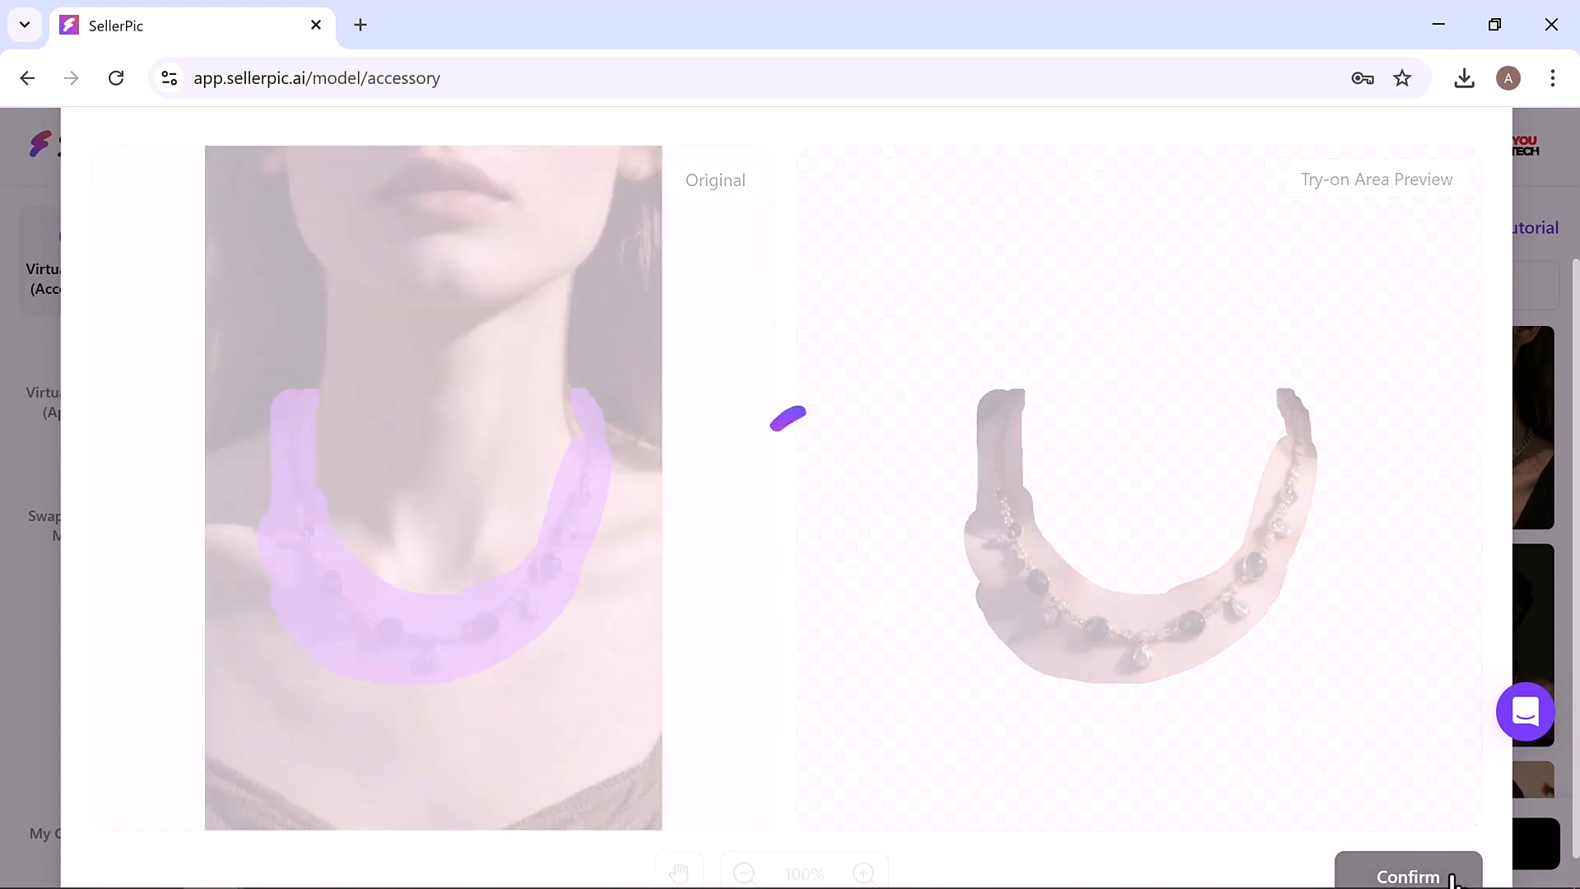
pyautogui.click(1407, 875)
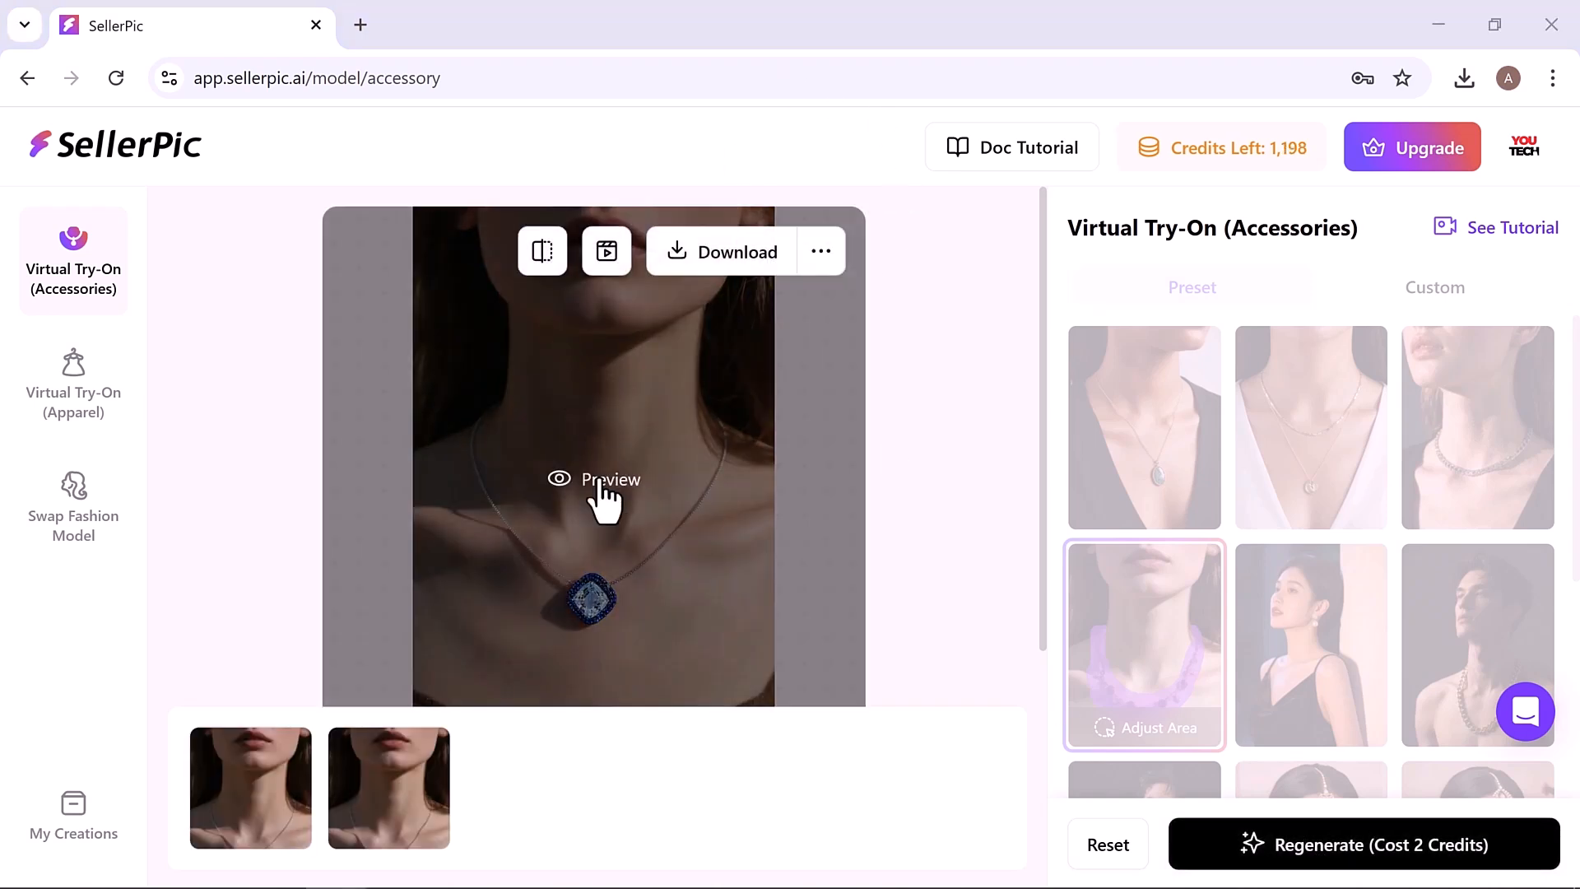
# Step: Enlarge the necklace try-on result and compare it against the original photo
pyautogui.click(593, 480)
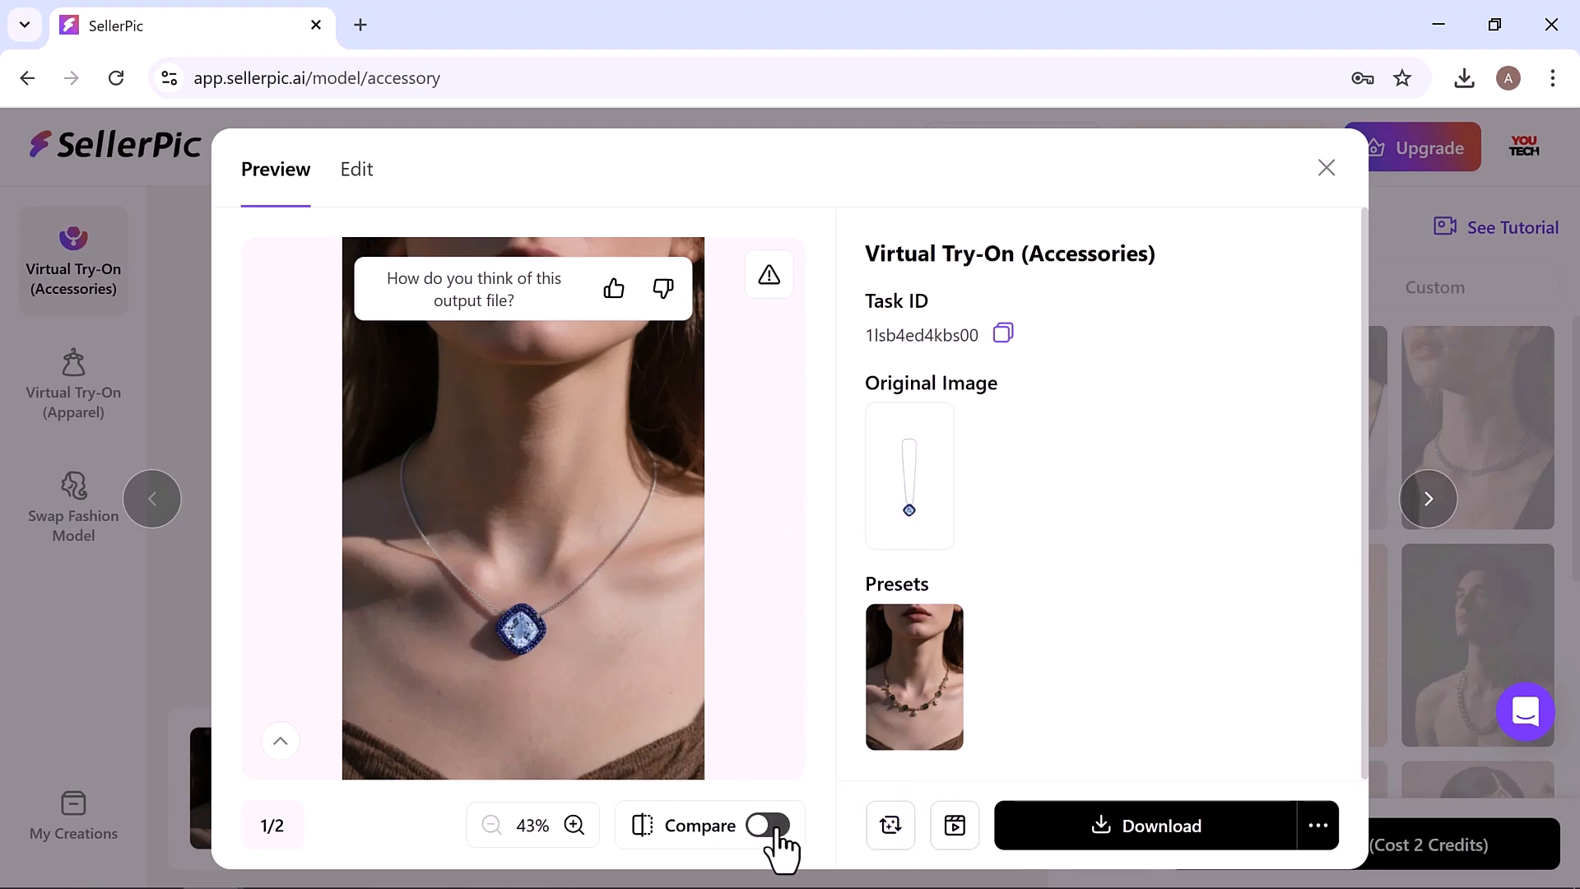
pyautogui.click(771, 825)
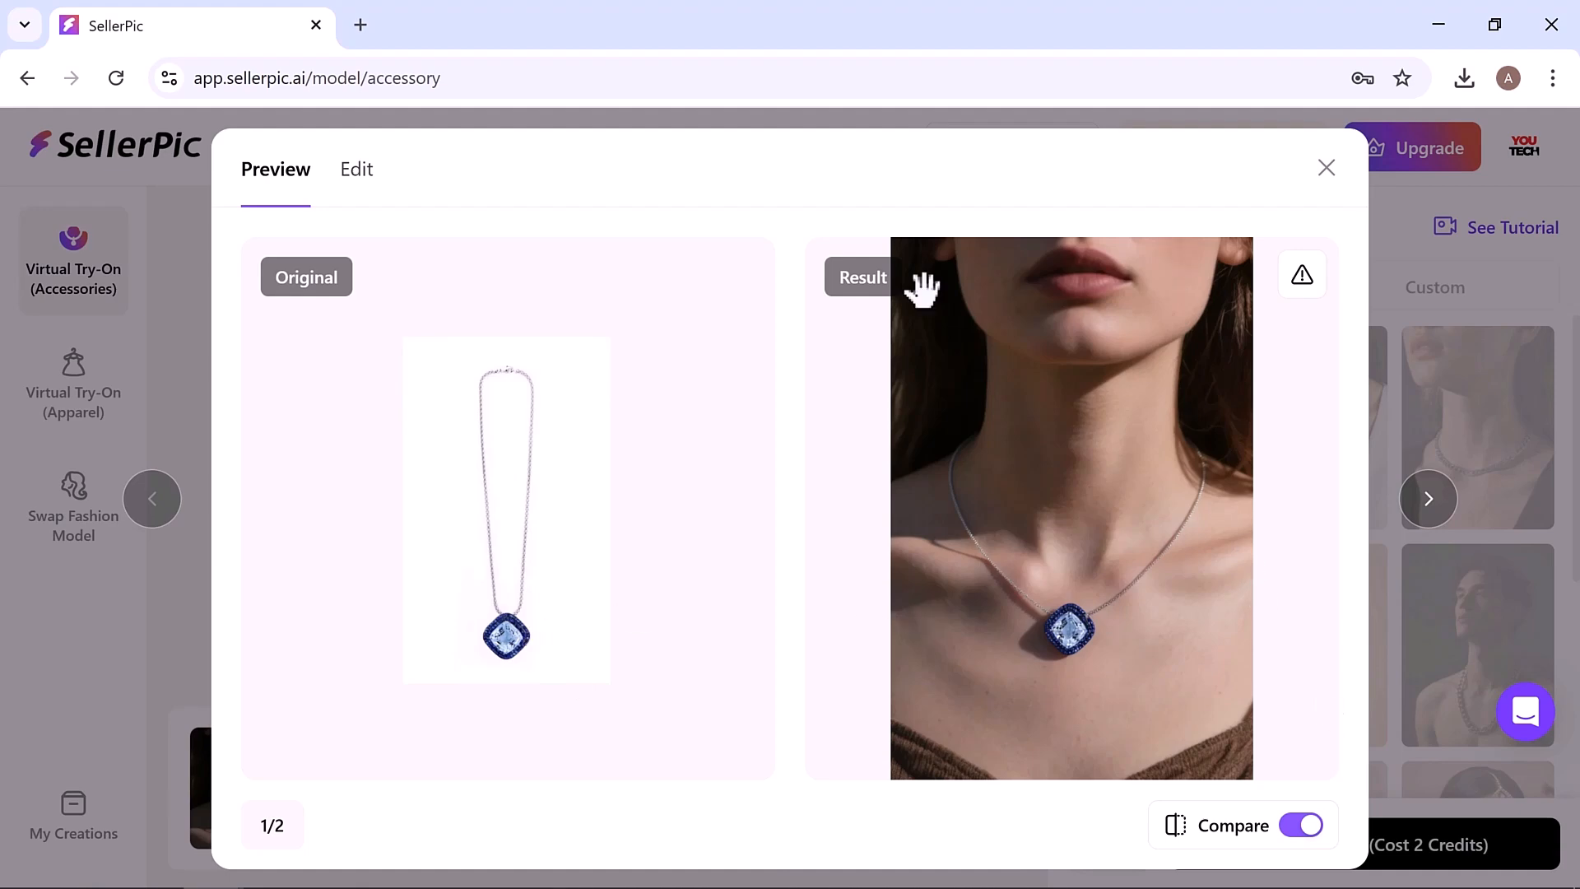
pyautogui.click(355, 168)
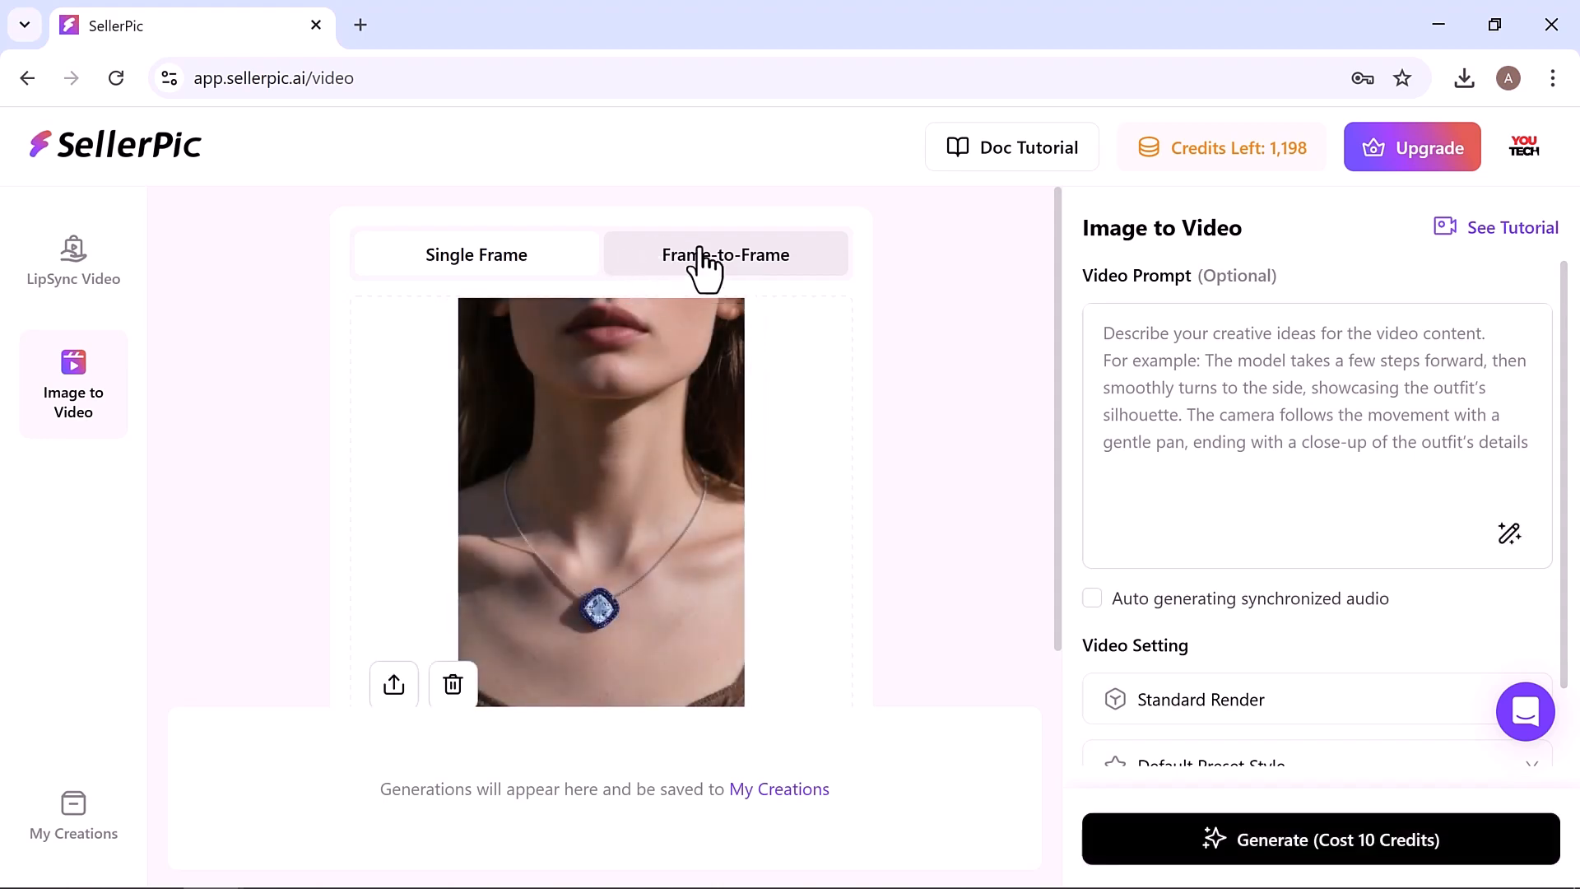
# Step: Try the Single Frame and start-and-end frame video modes and get the necklace zoom prompt
pyautogui.click(724, 255)
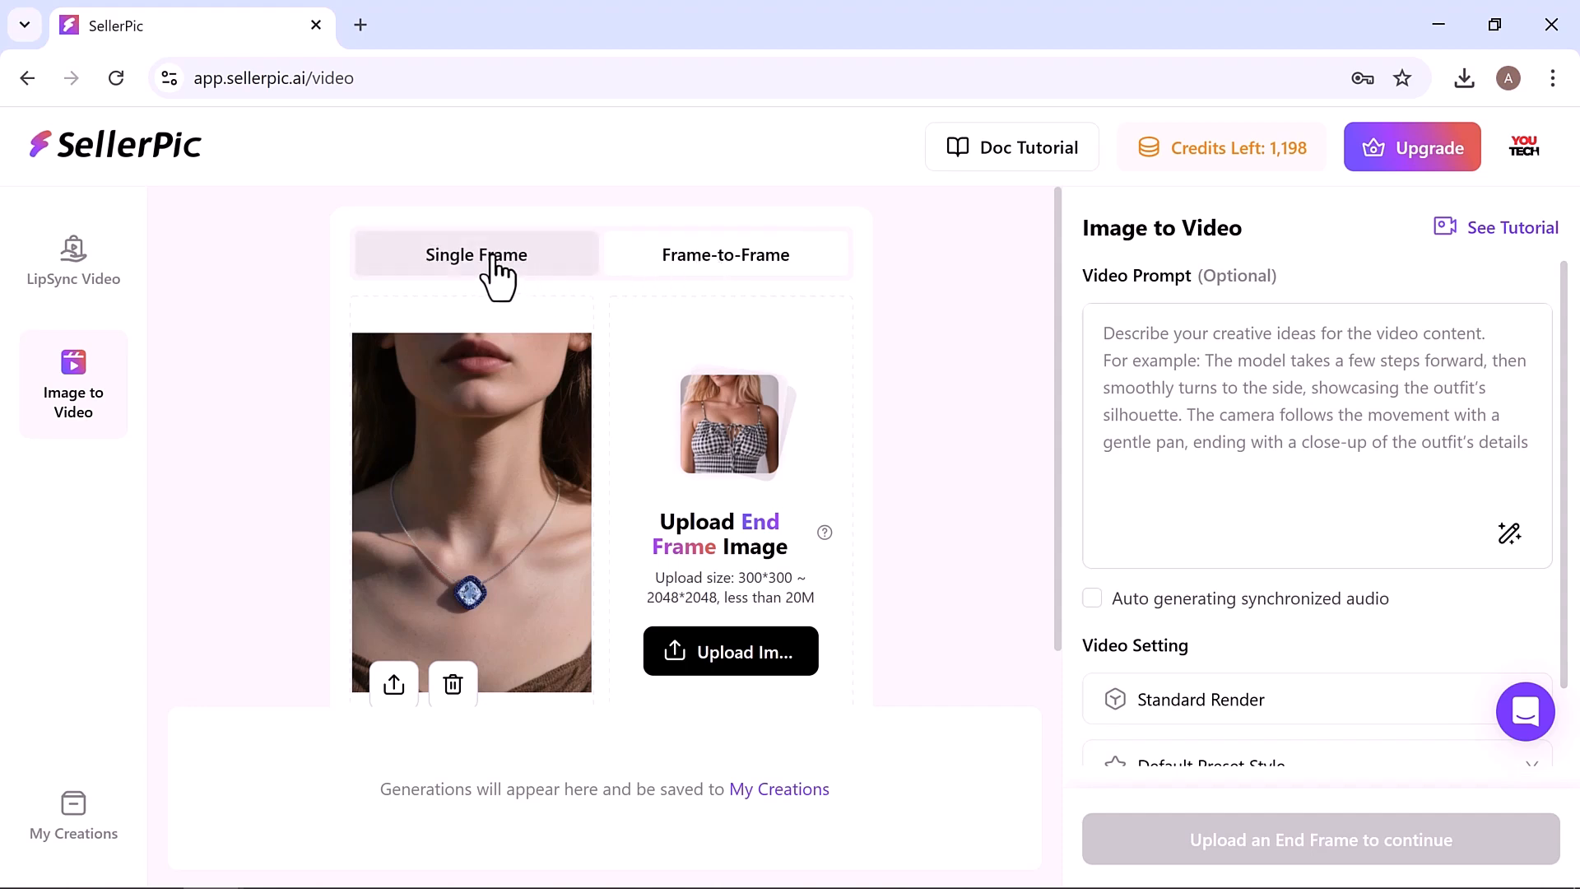
pyautogui.click(476, 254)
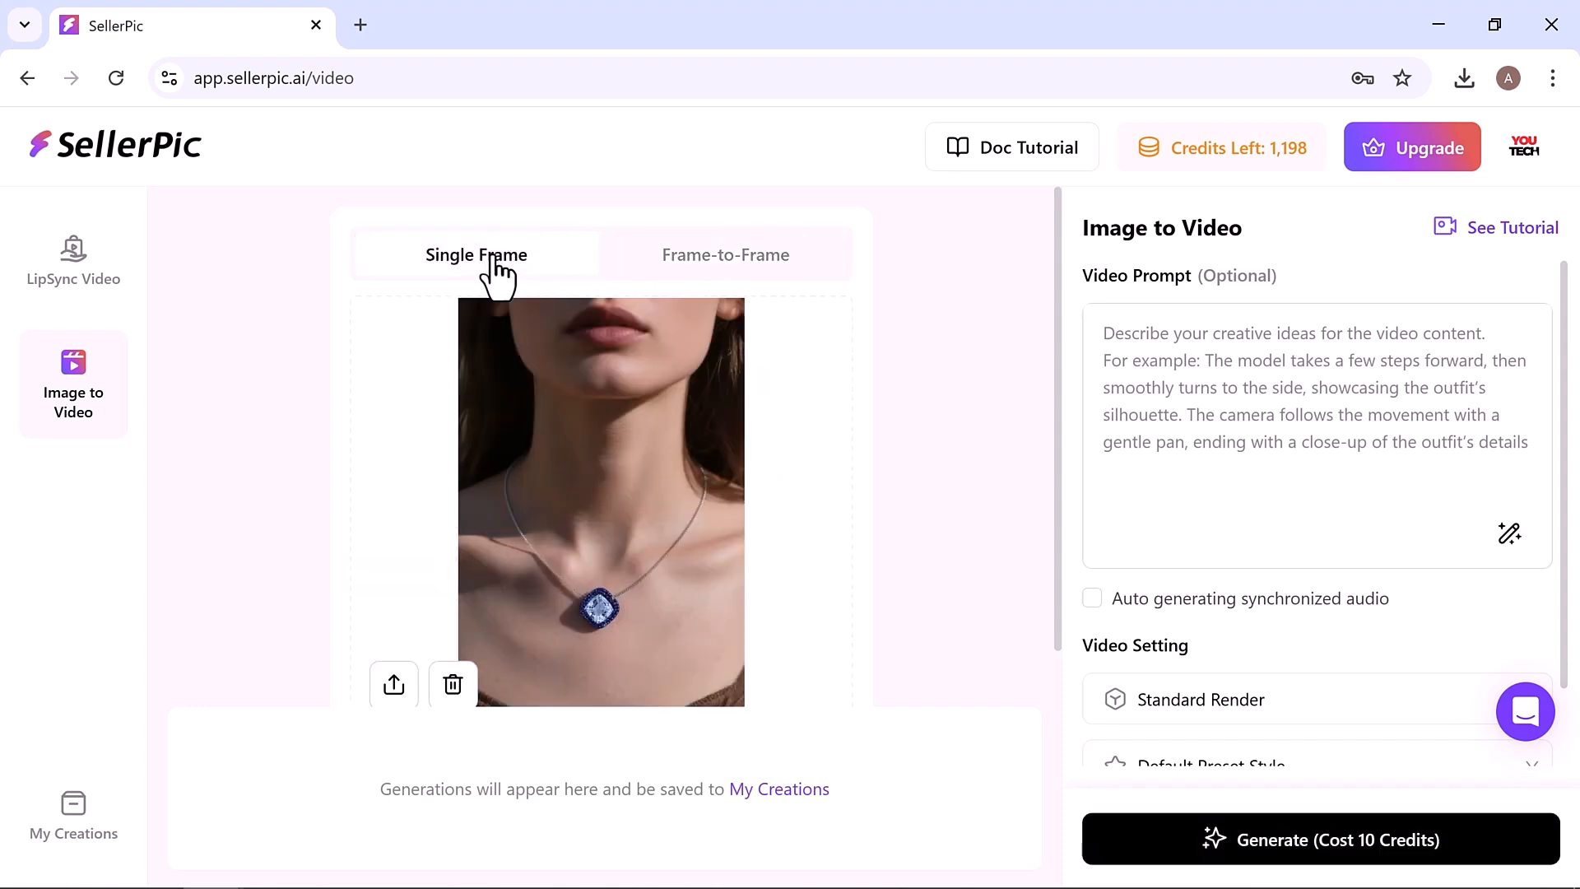
pyautogui.click(725, 254)
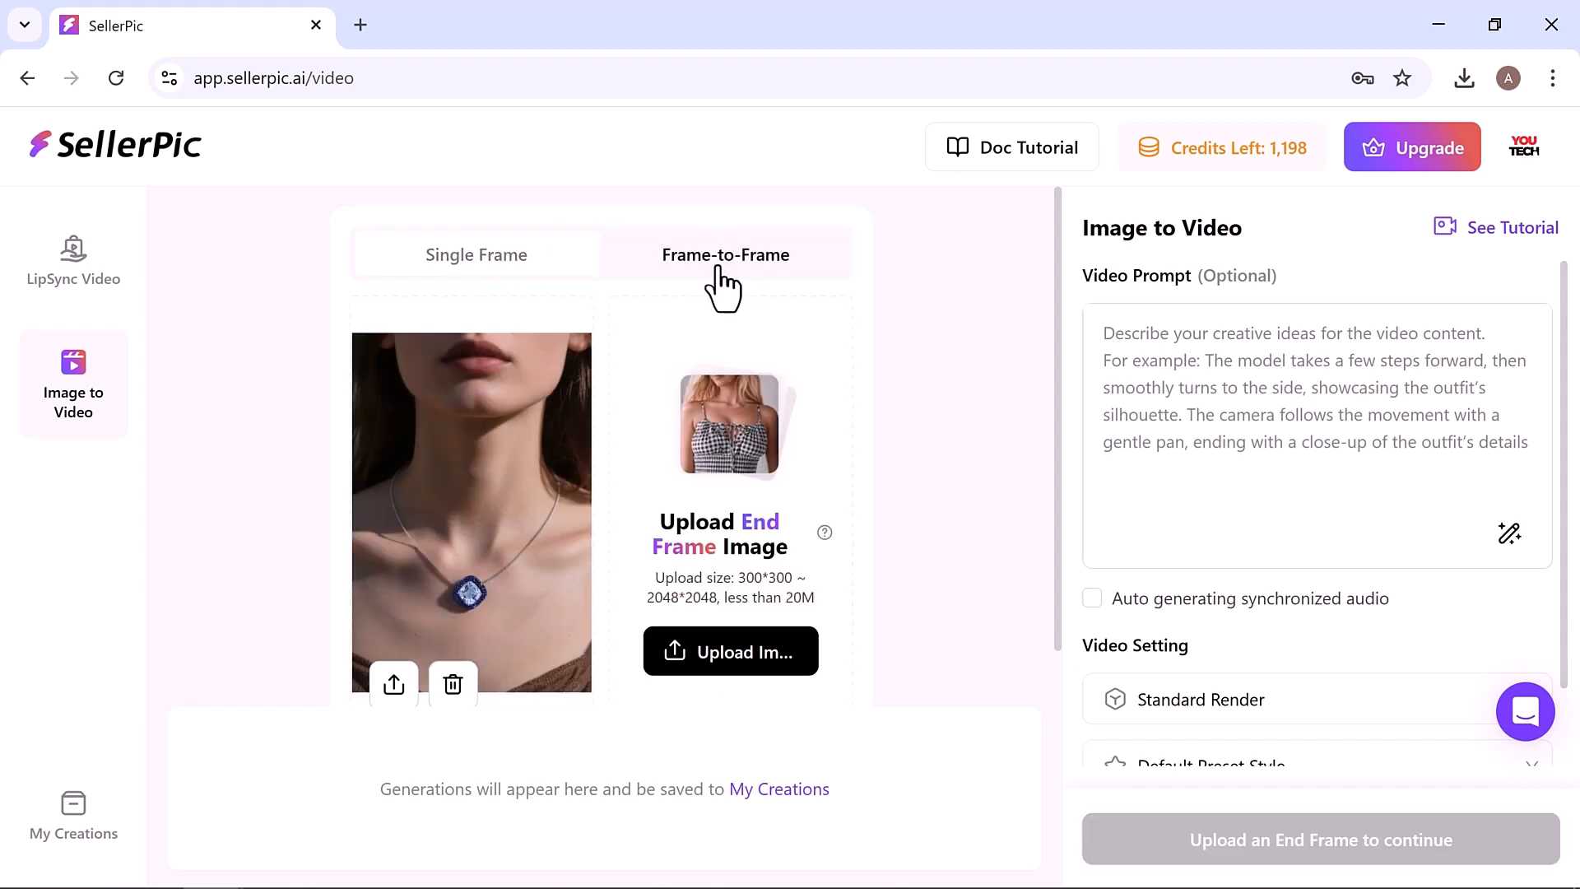
pyautogui.click(475, 255)
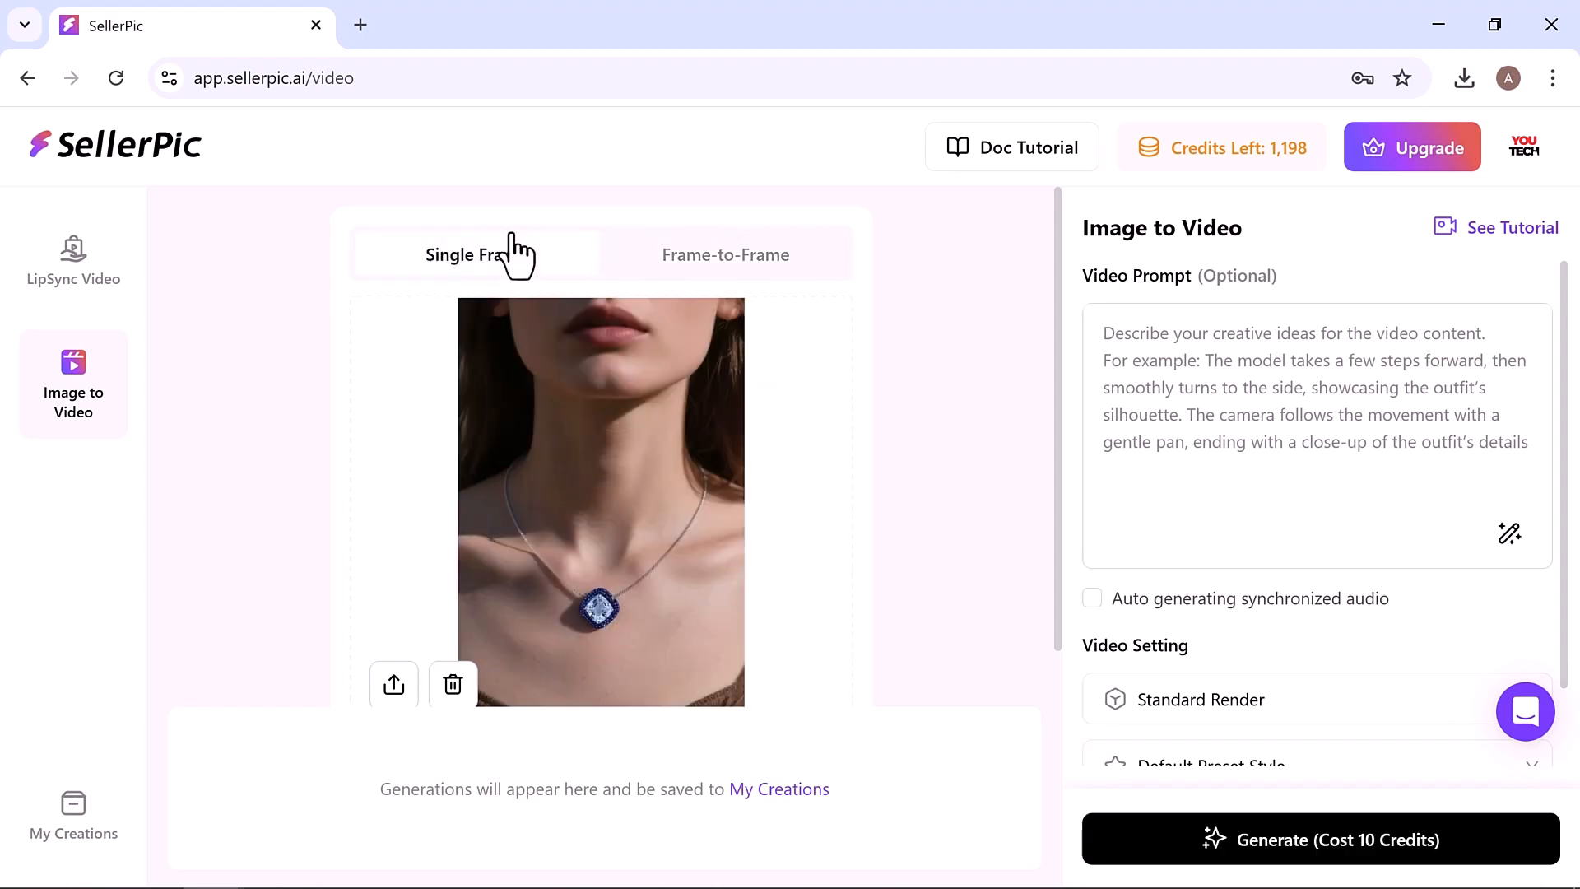
pyautogui.click(724, 255)
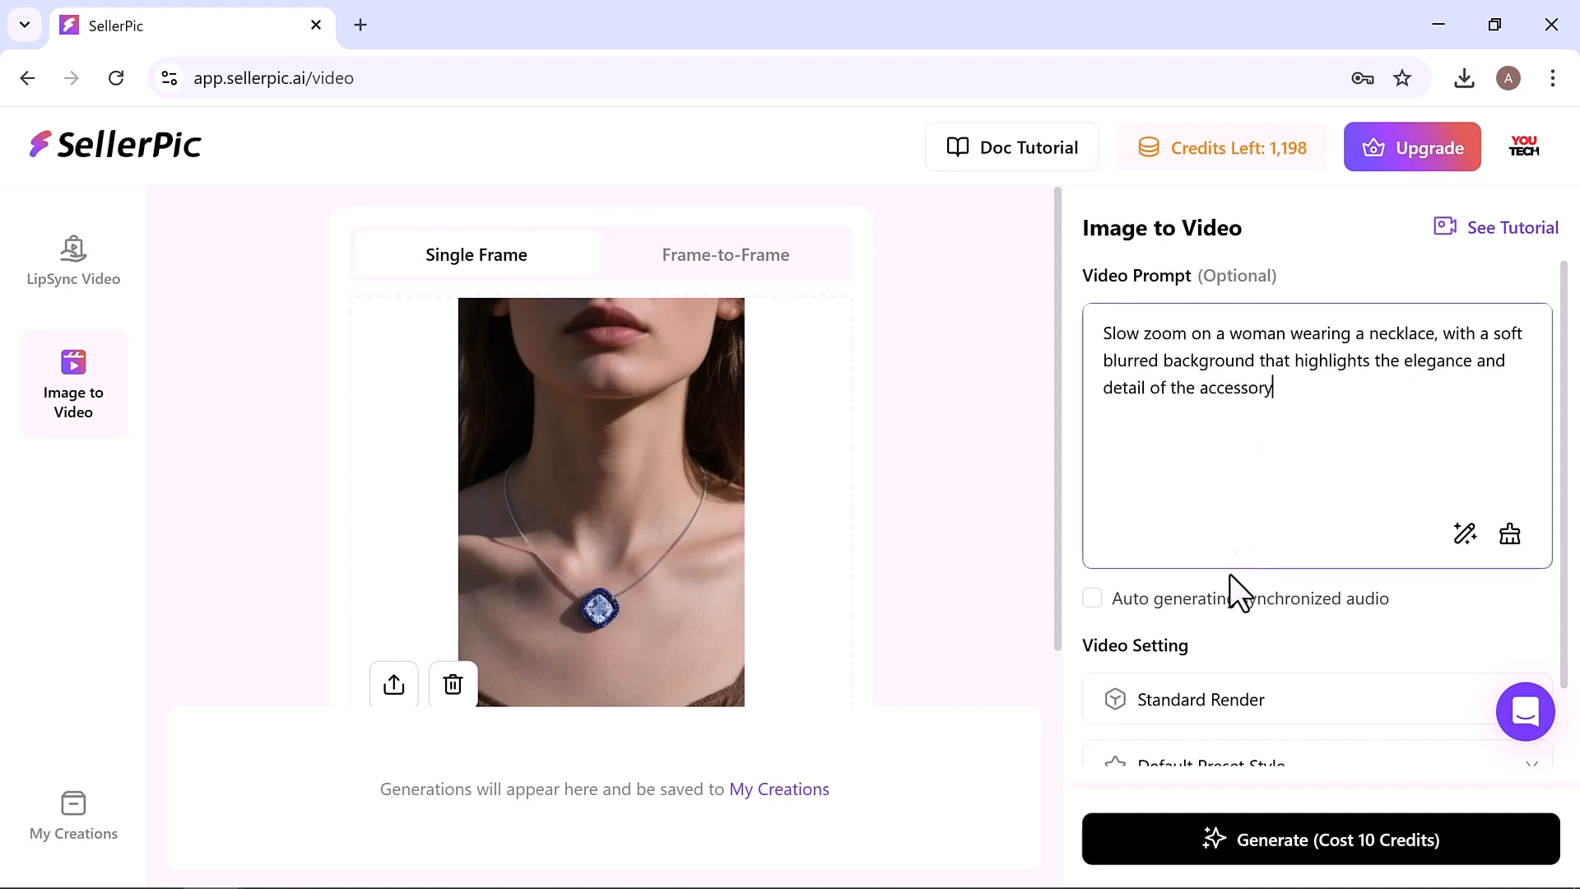
# Step: Enable synchronized audio and choose the Show Accessory preset video style
pyautogui.scroll(-3)
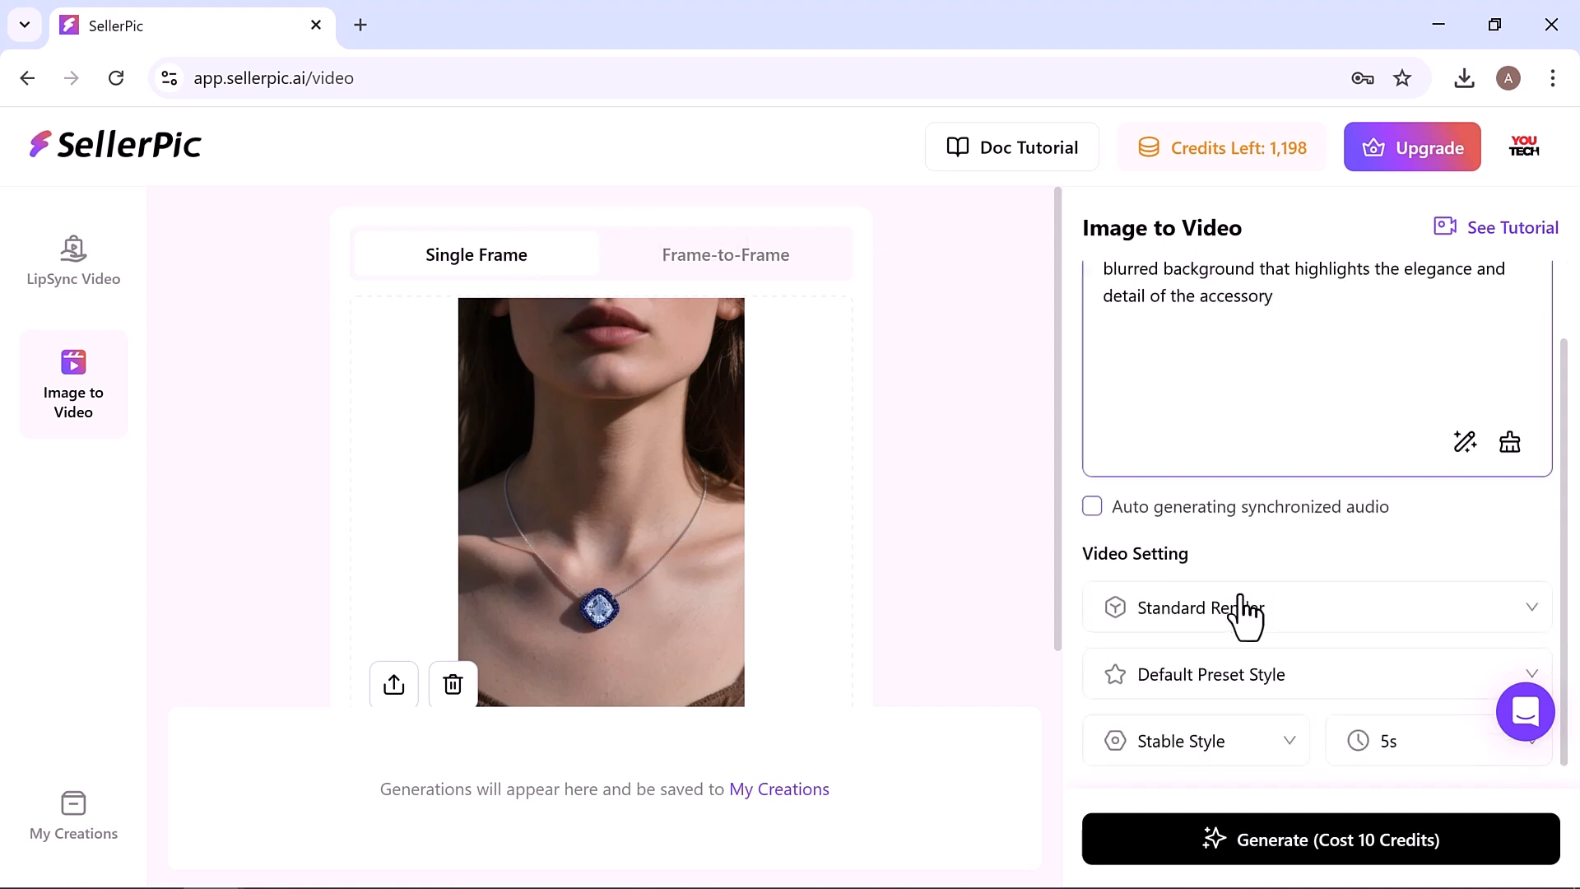
pyautogui.click(1092, 506)
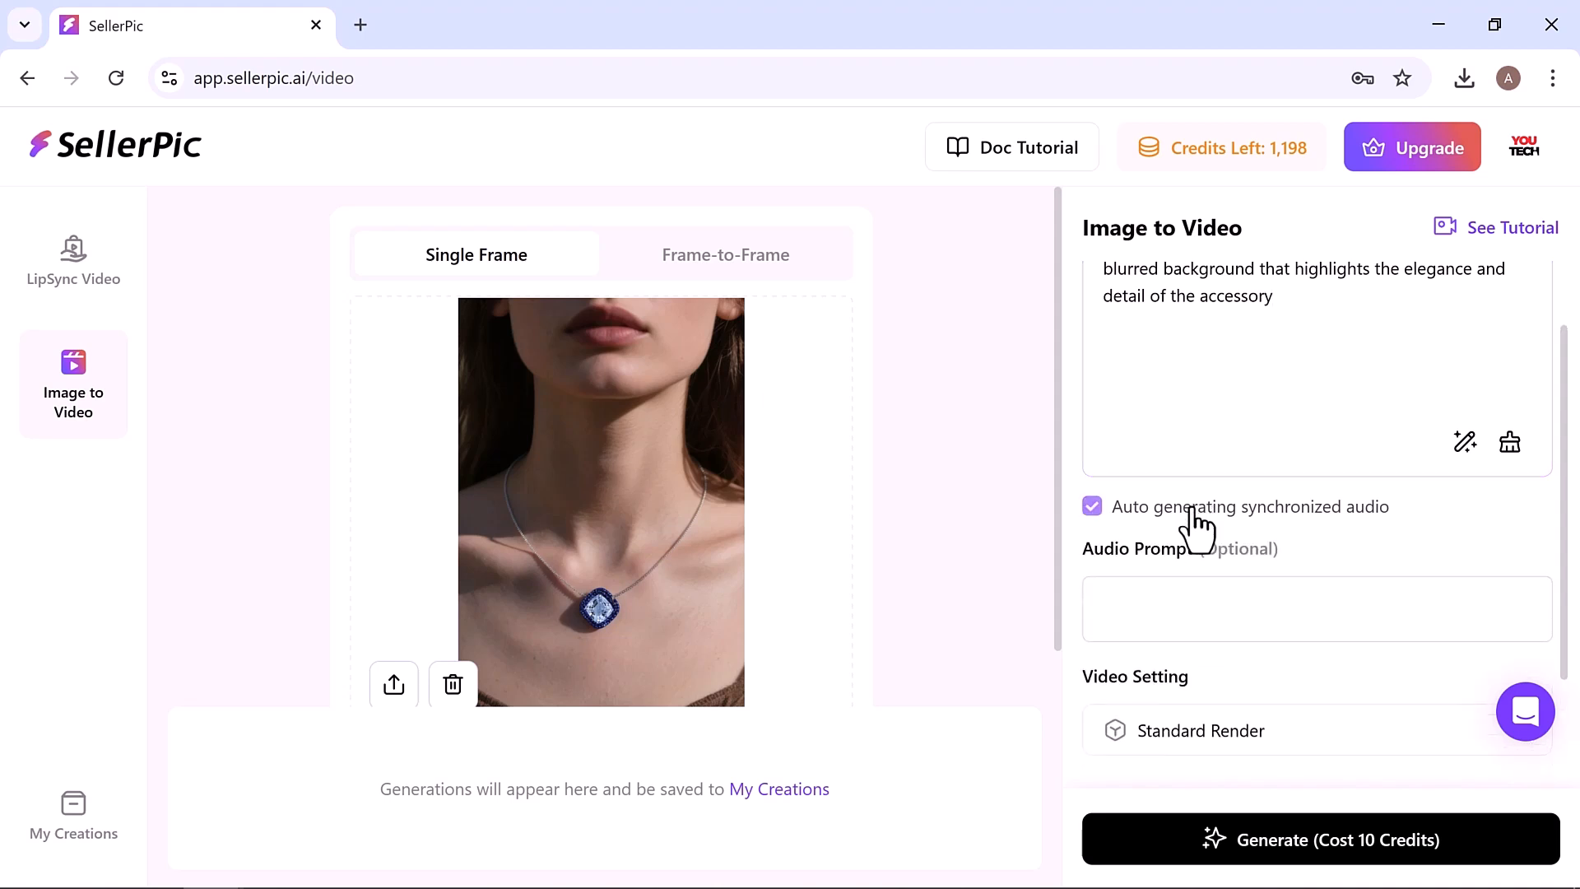
pyautogui.scroll(-3)
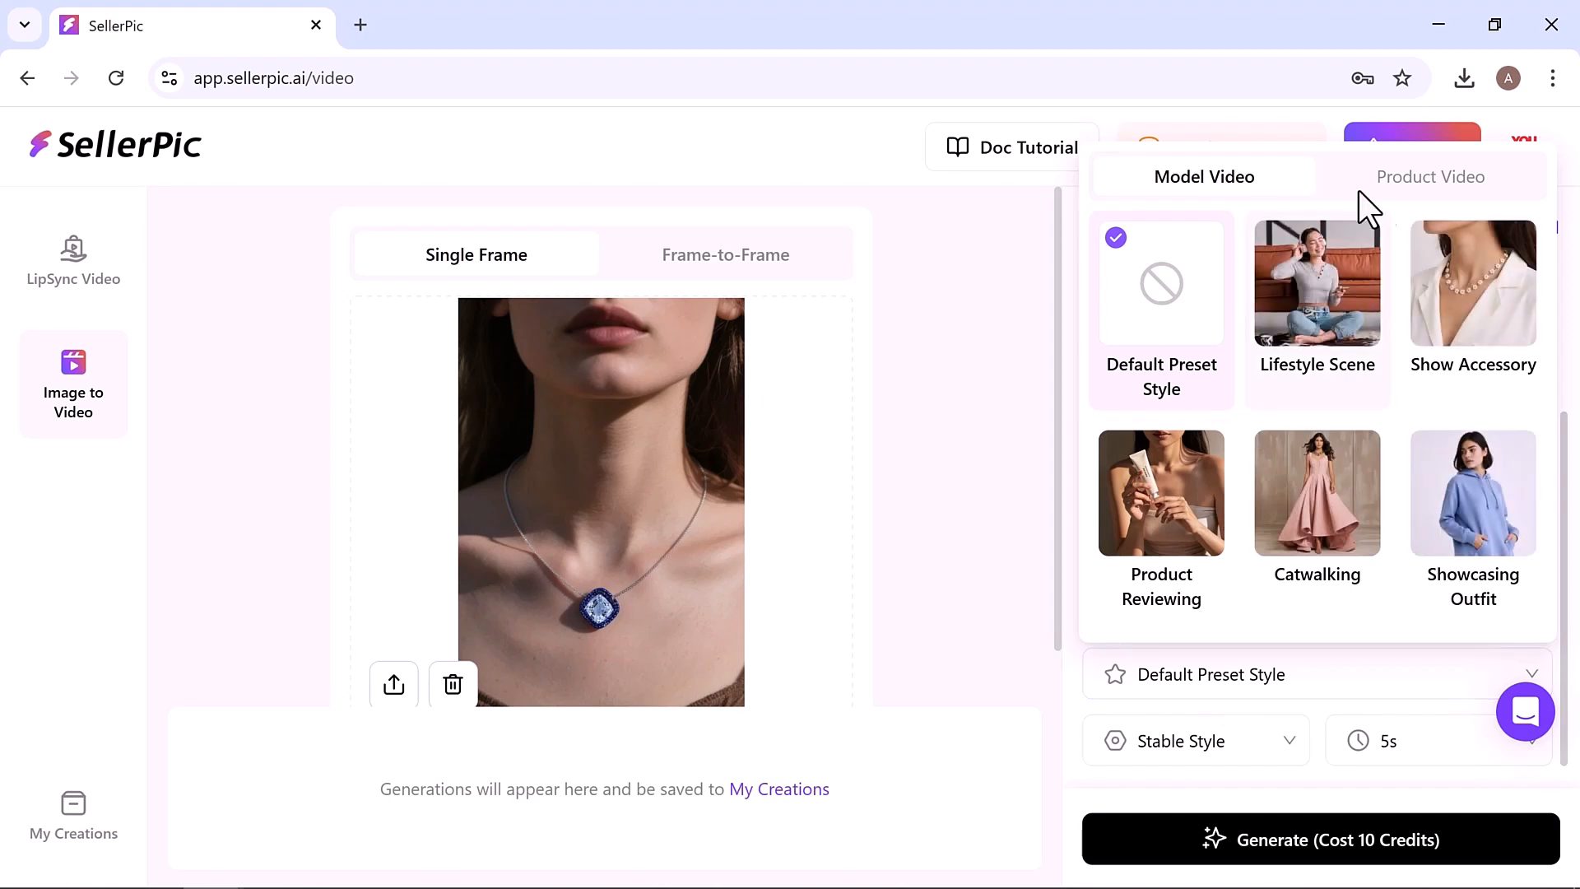
pyautogui.click(1430, 176)
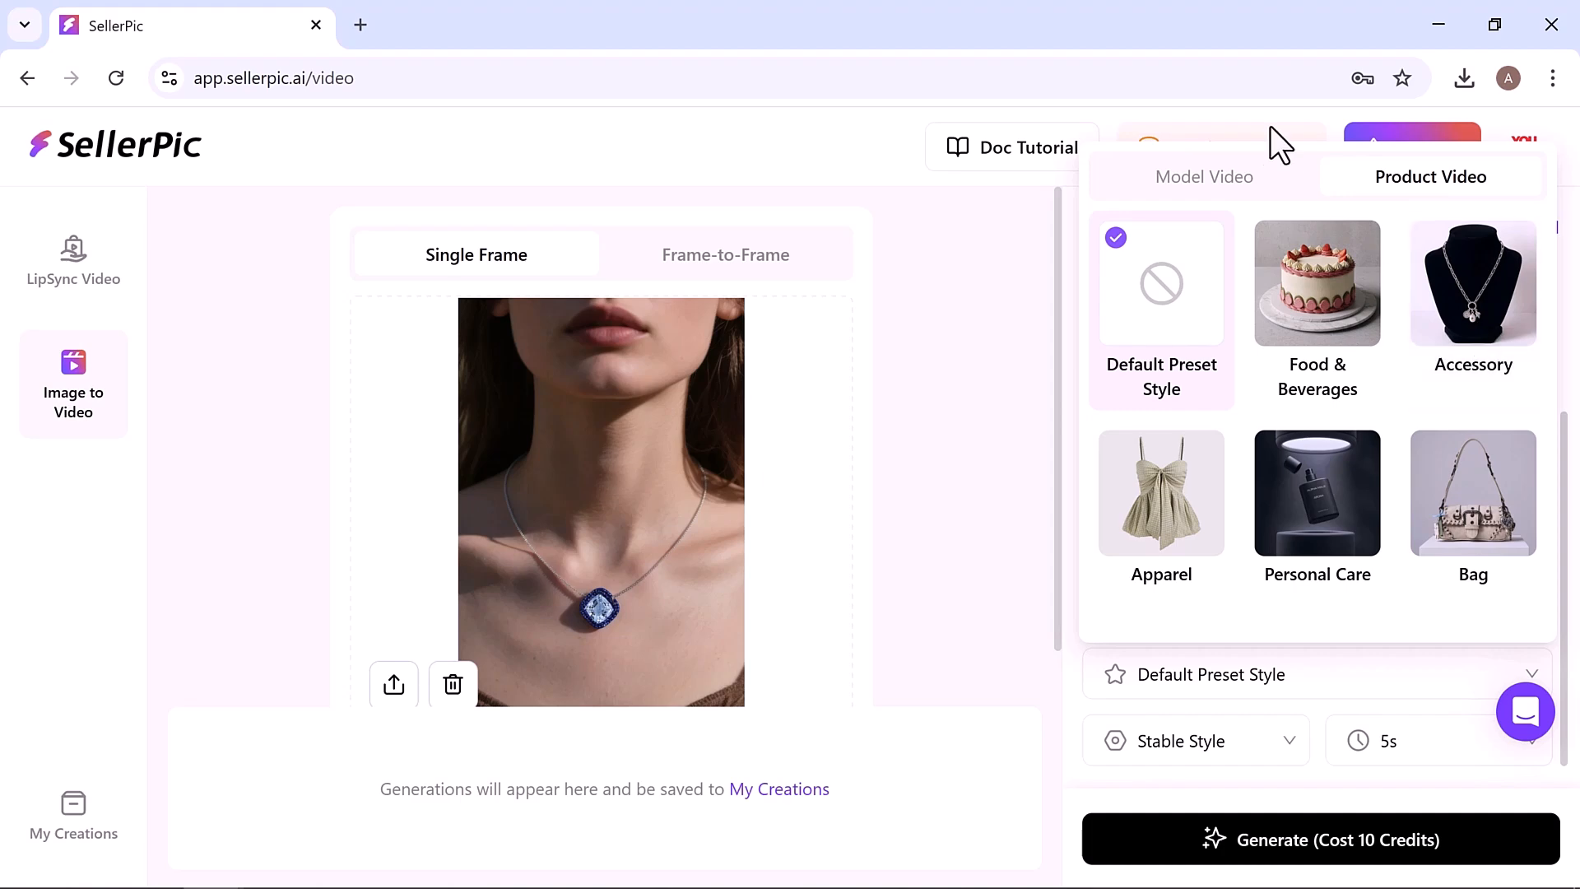
pyautogui.click(1203, 177)
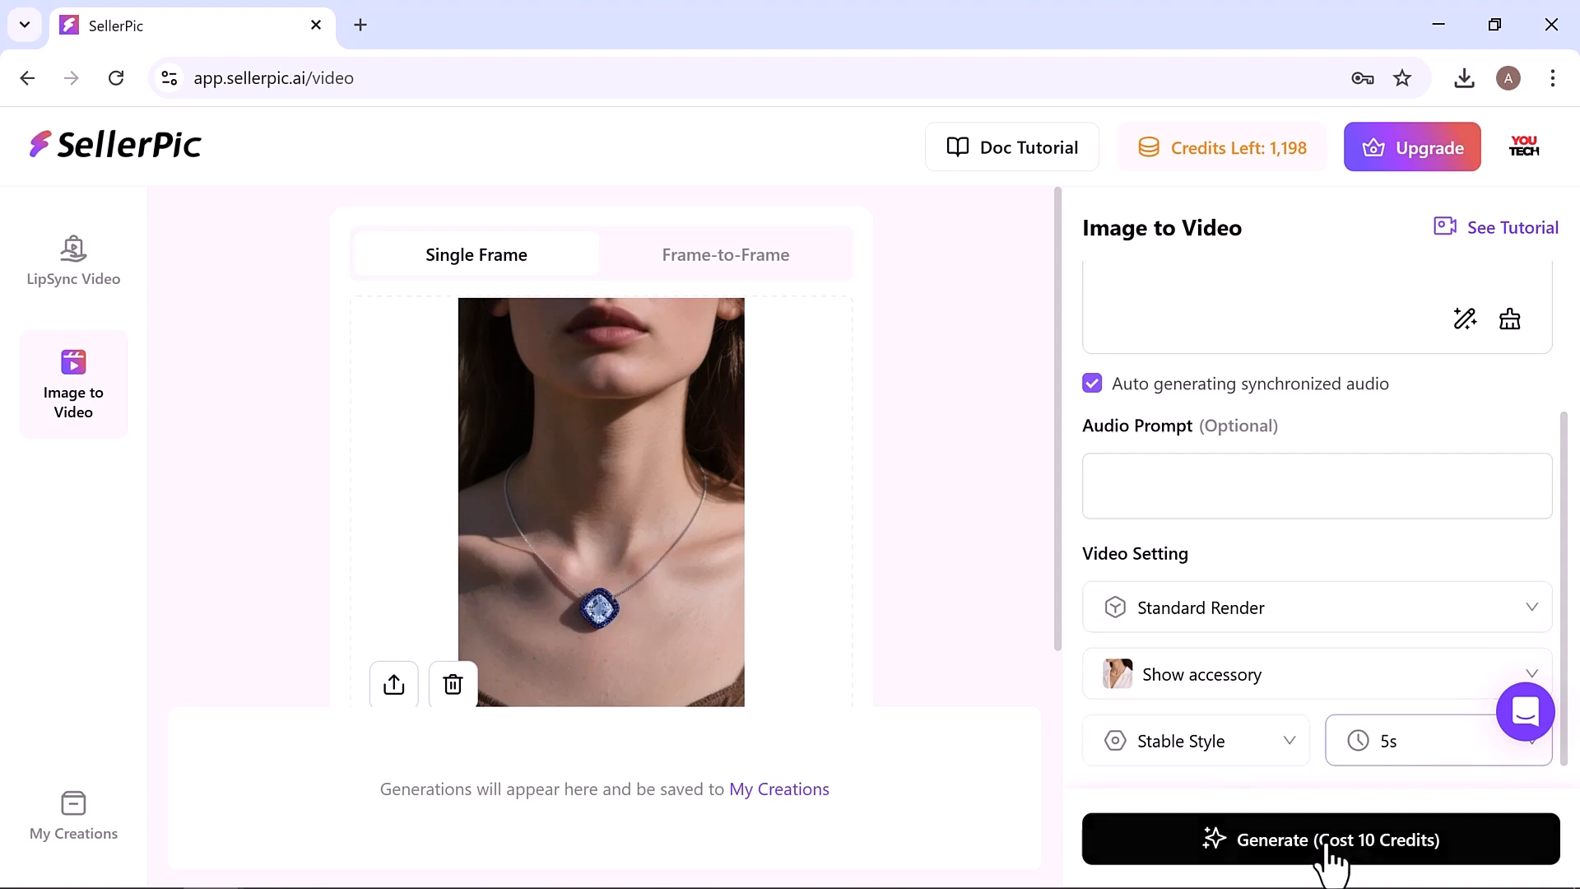
# Step: Generate the 5-second necklace video, compare it with the original image, and close the preview
pyautogui.click(1320, 839)
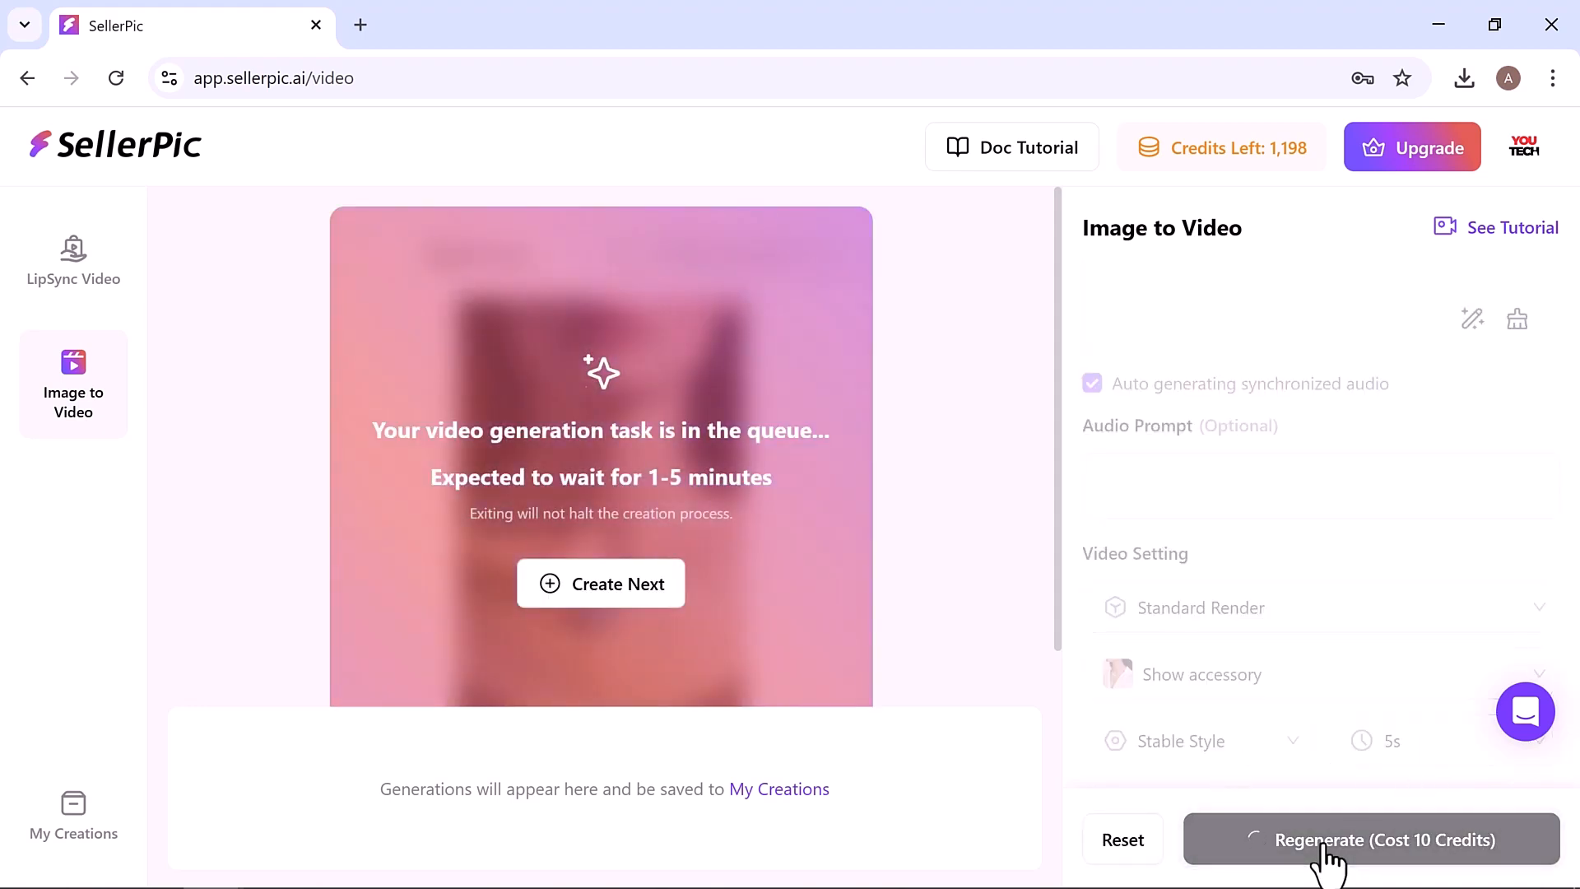
pyautogui.click(1370, 840)
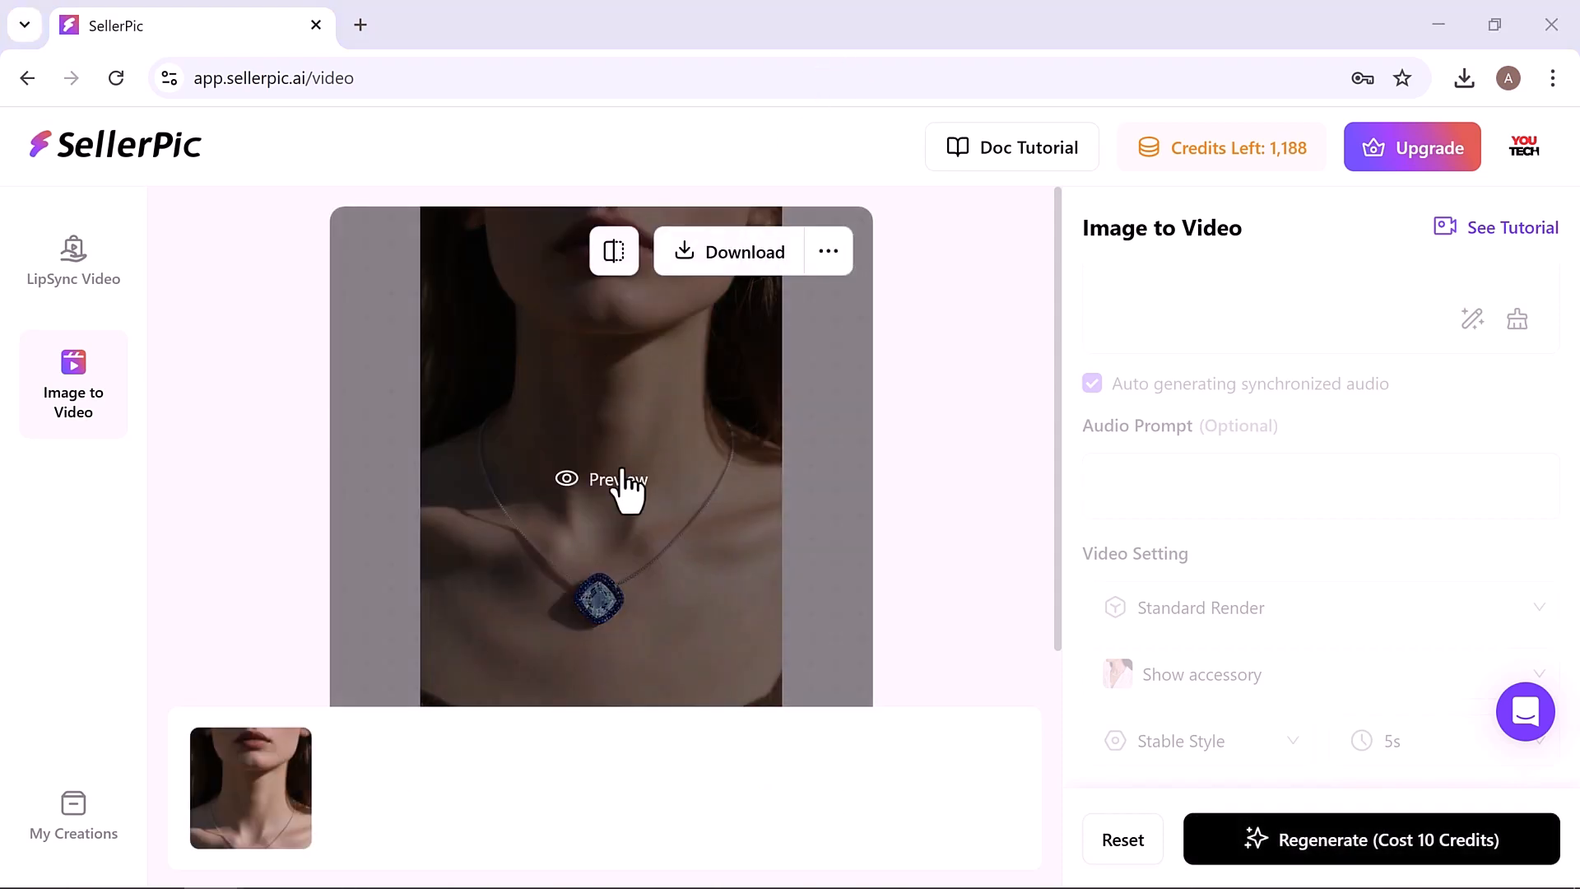
pyautogui.click(603, 479)
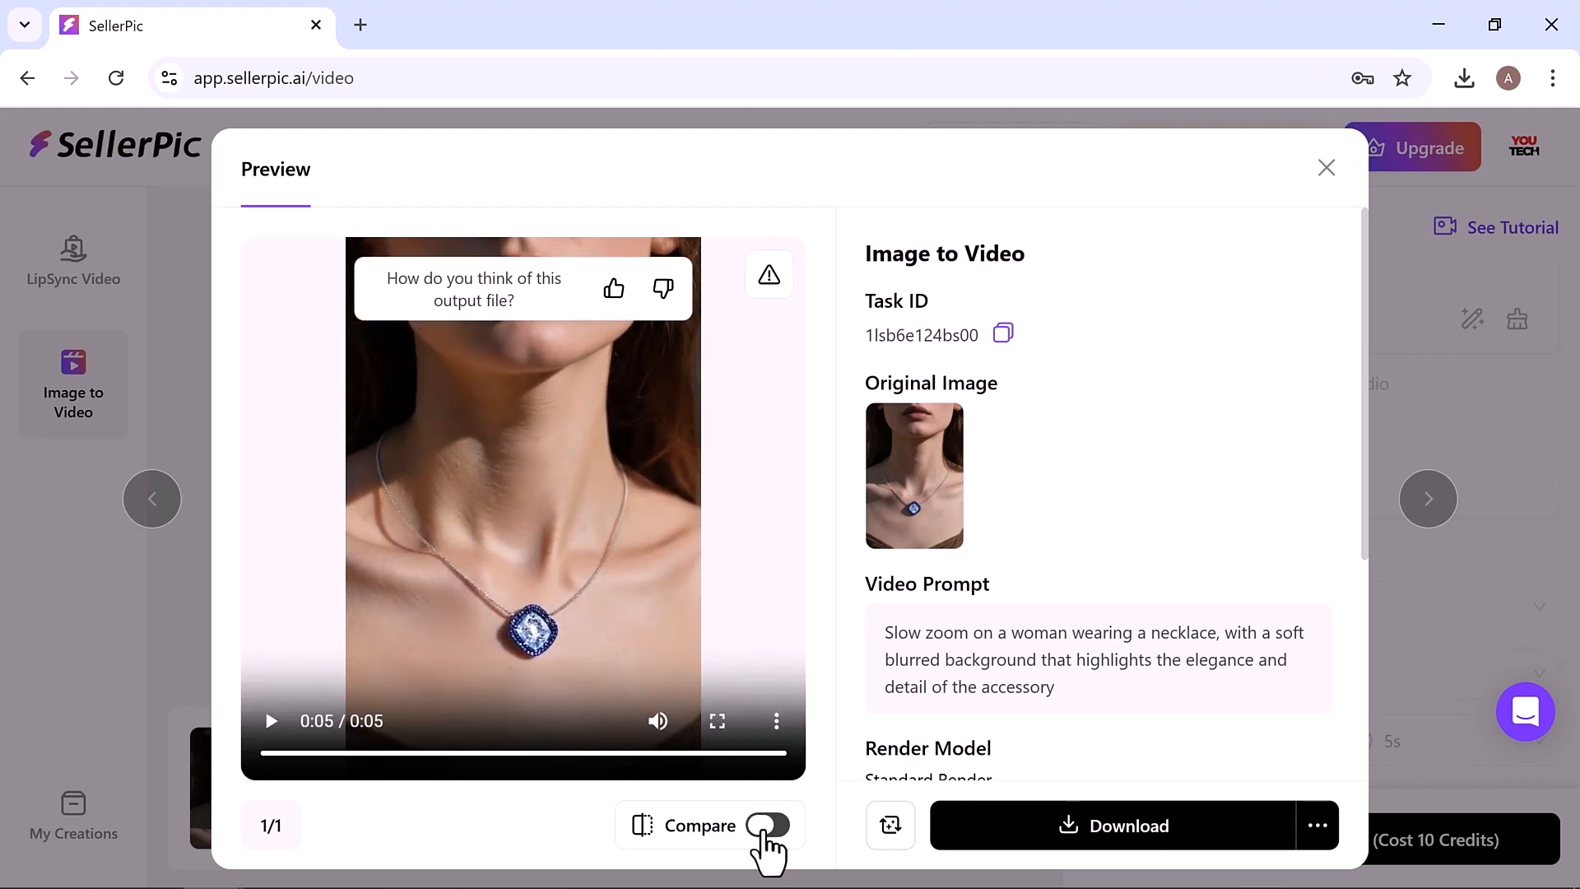
pyautogui.click(771, 826)
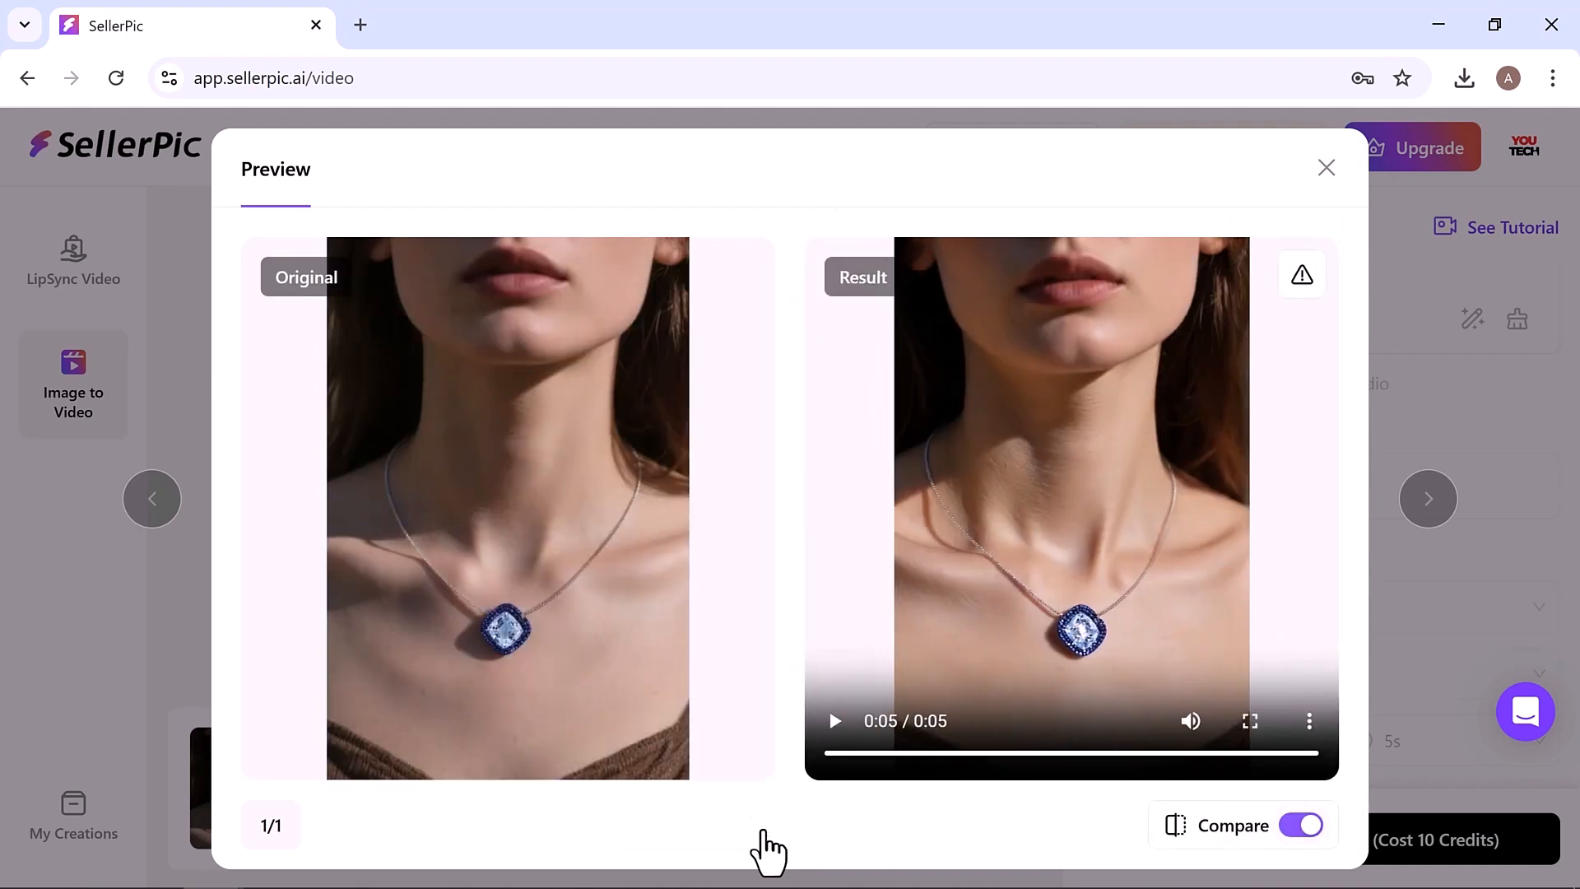
pyautogui.click(1325, 167)
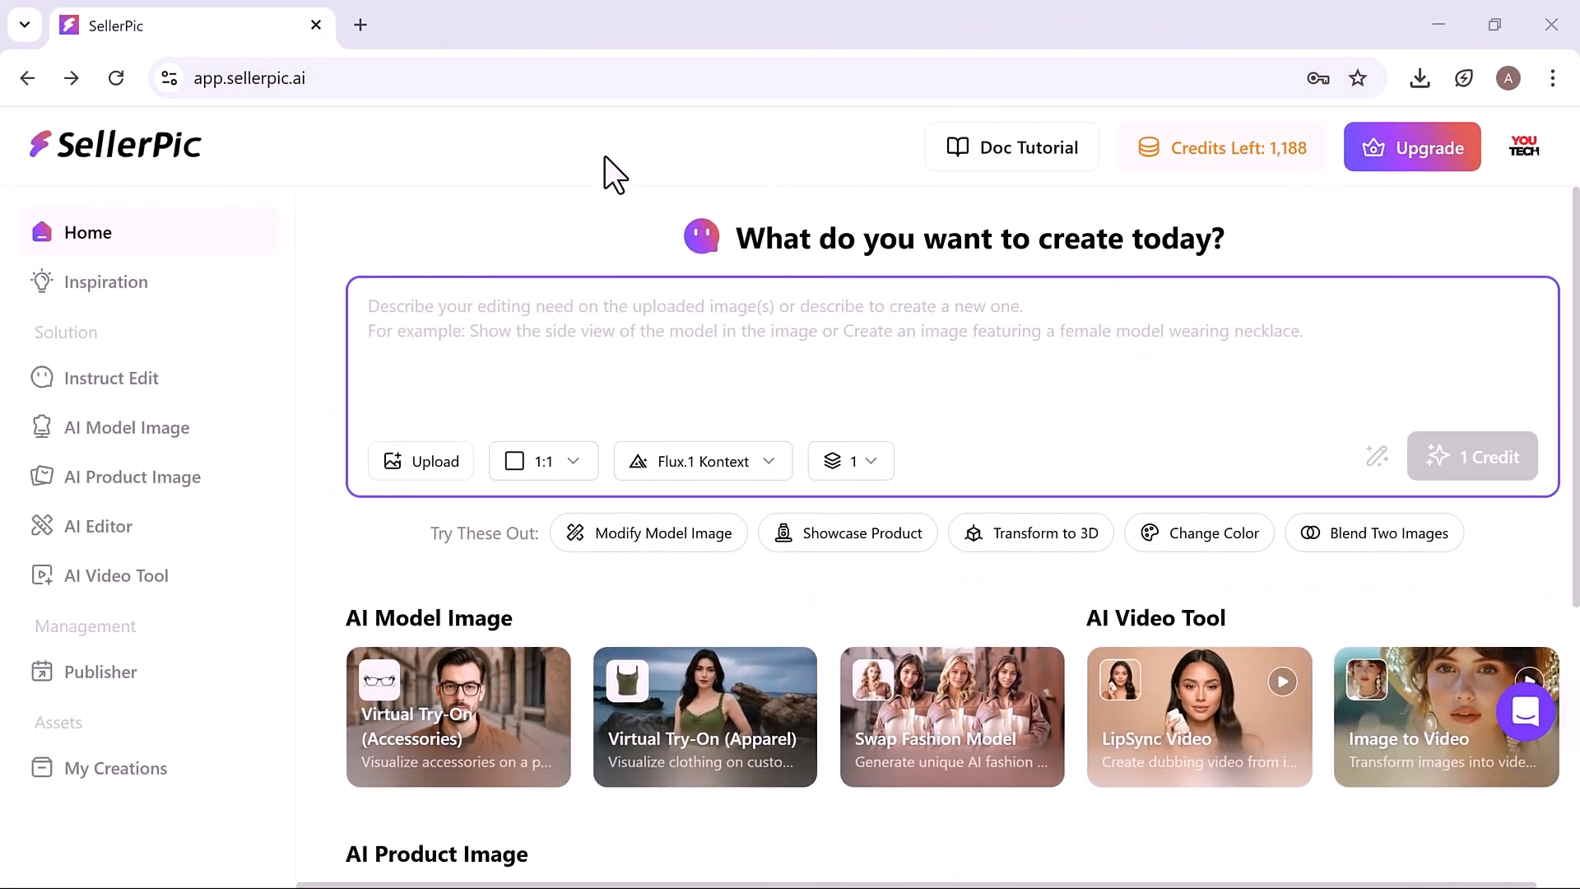
pyautogui.moveTo(729, 716)
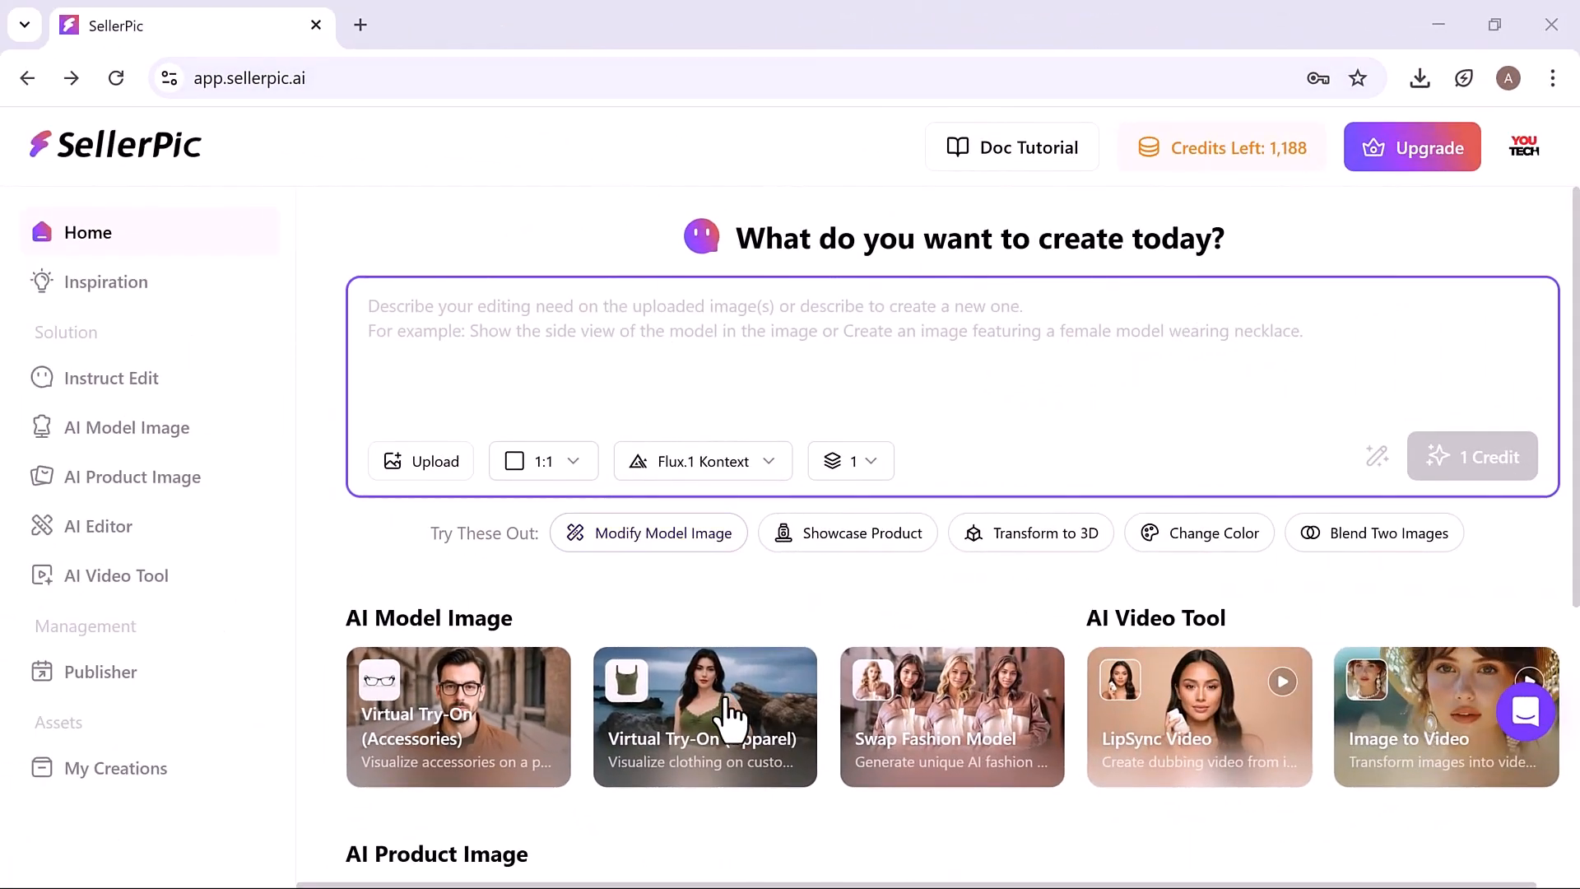
# Step: Open apparel Virtual Try-On in Full Body mode and load the red off-shoulder top
pyautogui.click(705, 716)
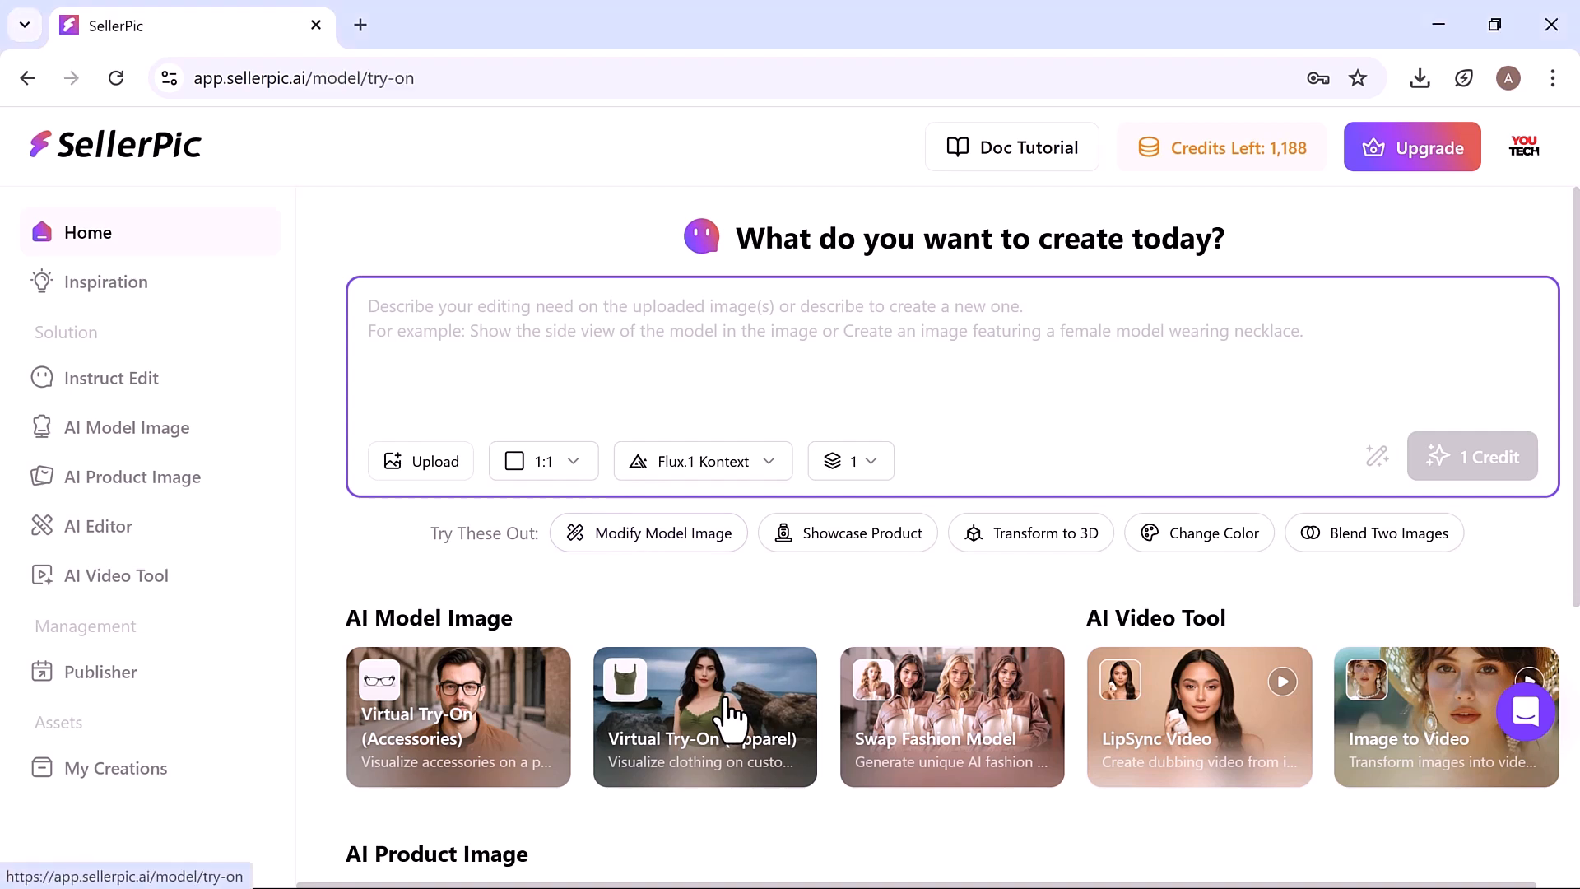
pyautogui.click(704, 715)
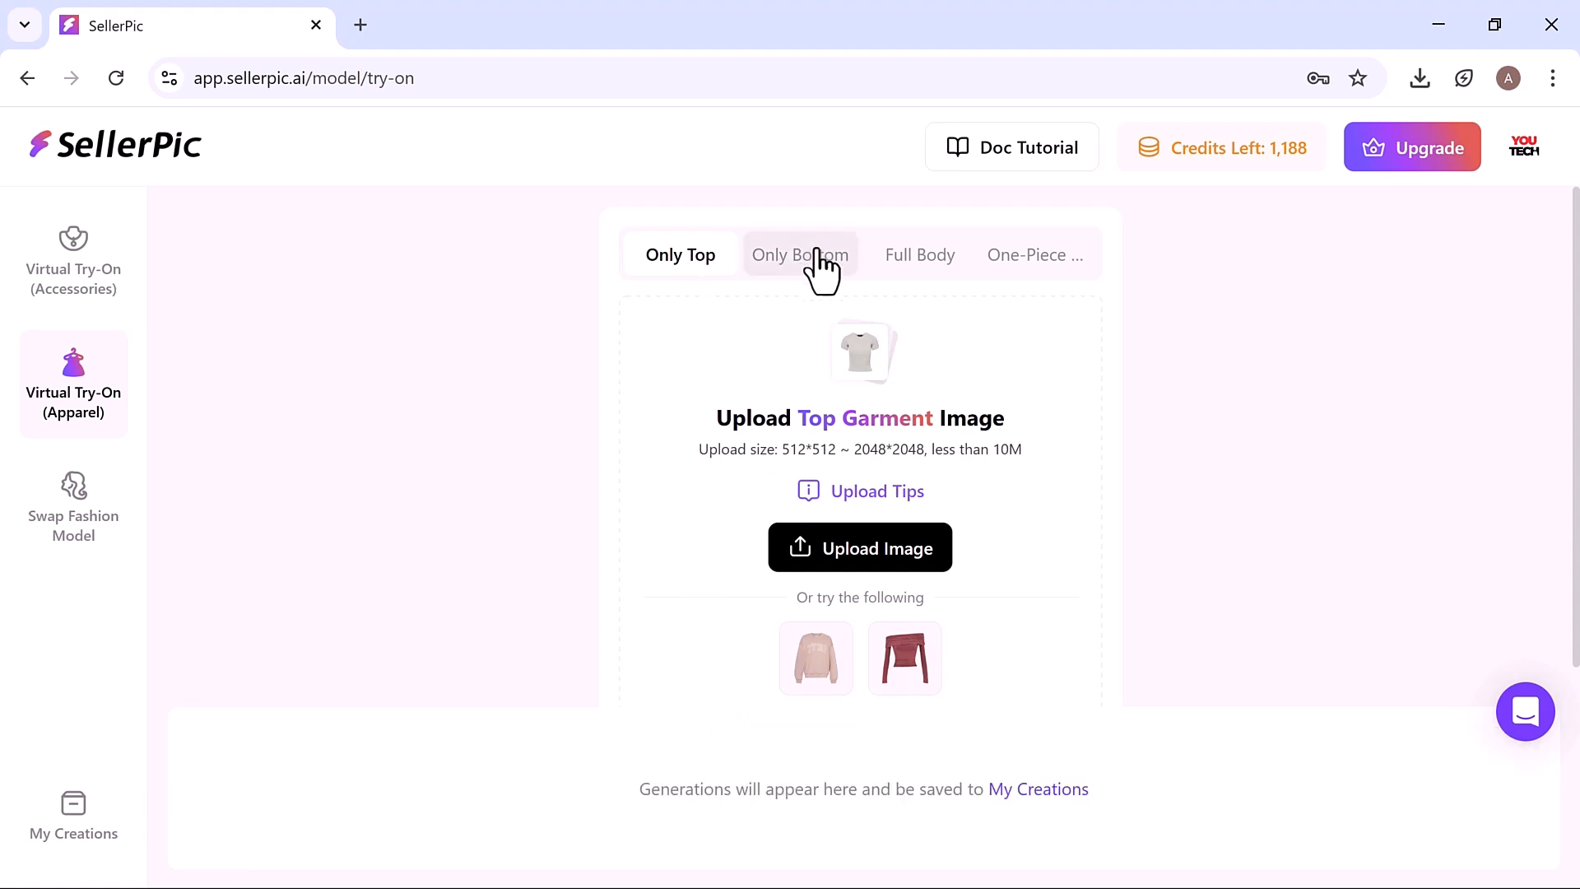
pyautogui.moveTo(946, 282)
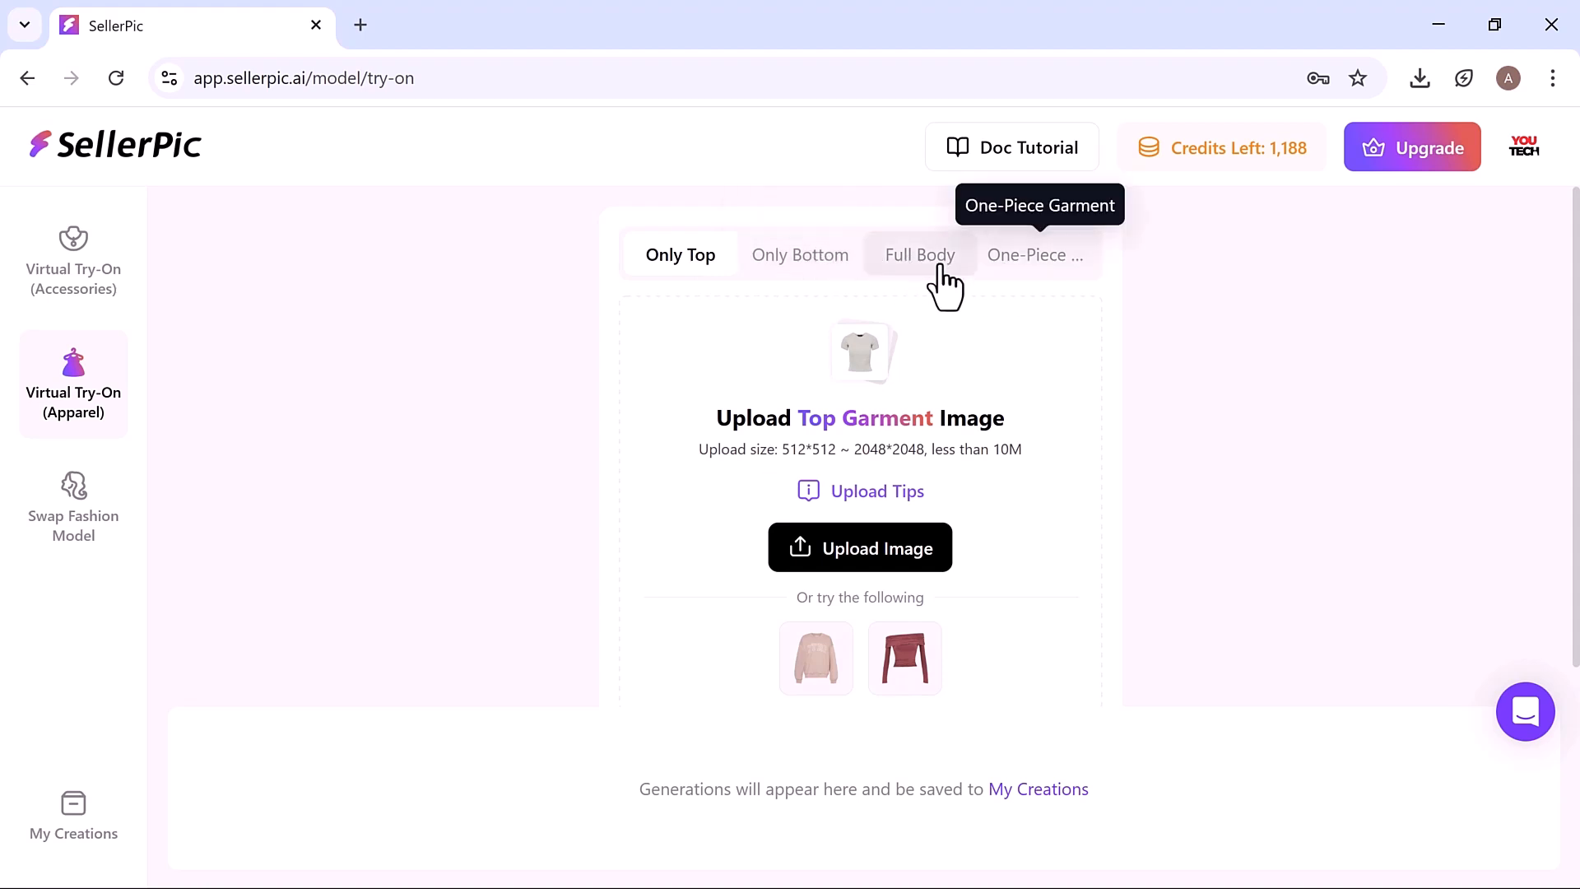
pyautogui.click(919, 255)
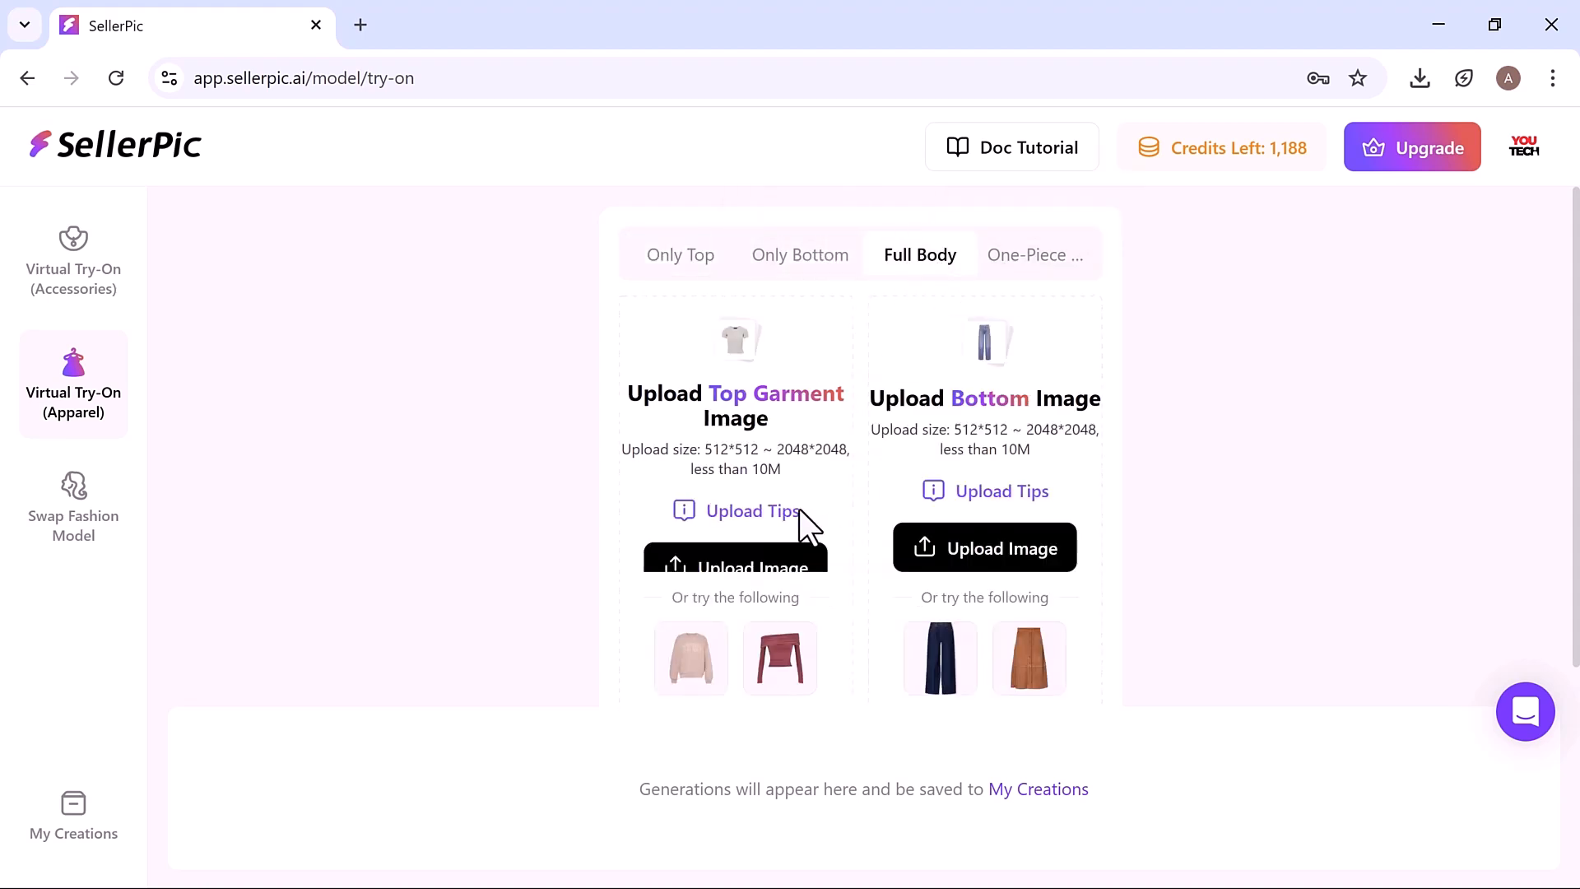
pyautogui.click(984, 548)
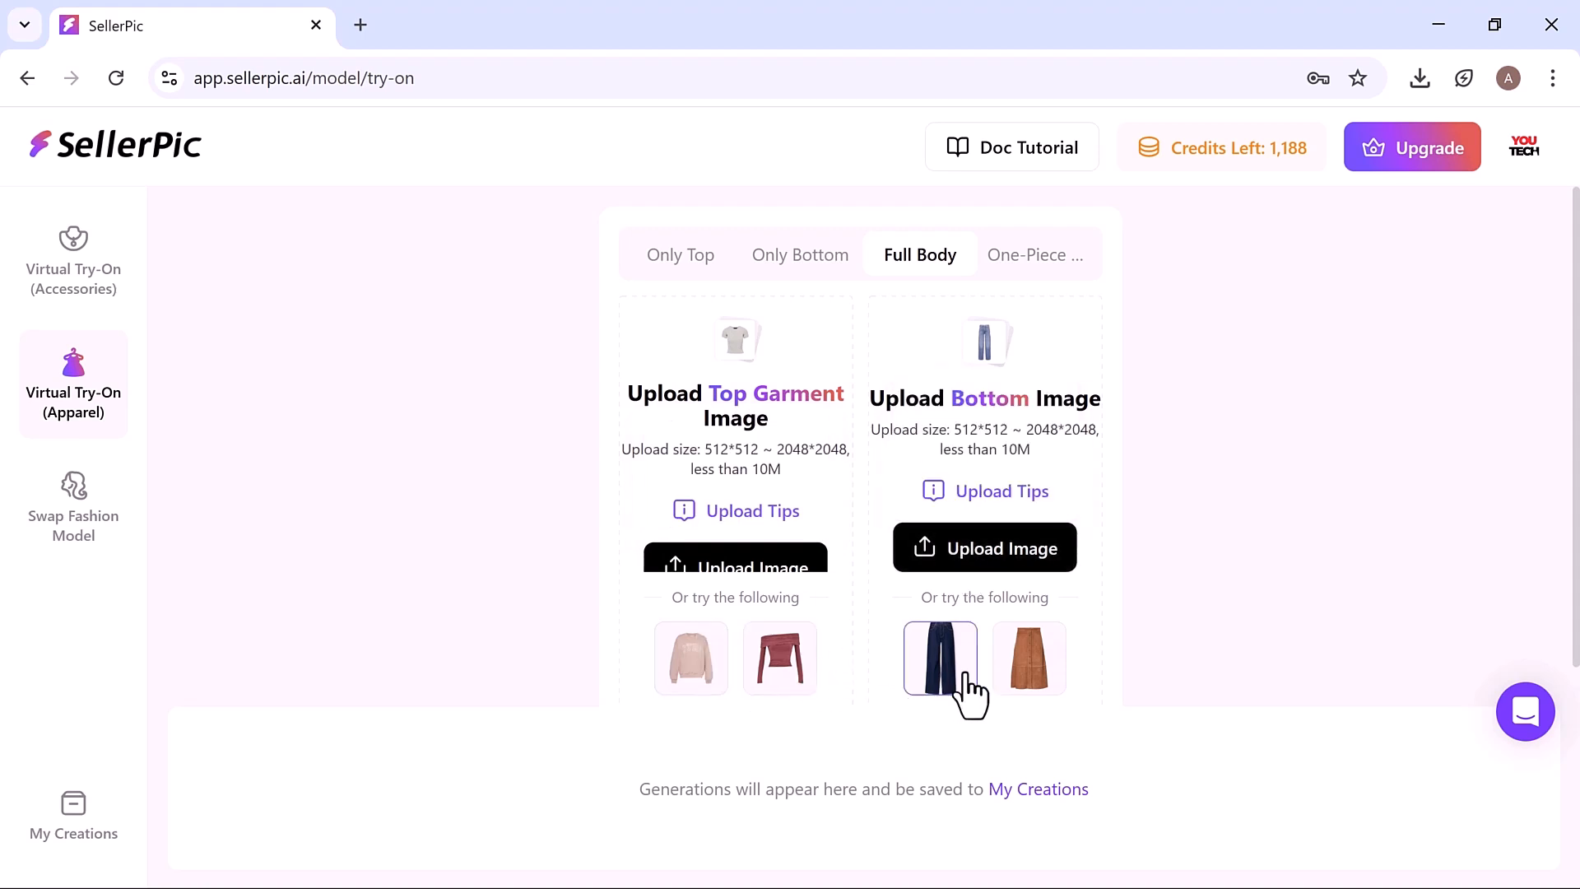
pyautogui.moveTo(741, 615)
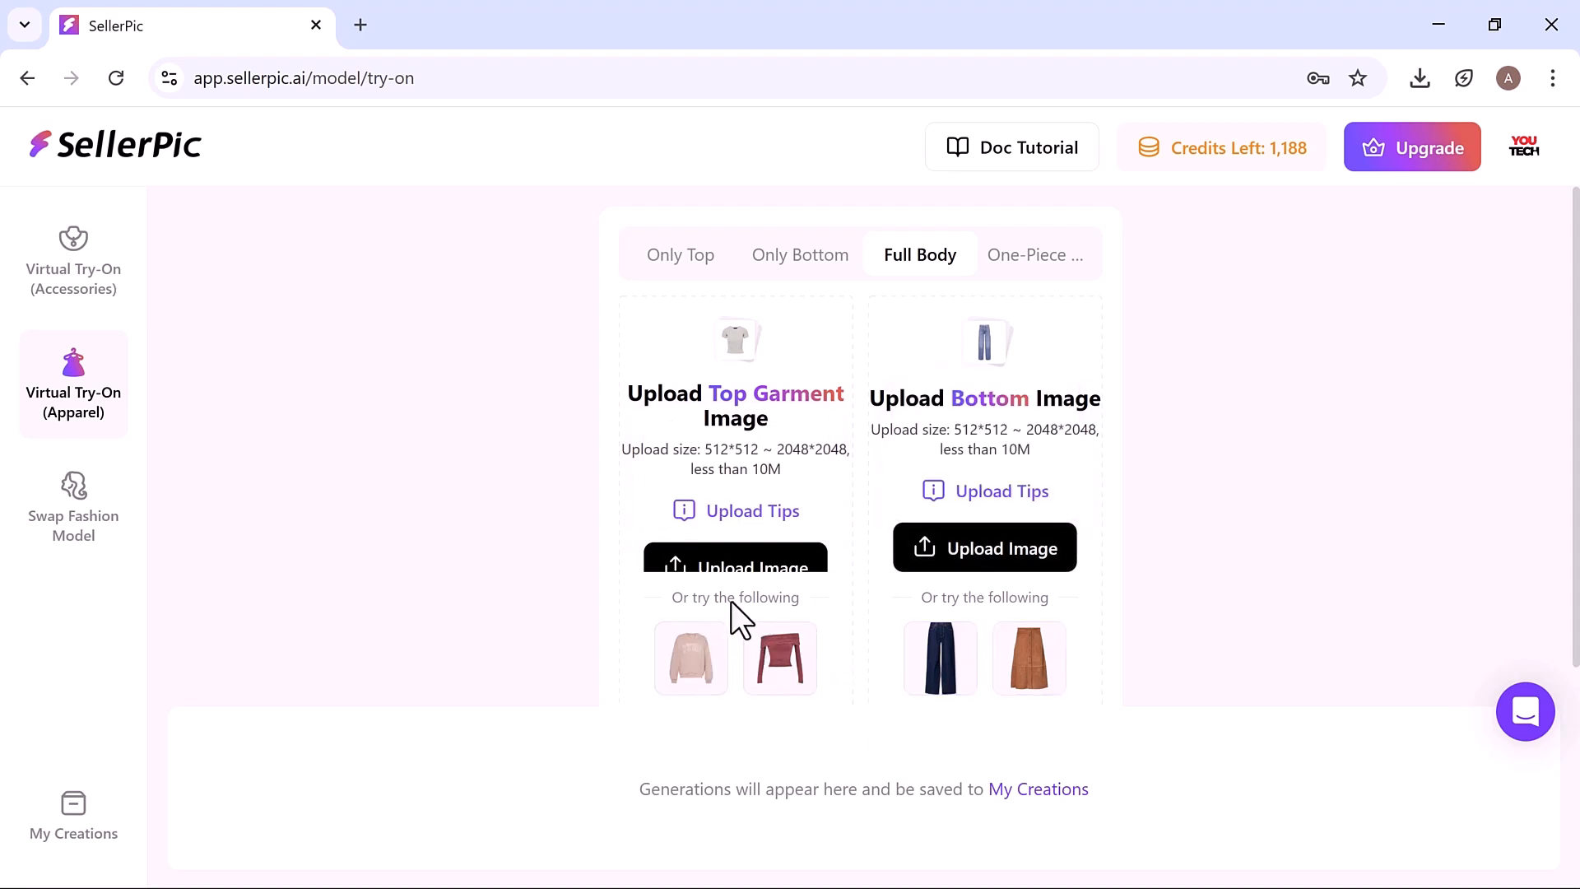
pyautogui.click(735, 562)
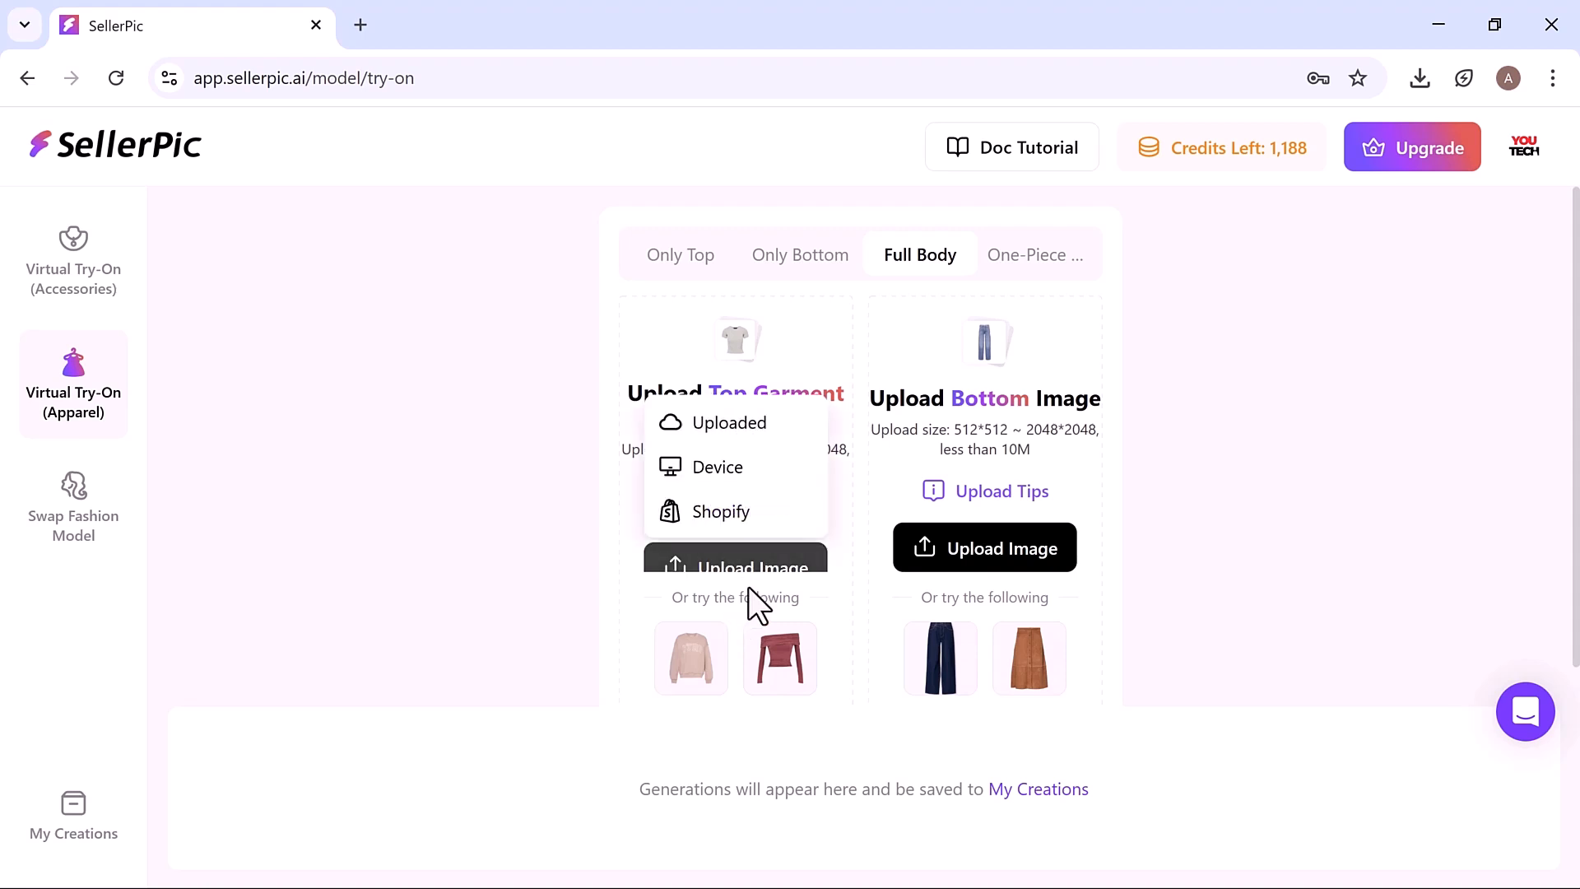
pyautogui.click(779, 659)
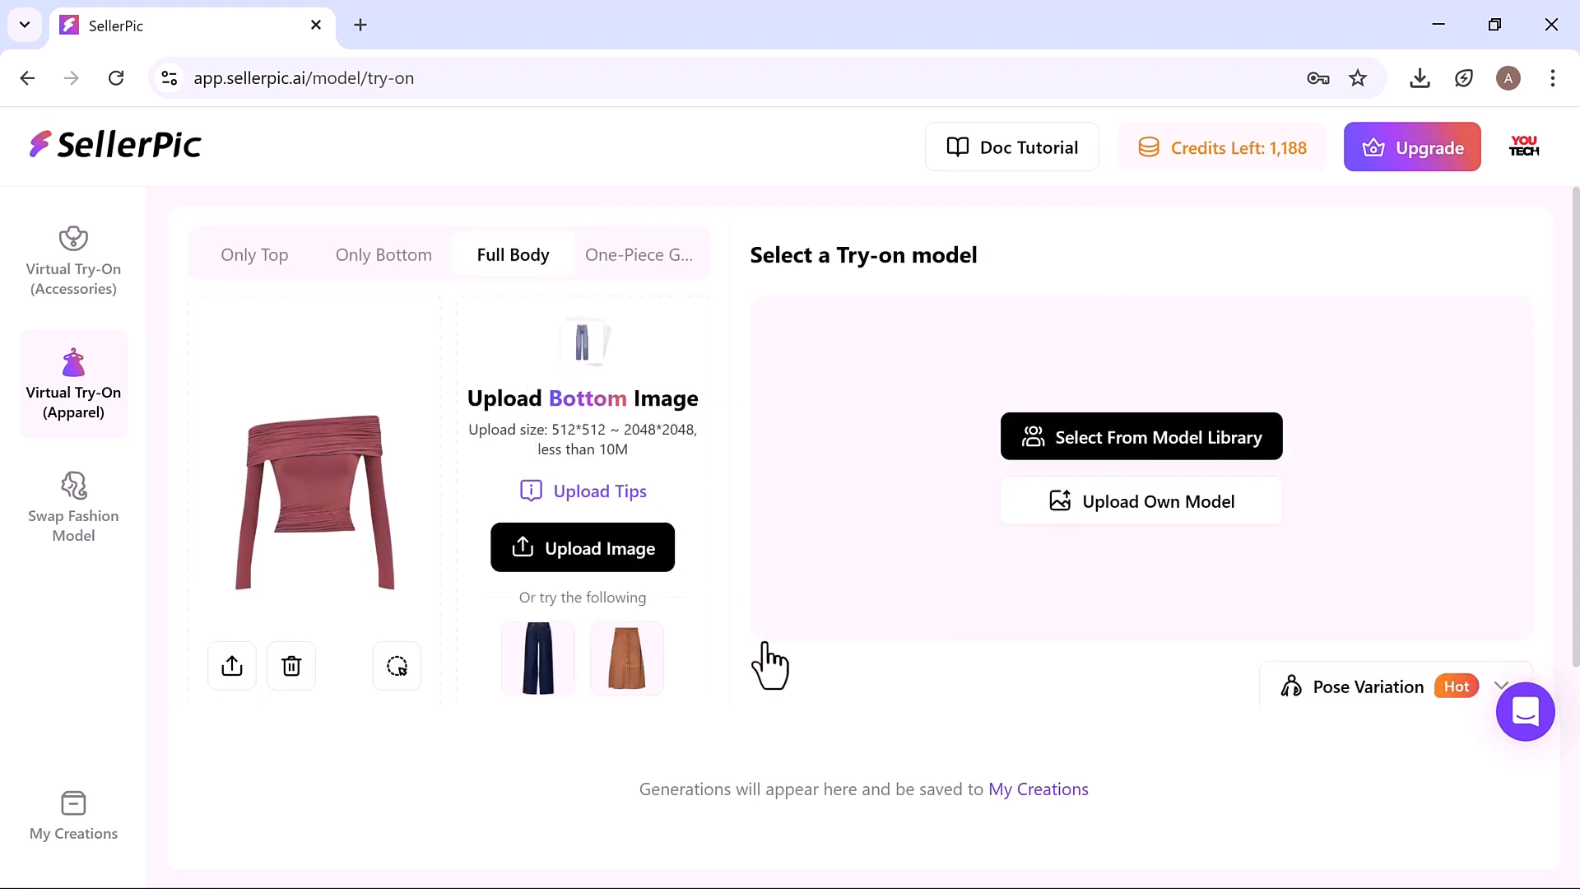
# Step: Add the brown suede skirt as bottom and confirm the white-shirt, black-skirt preset model
pyautogui.click(626, 659)
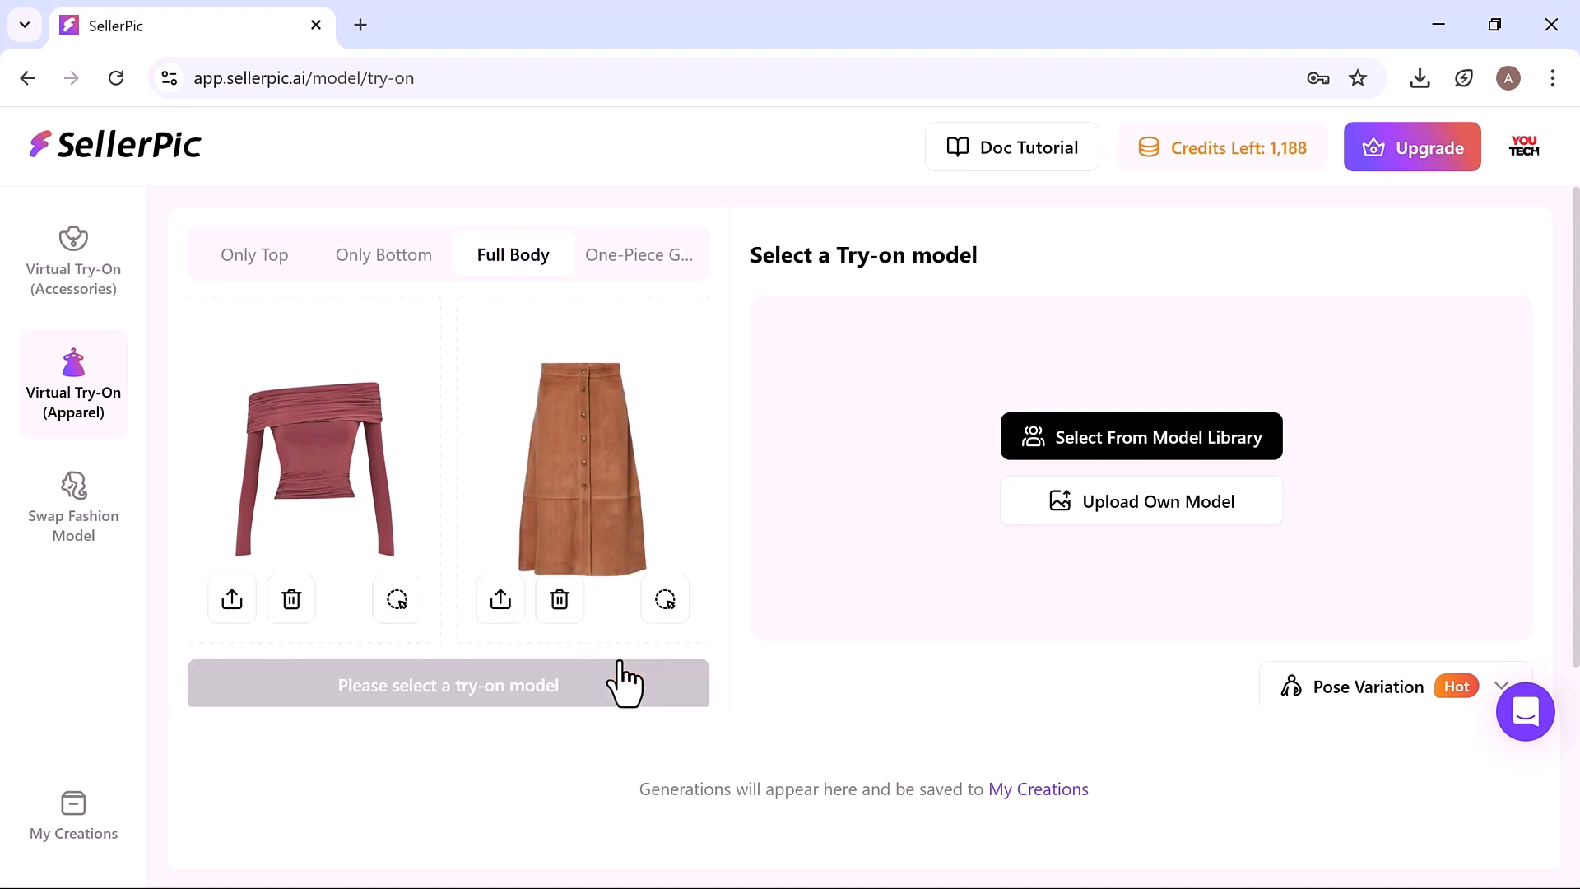
pyautogui.moveTo(1140, 436)
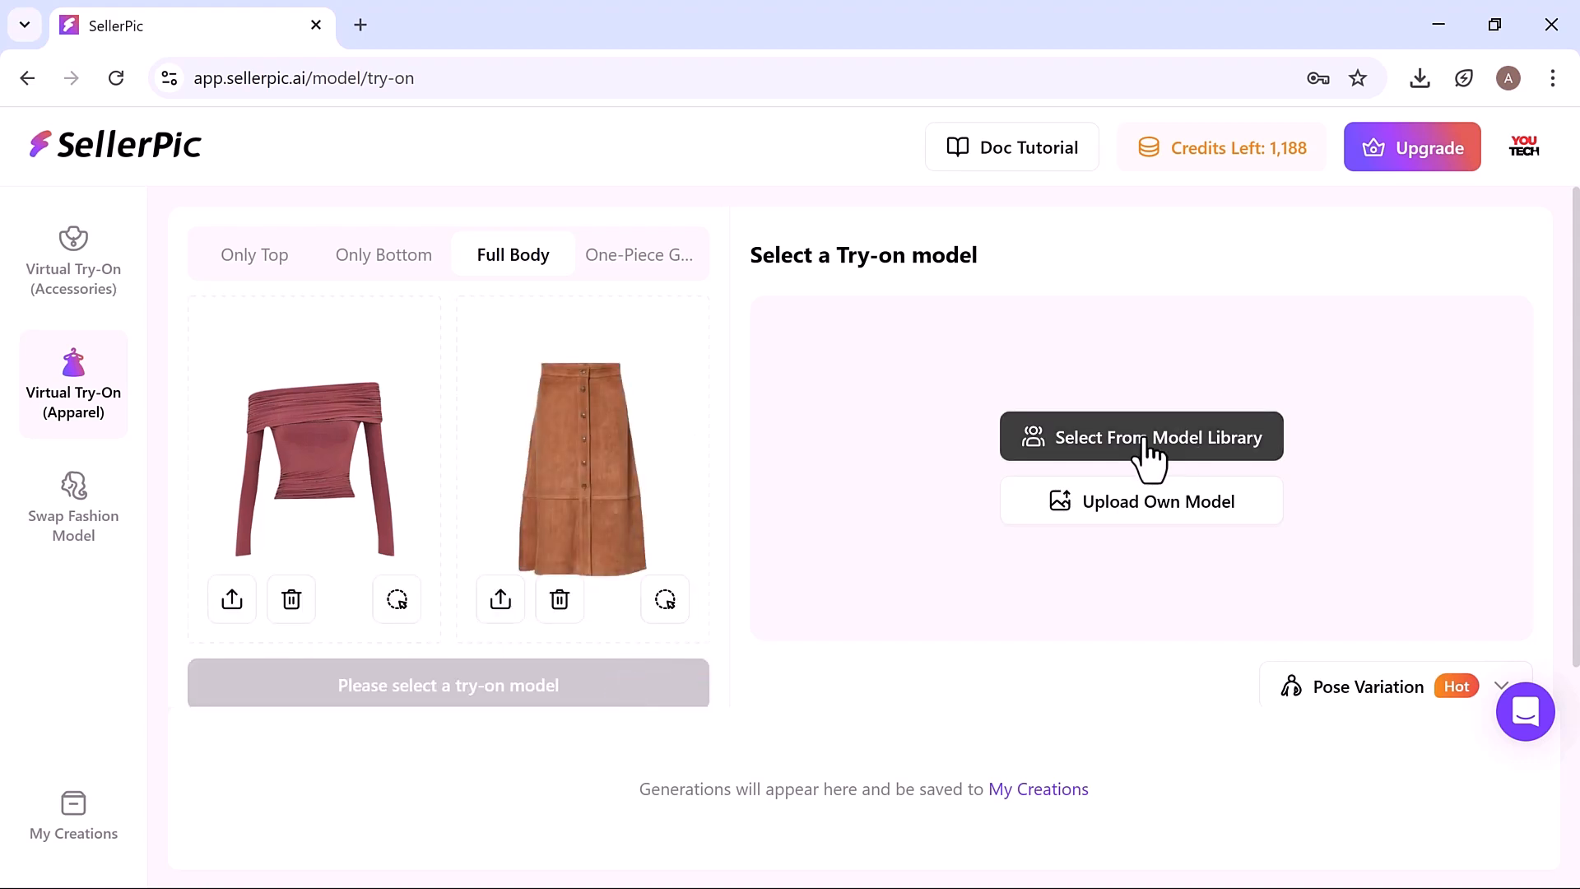
pyautogui.click(1140, 436)
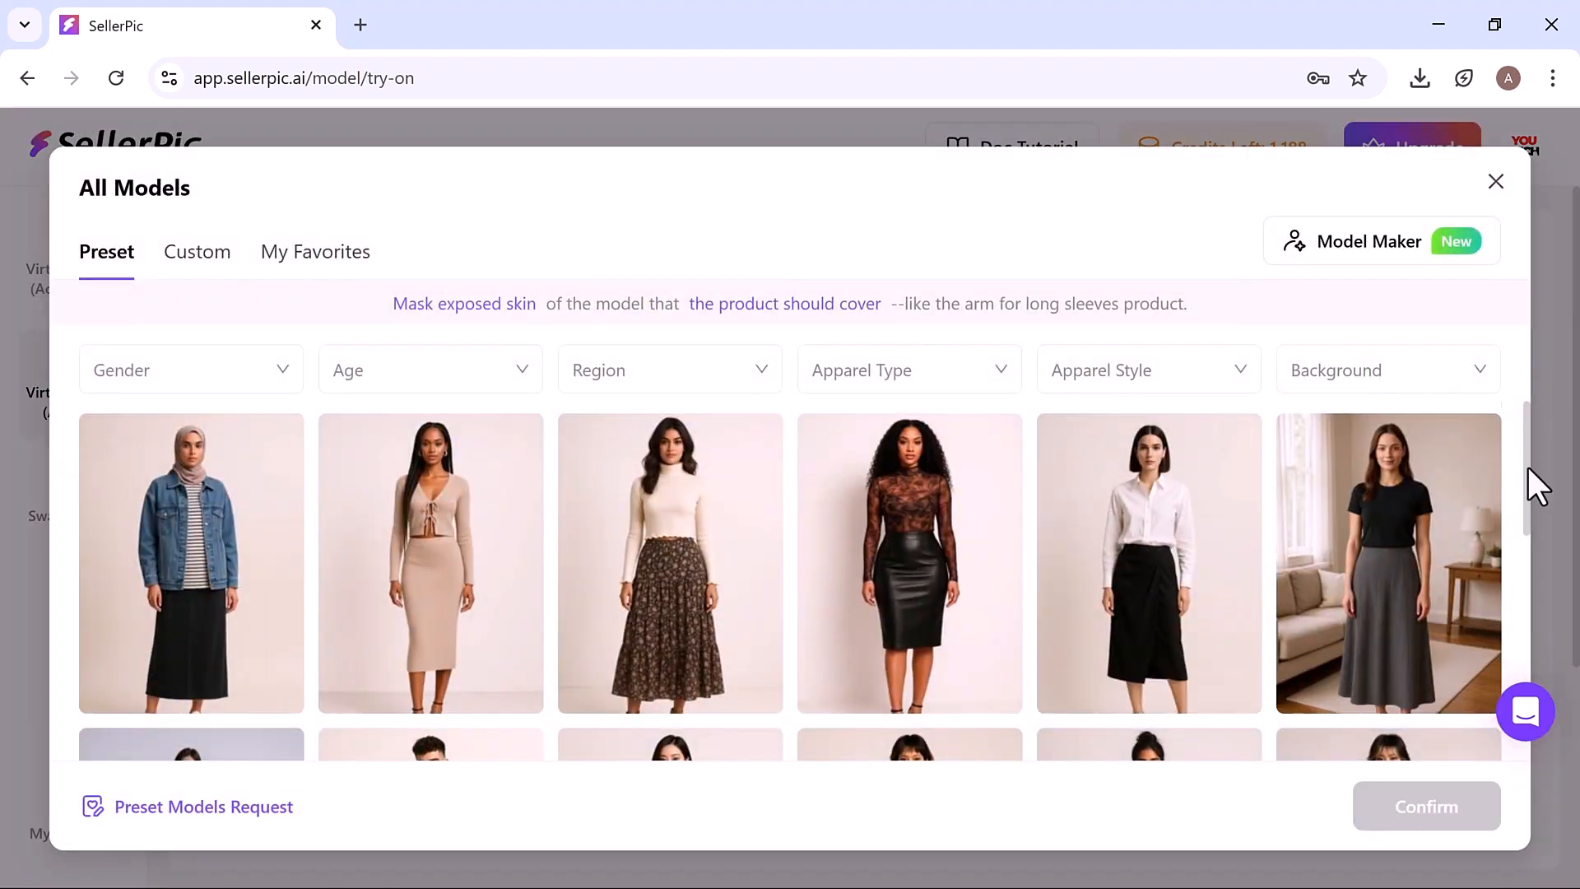
pyautogui.moveTo(1128, 579)
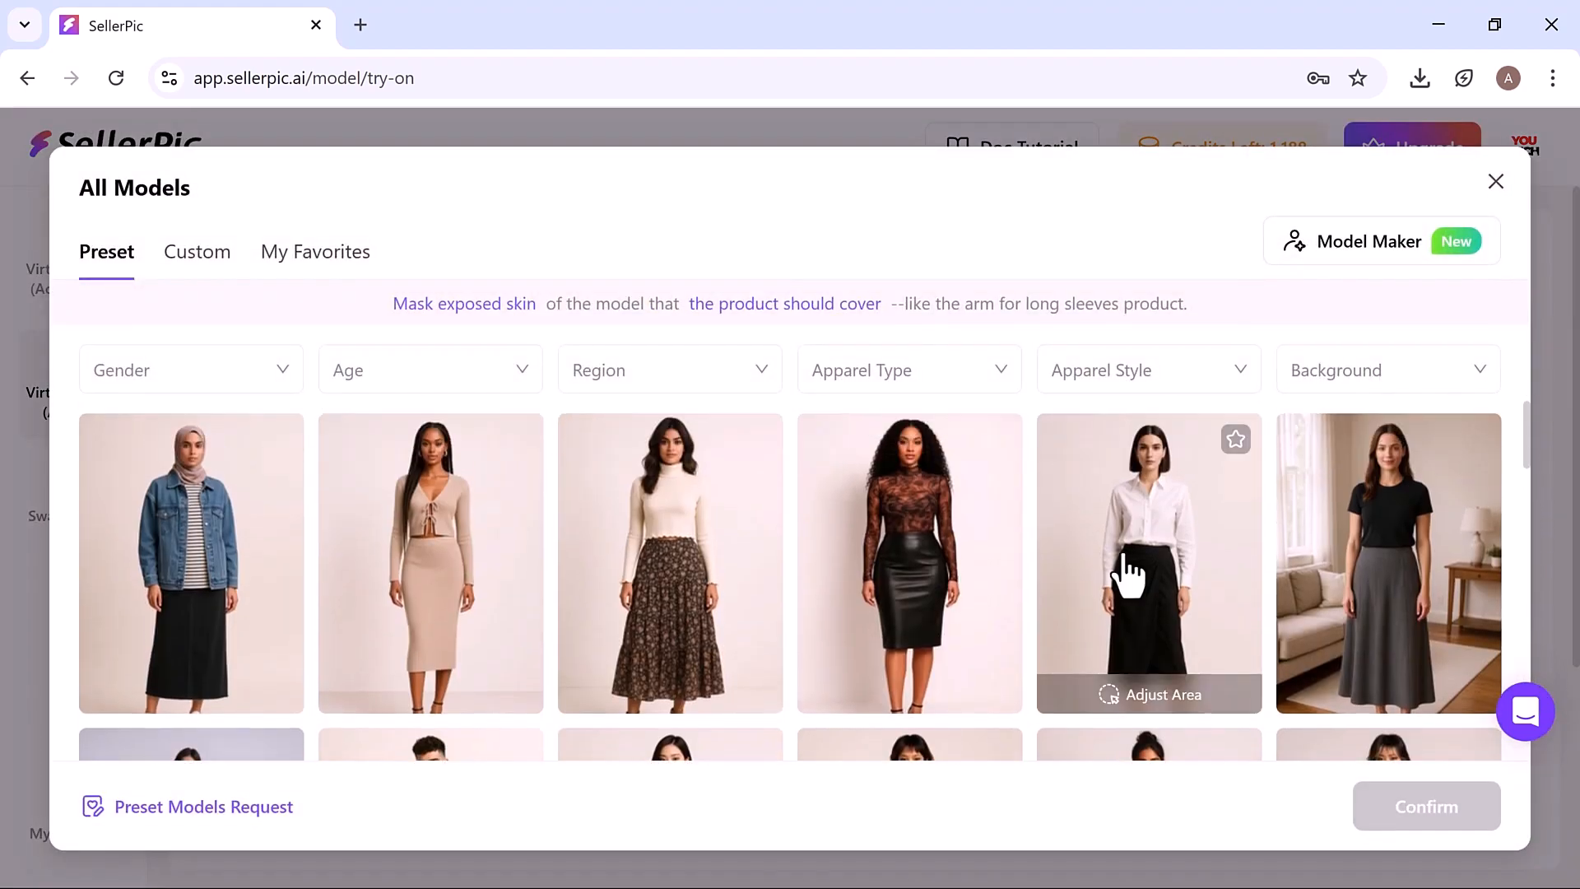
pyautogui.click(1149, 561)
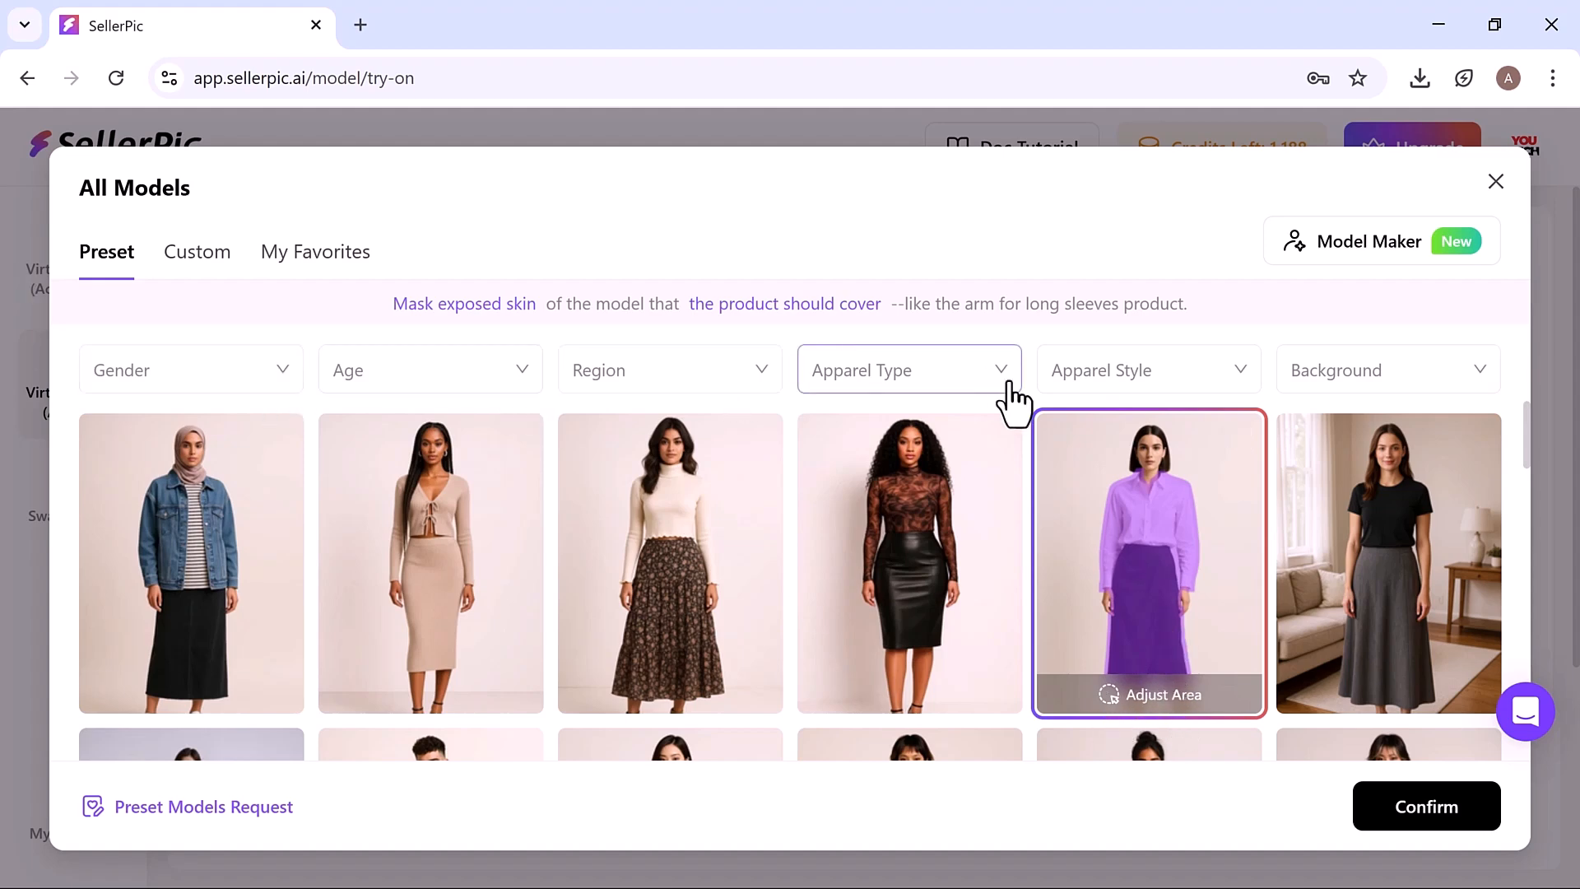
pyautogui.click(1425, 805)
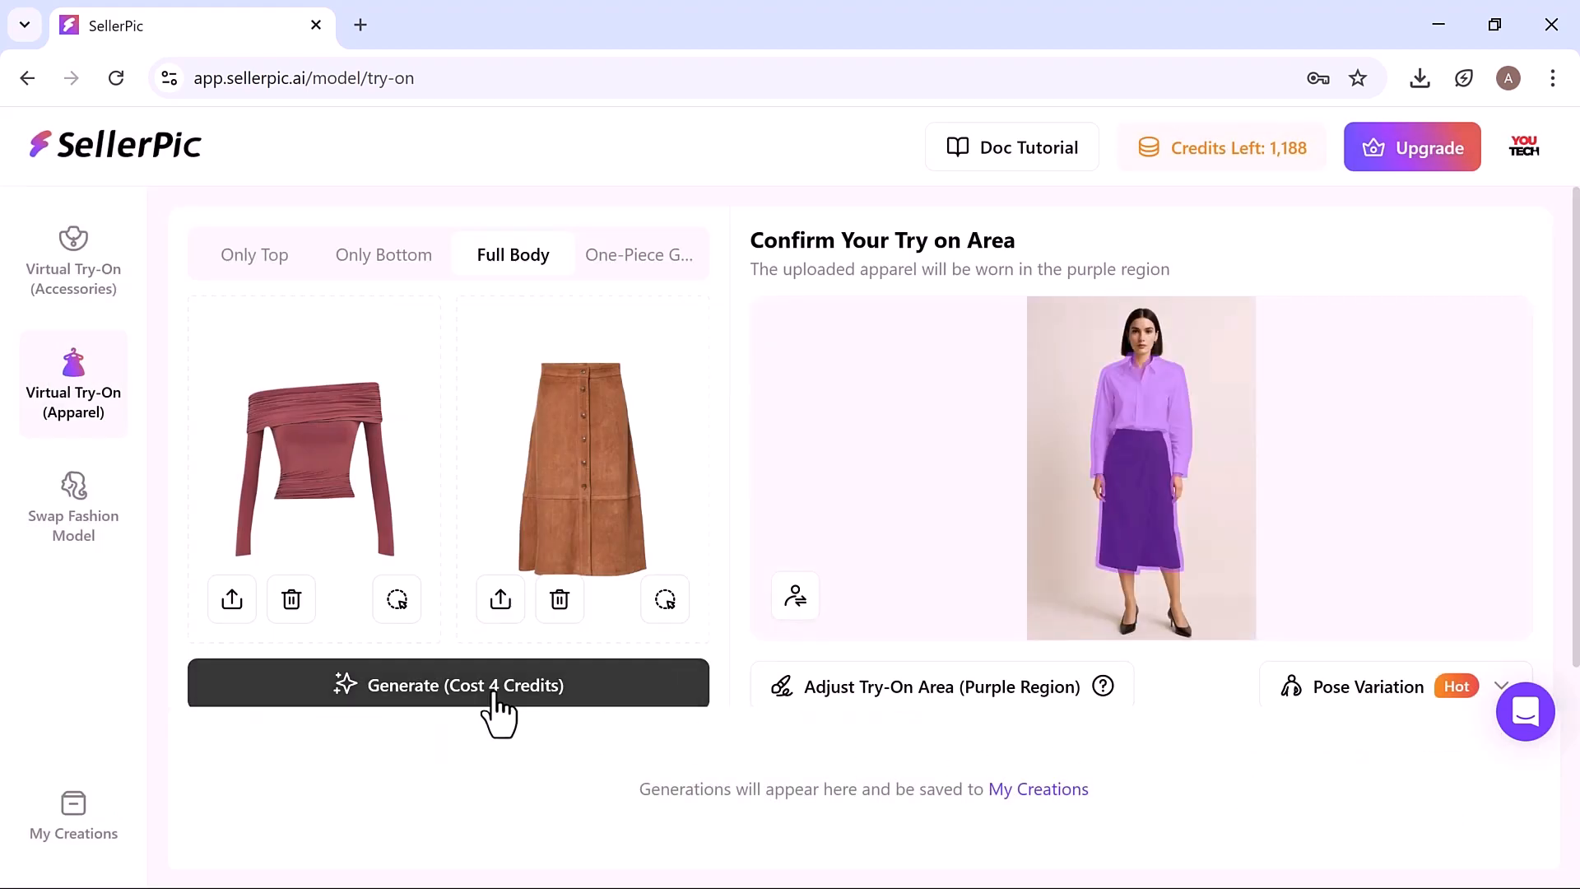
# Step: Generate four outfit try-on images for 4 credits and compare the first with the originals
pyautogui.click(448, 686)
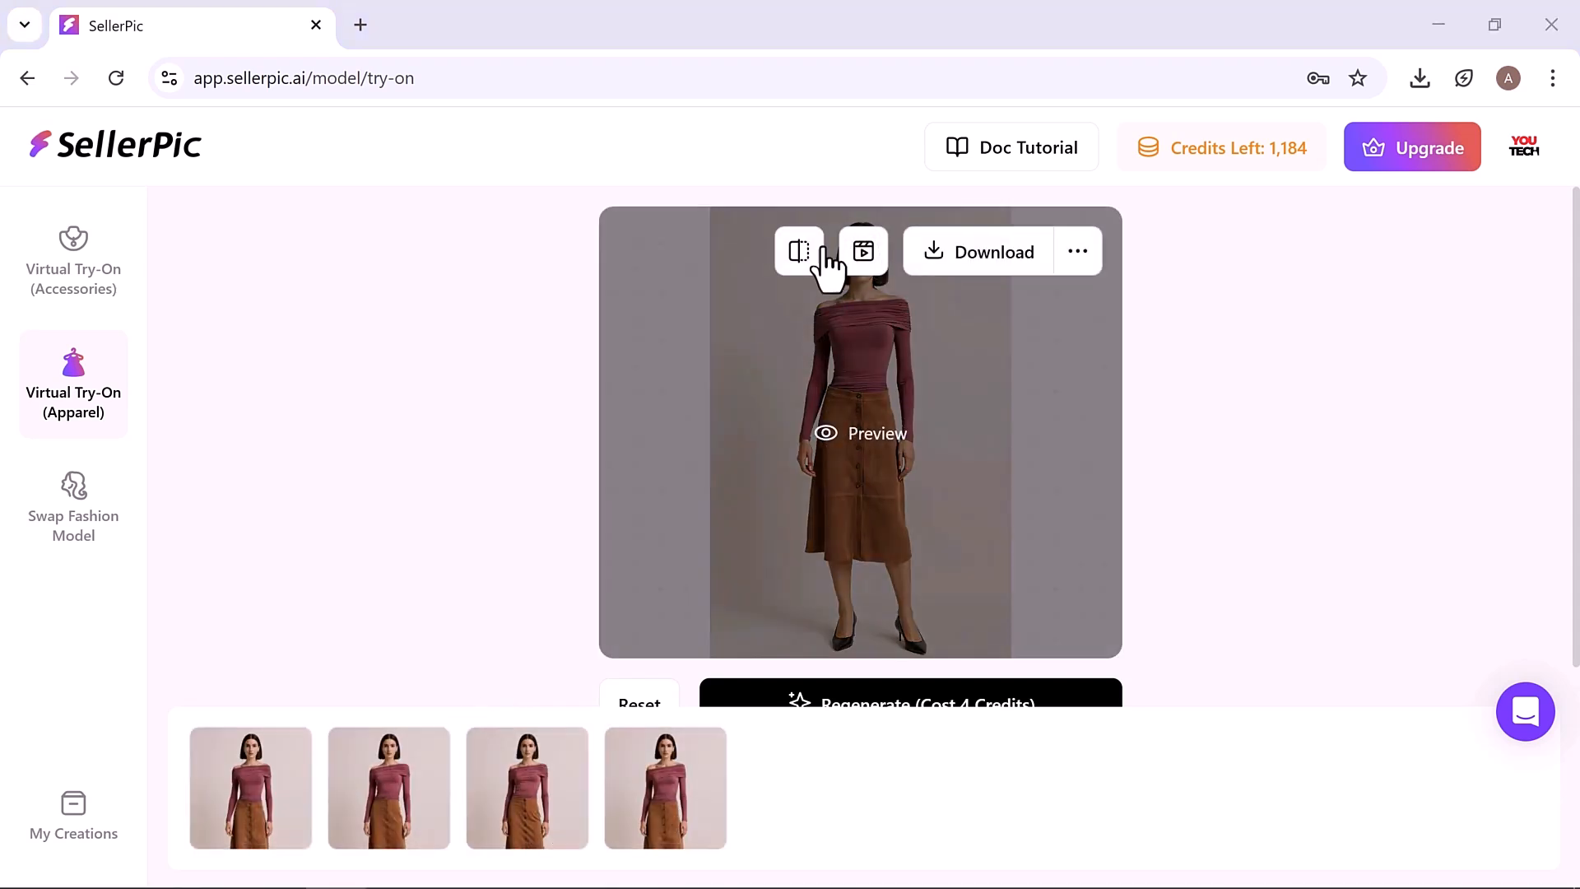
pyautogui.click(799, 251)
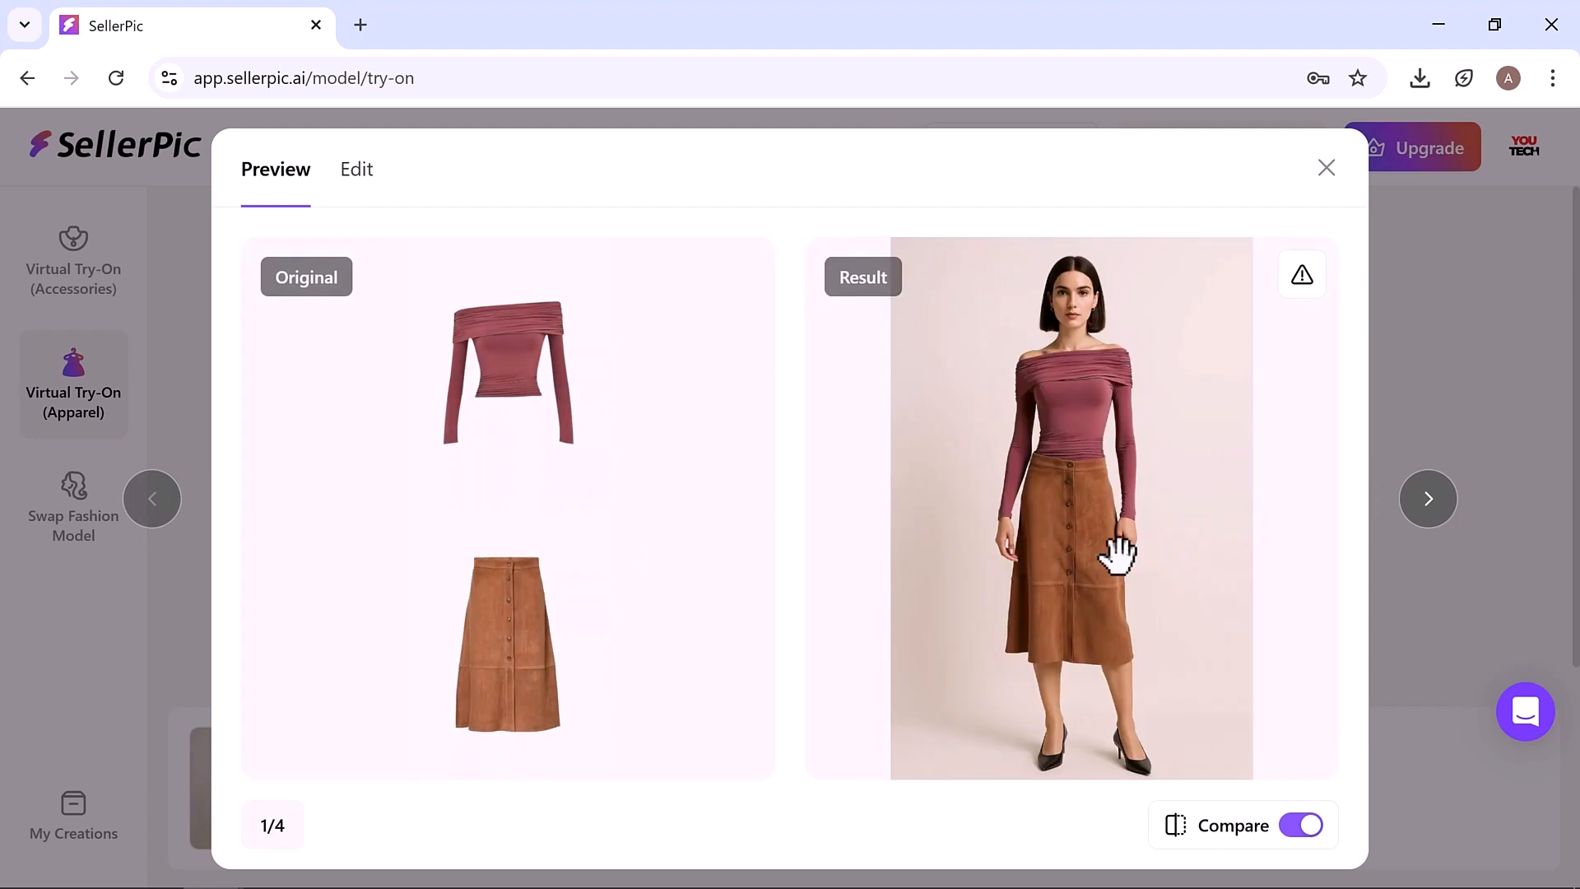
pyautogui.moveTo(1333, 187)
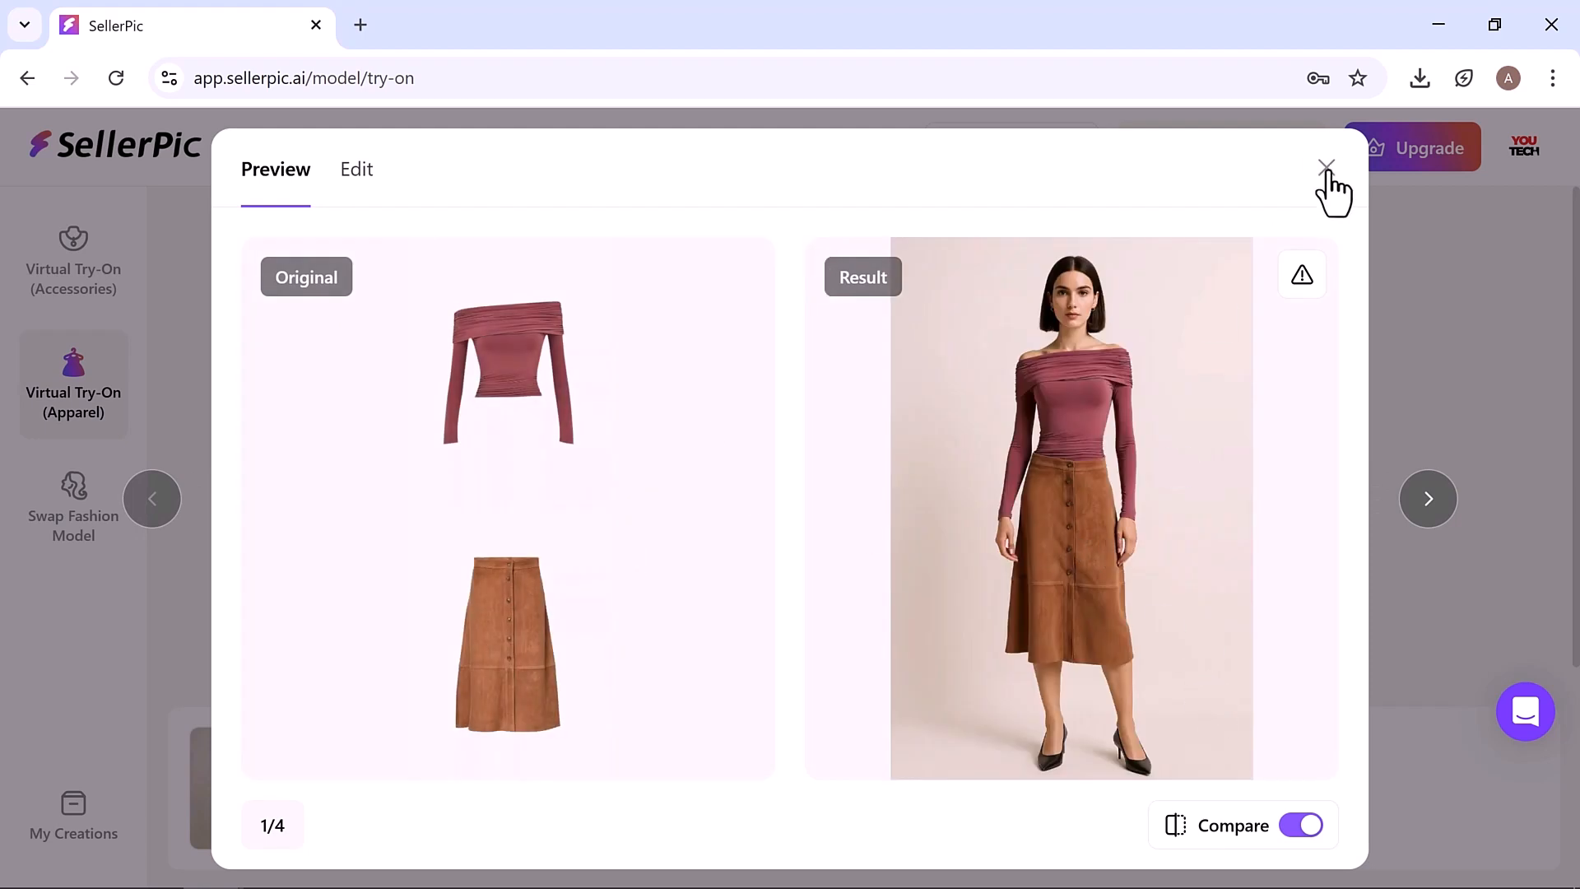
pyautogui.click(1326, 167)
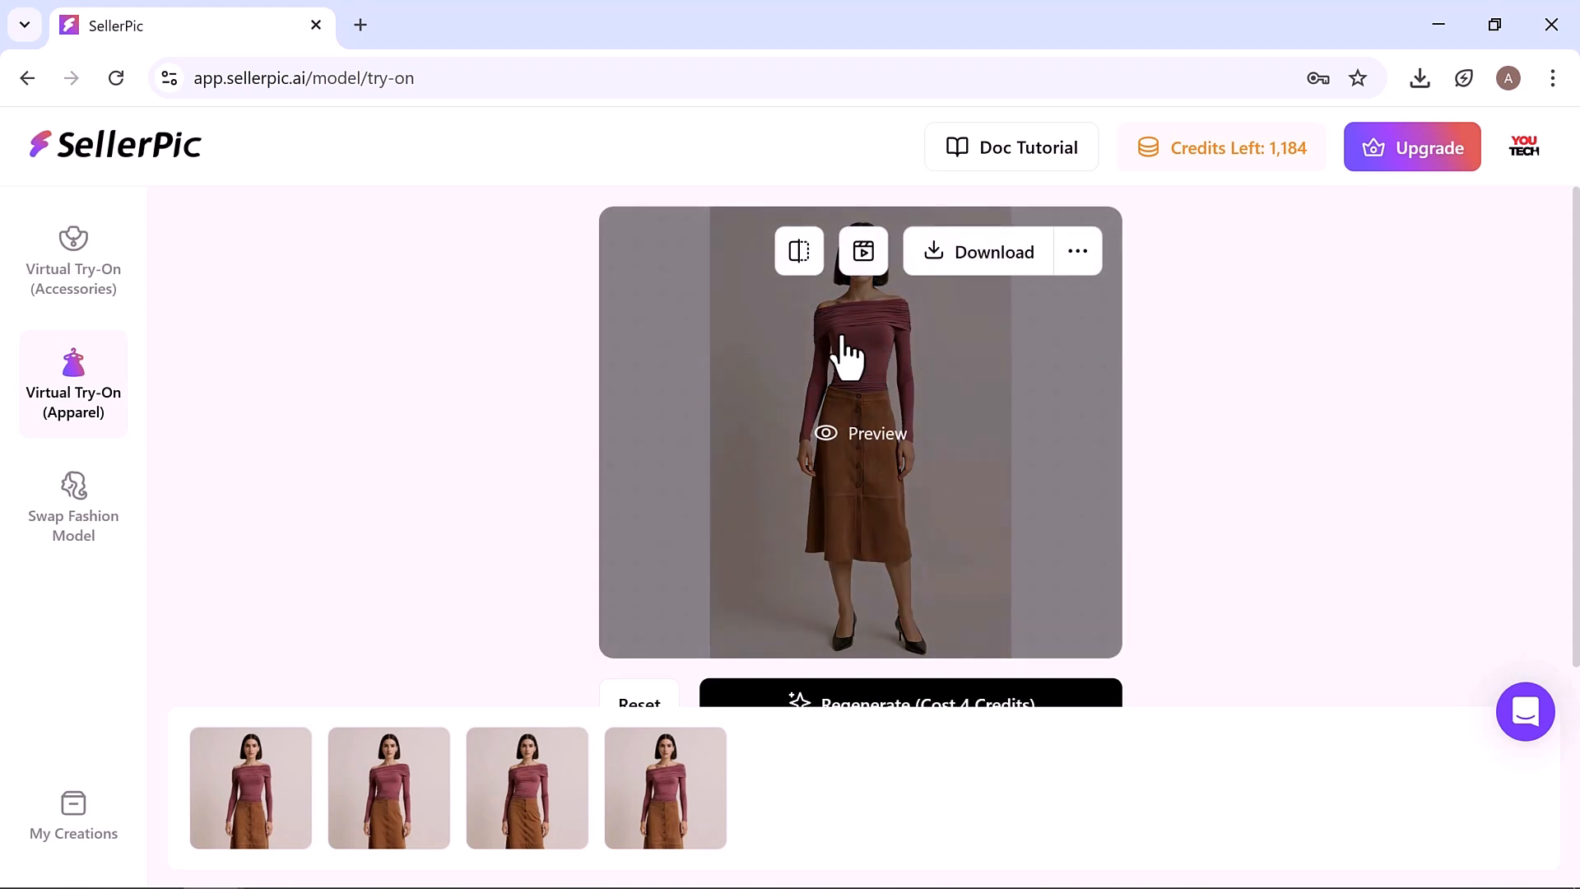
pyautogui.click(861, 252)
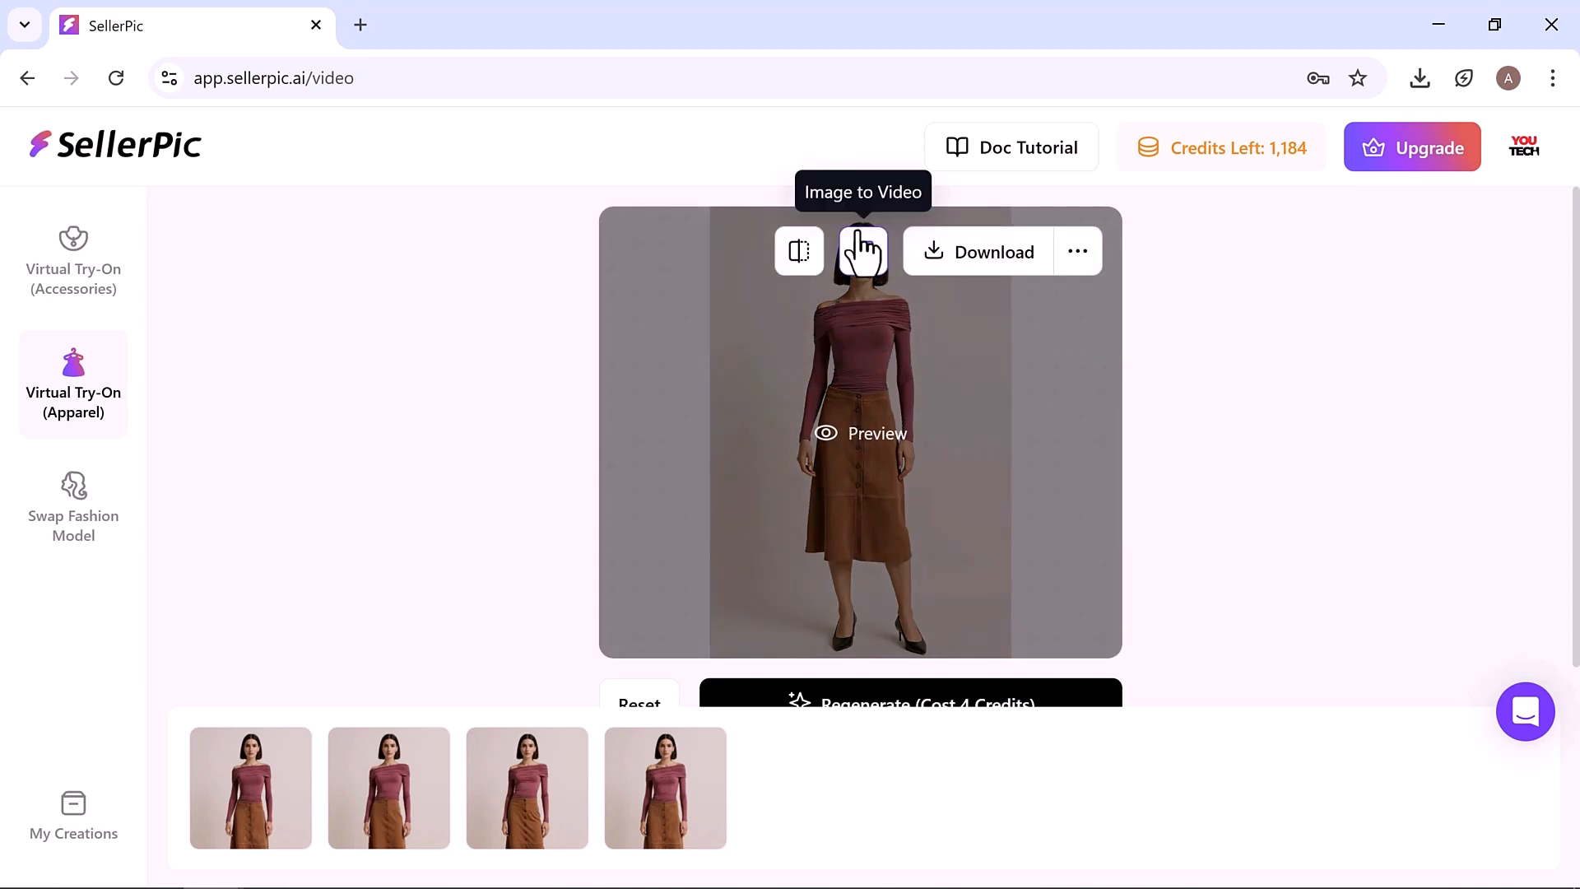
# Step: Generate and preview a 5-second walking video from the try-on image, then return Home
pyautogui.click(862, 251)
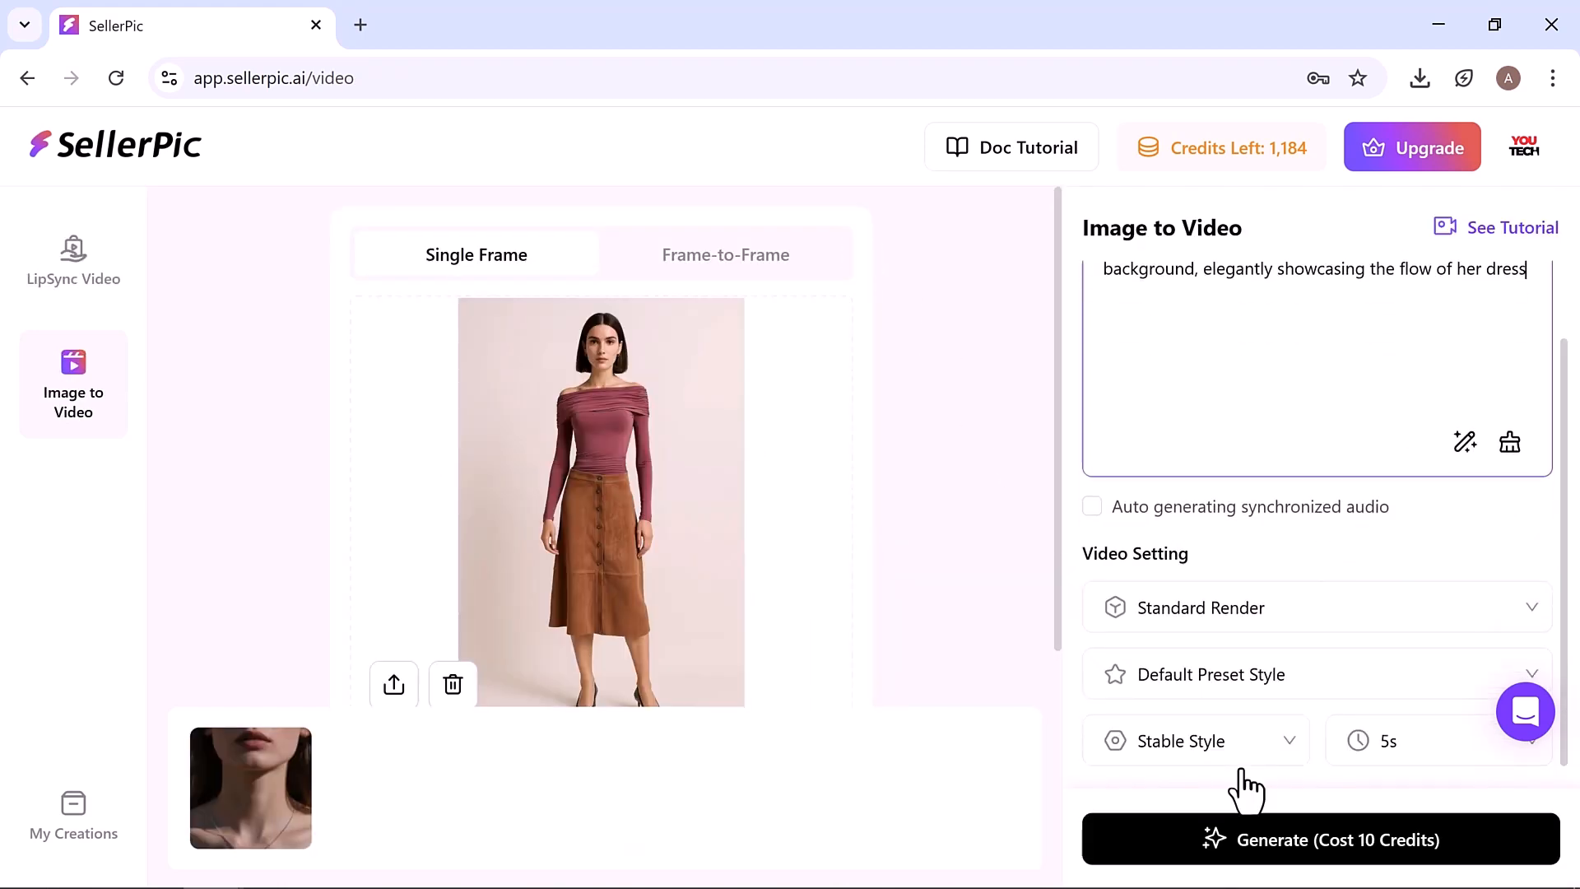
pyautogui.click(1323, 839)
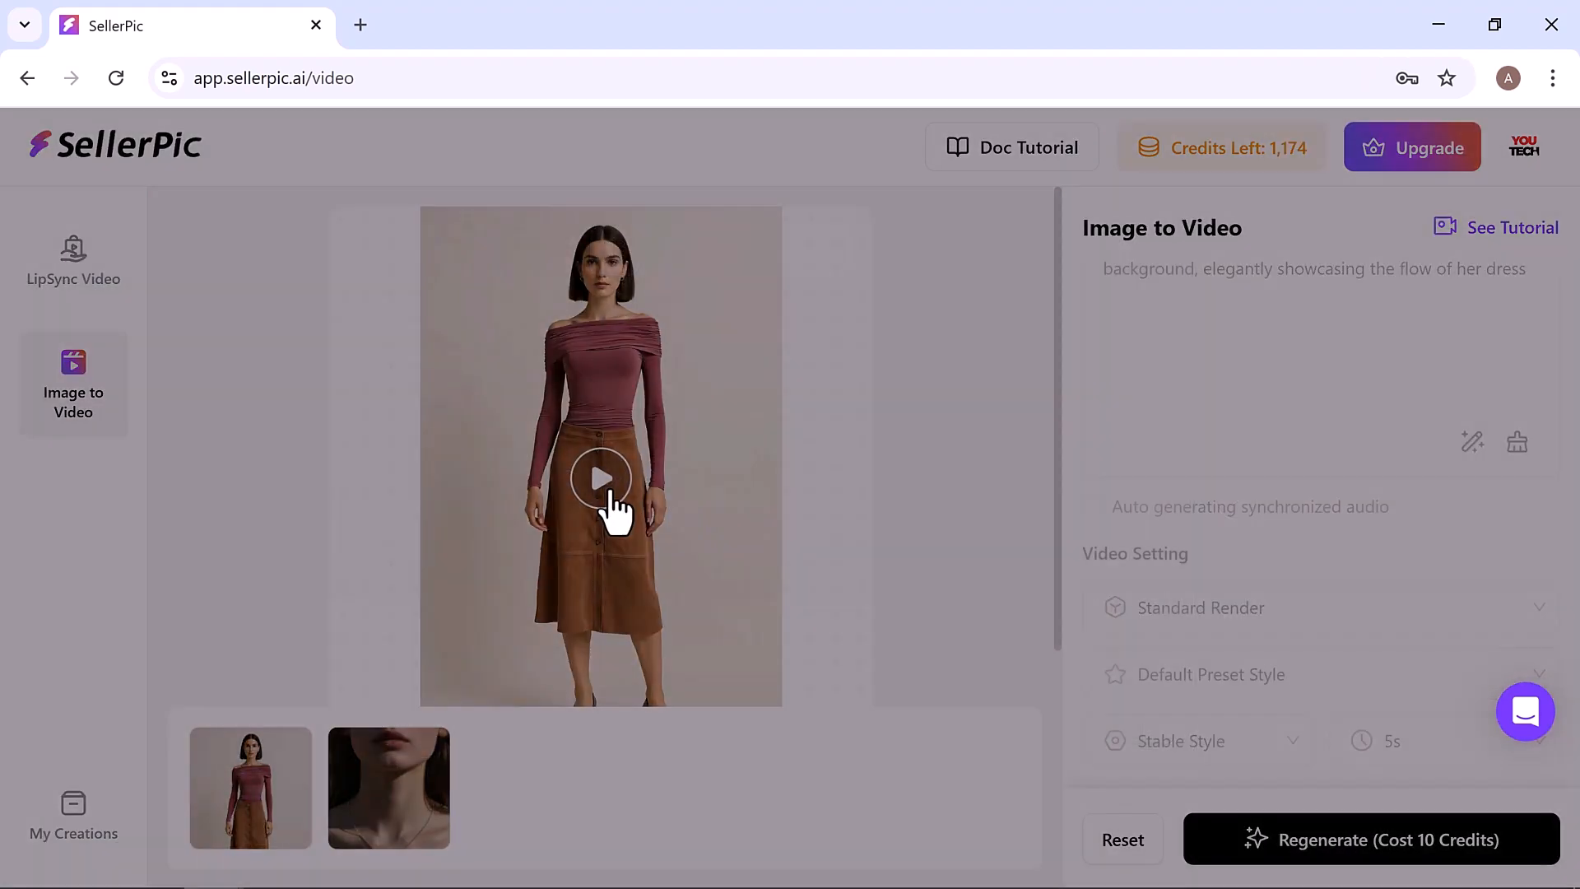
pyautogui.click(600, 477)
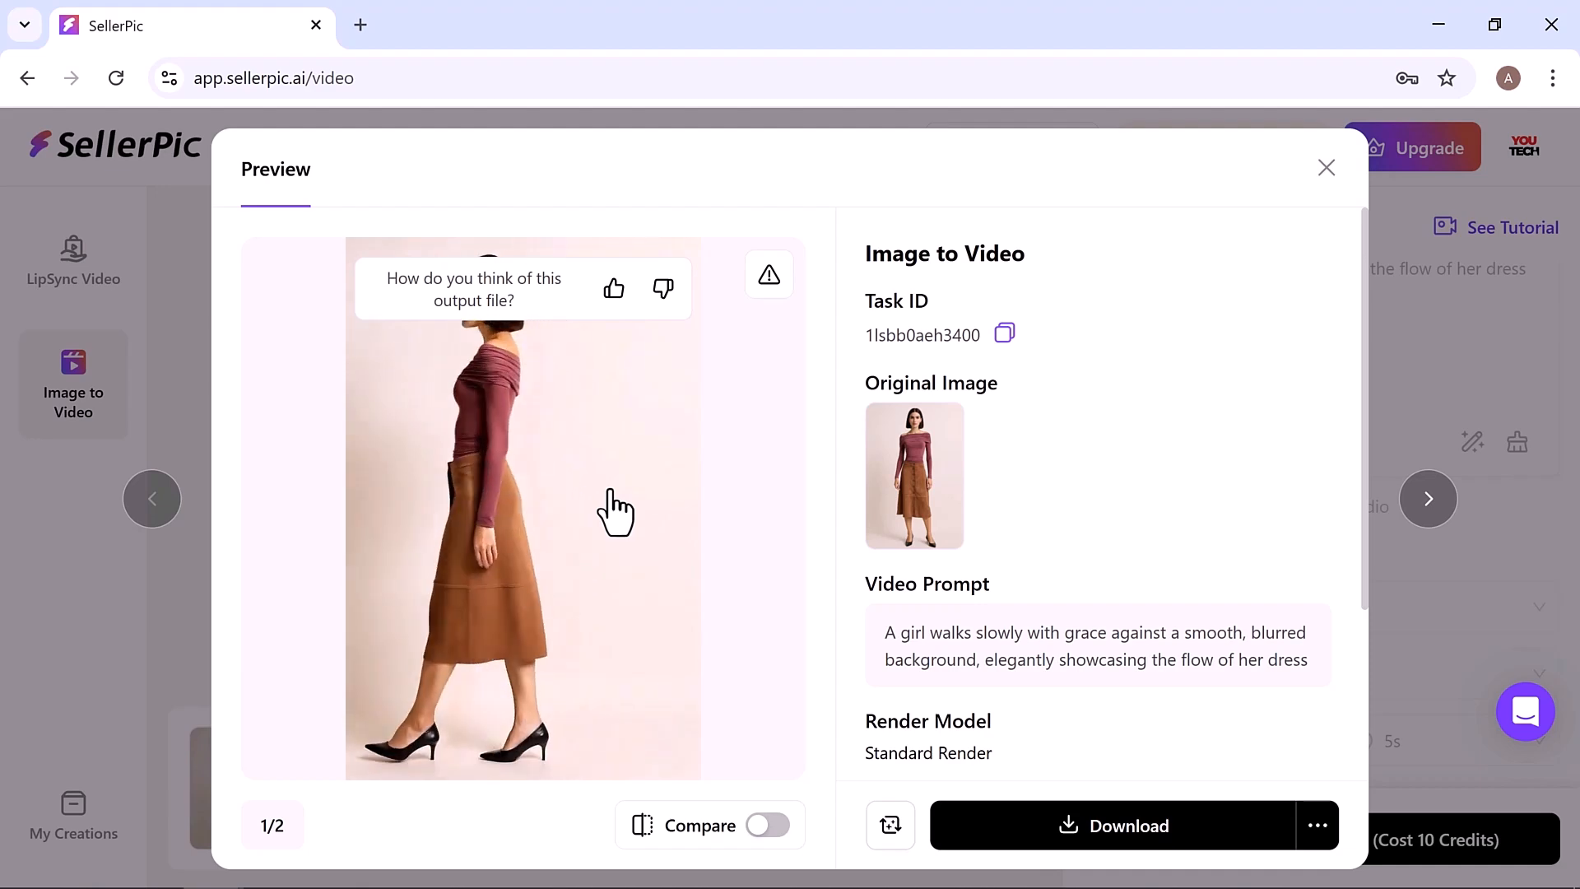
pyautogui.click(1326, 167)
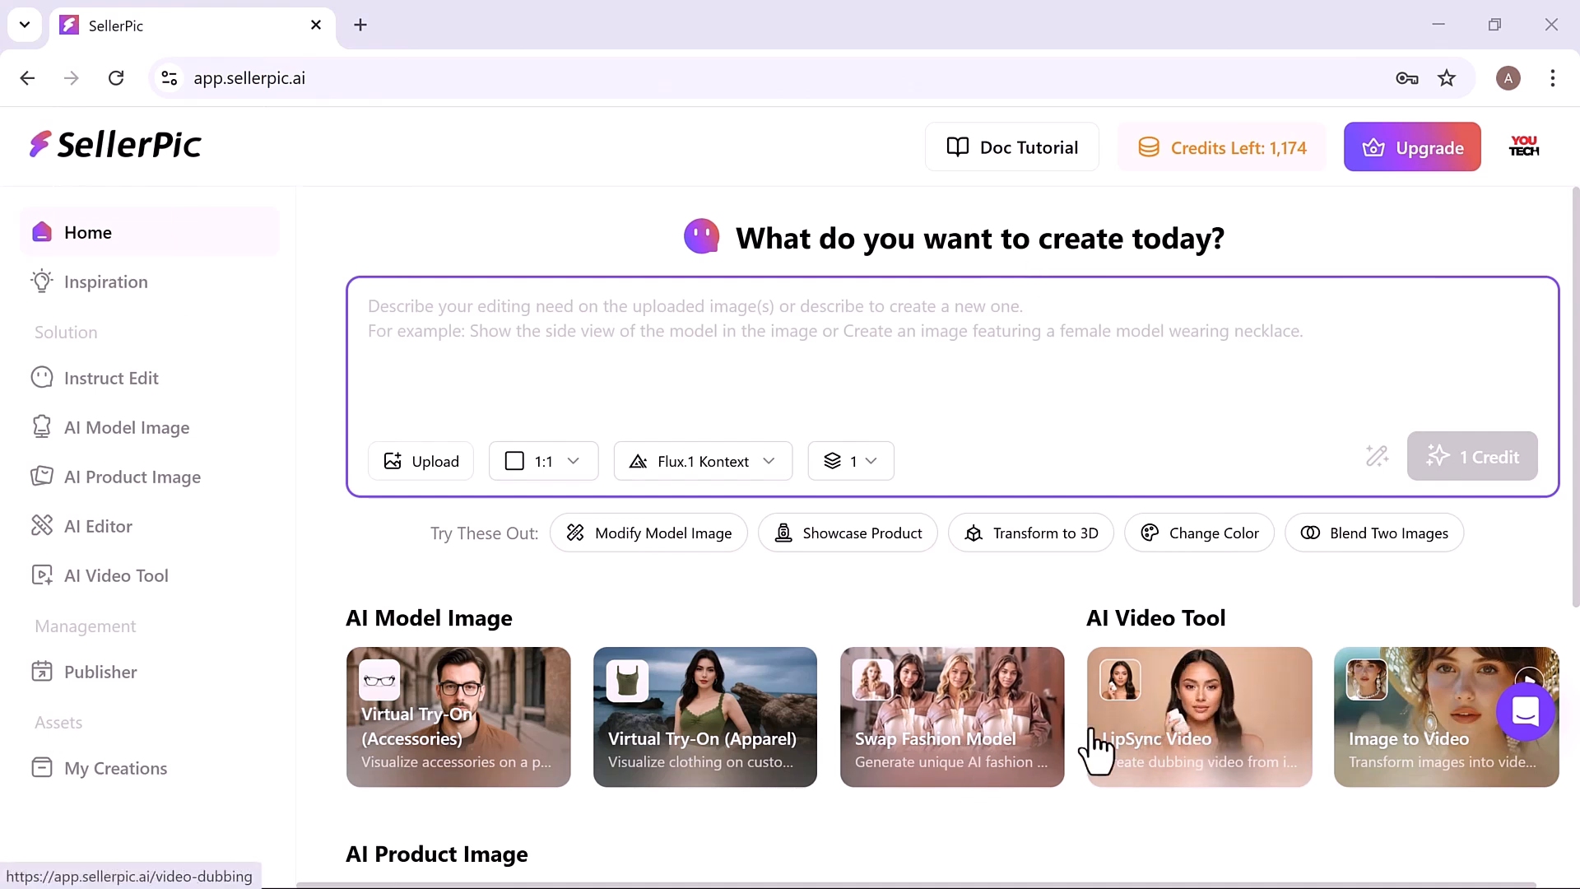
# Step: Swap the crop-top and plaid-skirt model onto the dark-haired preset face, generating four images
pyautogui.click(951, 717)
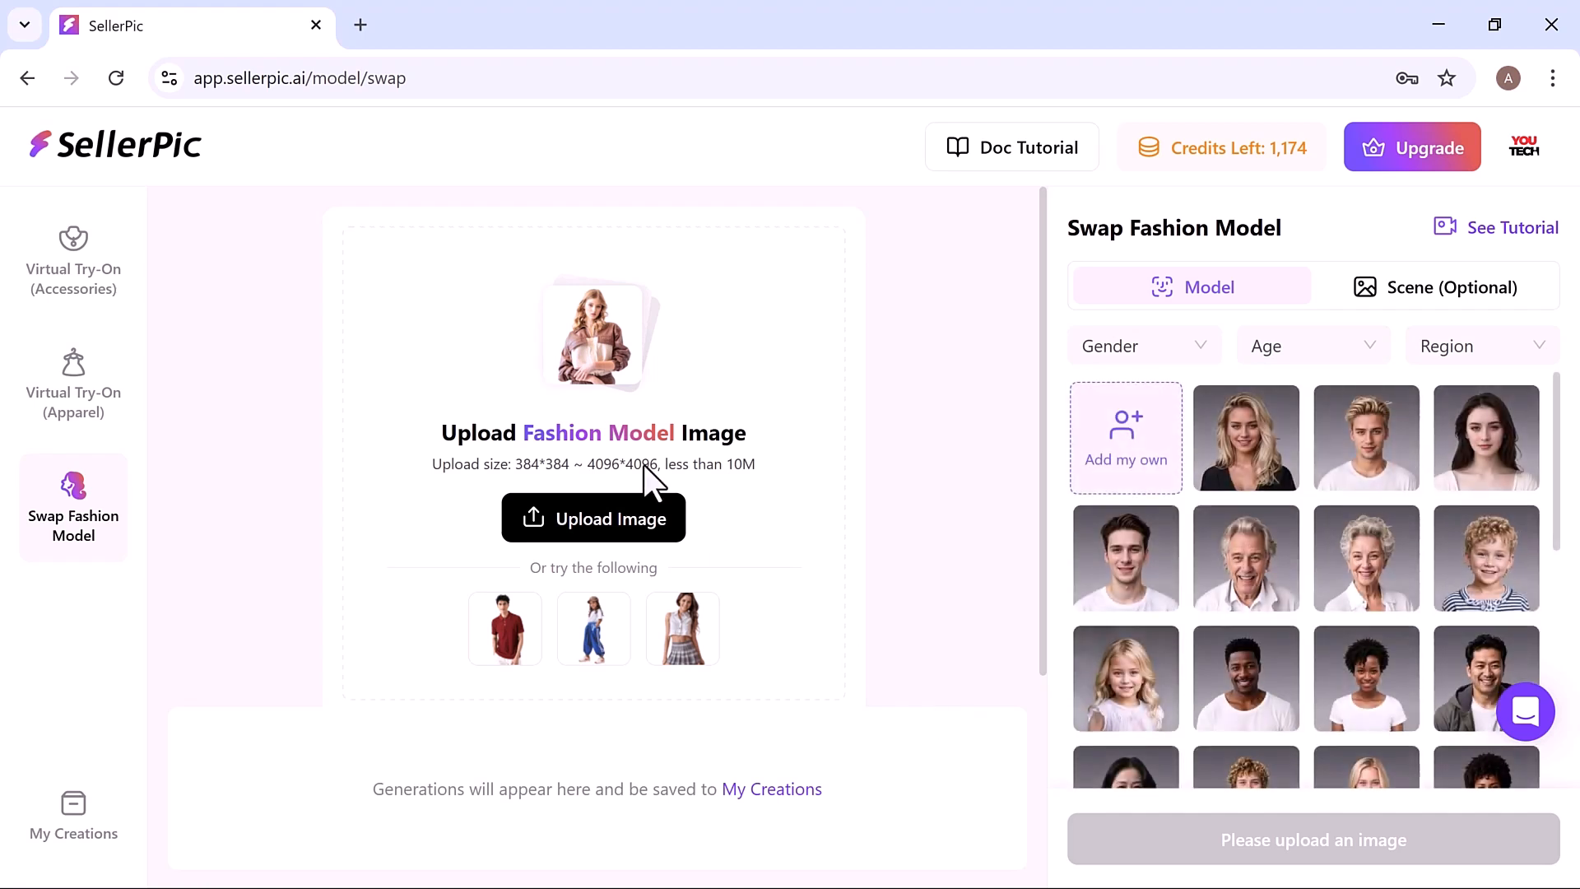
pyautogui.moveTo(594, 520)
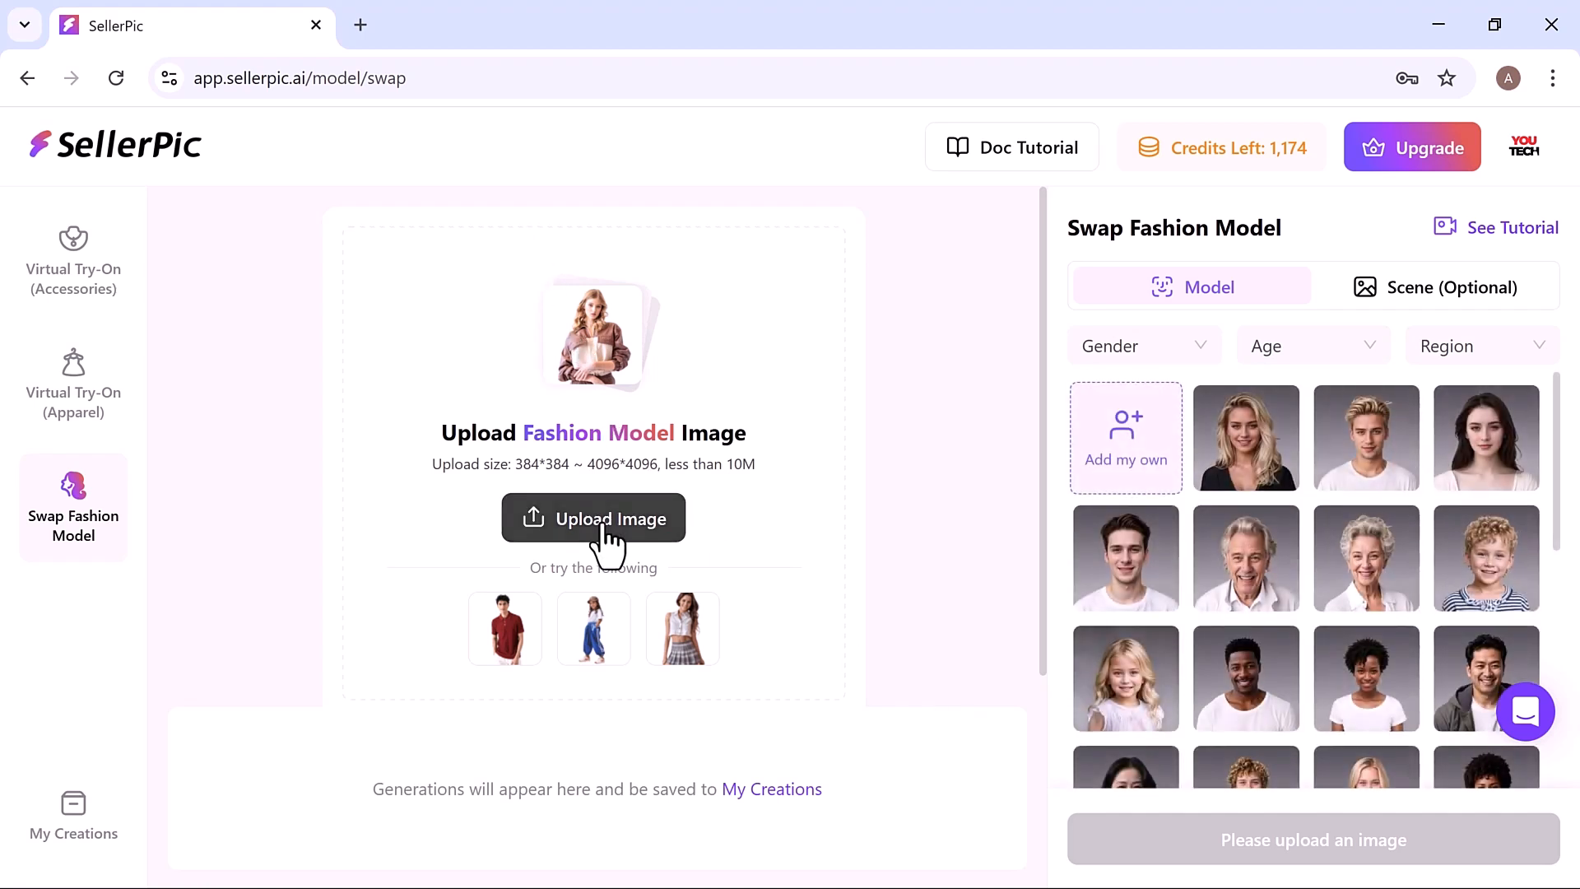
pyautogui.click(594, 518)
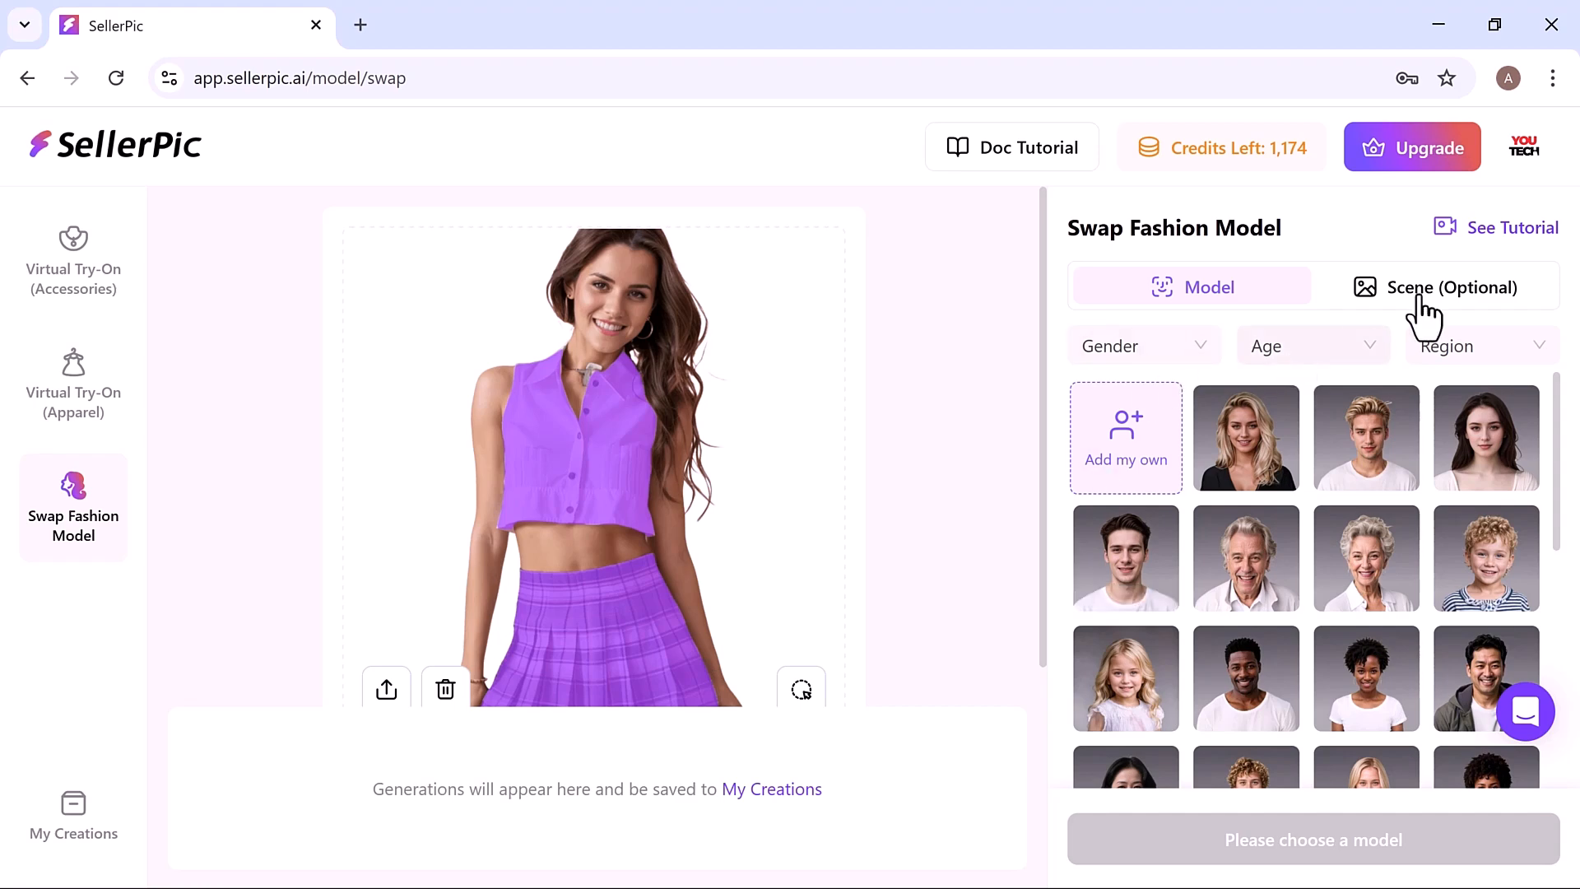
pyautogui.click(1450, 287)
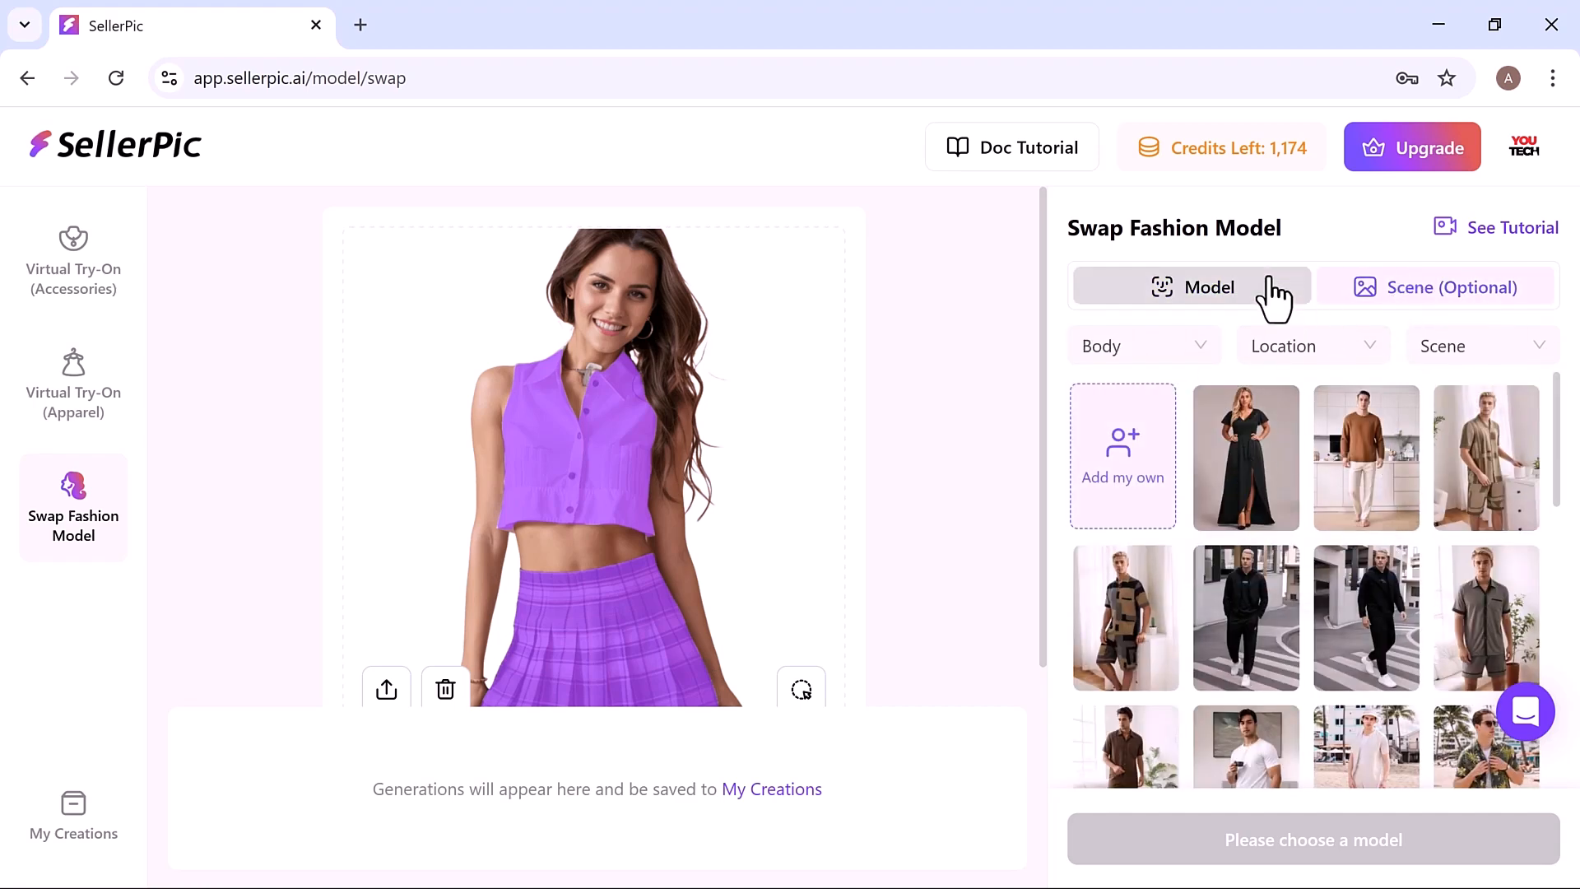
pyautogui.click(1190, 287)
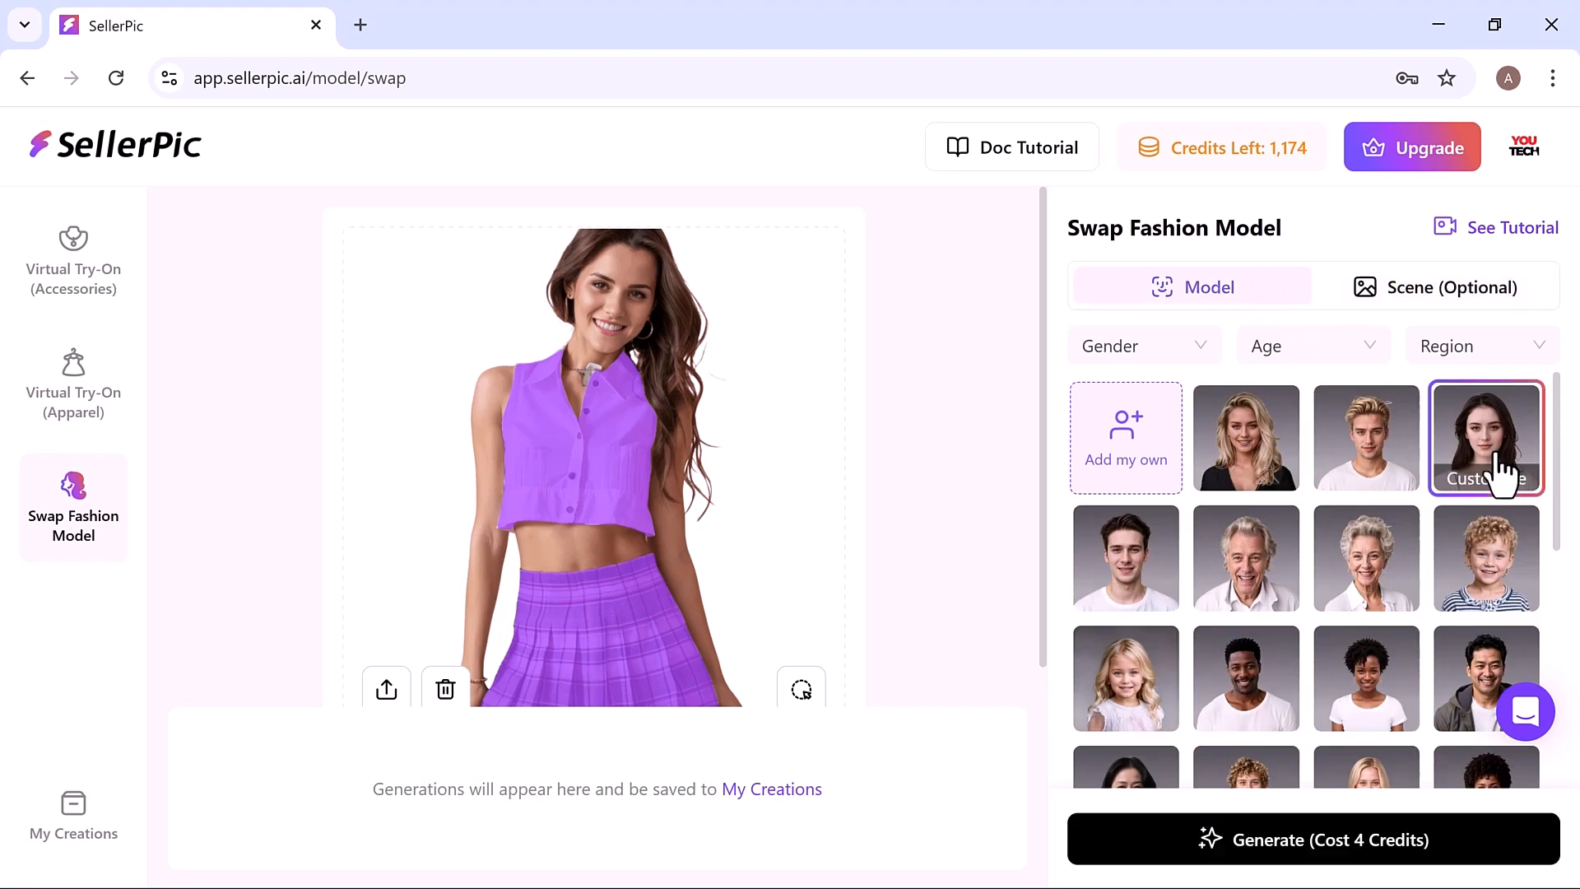
pyautogui.click(1485, 437)
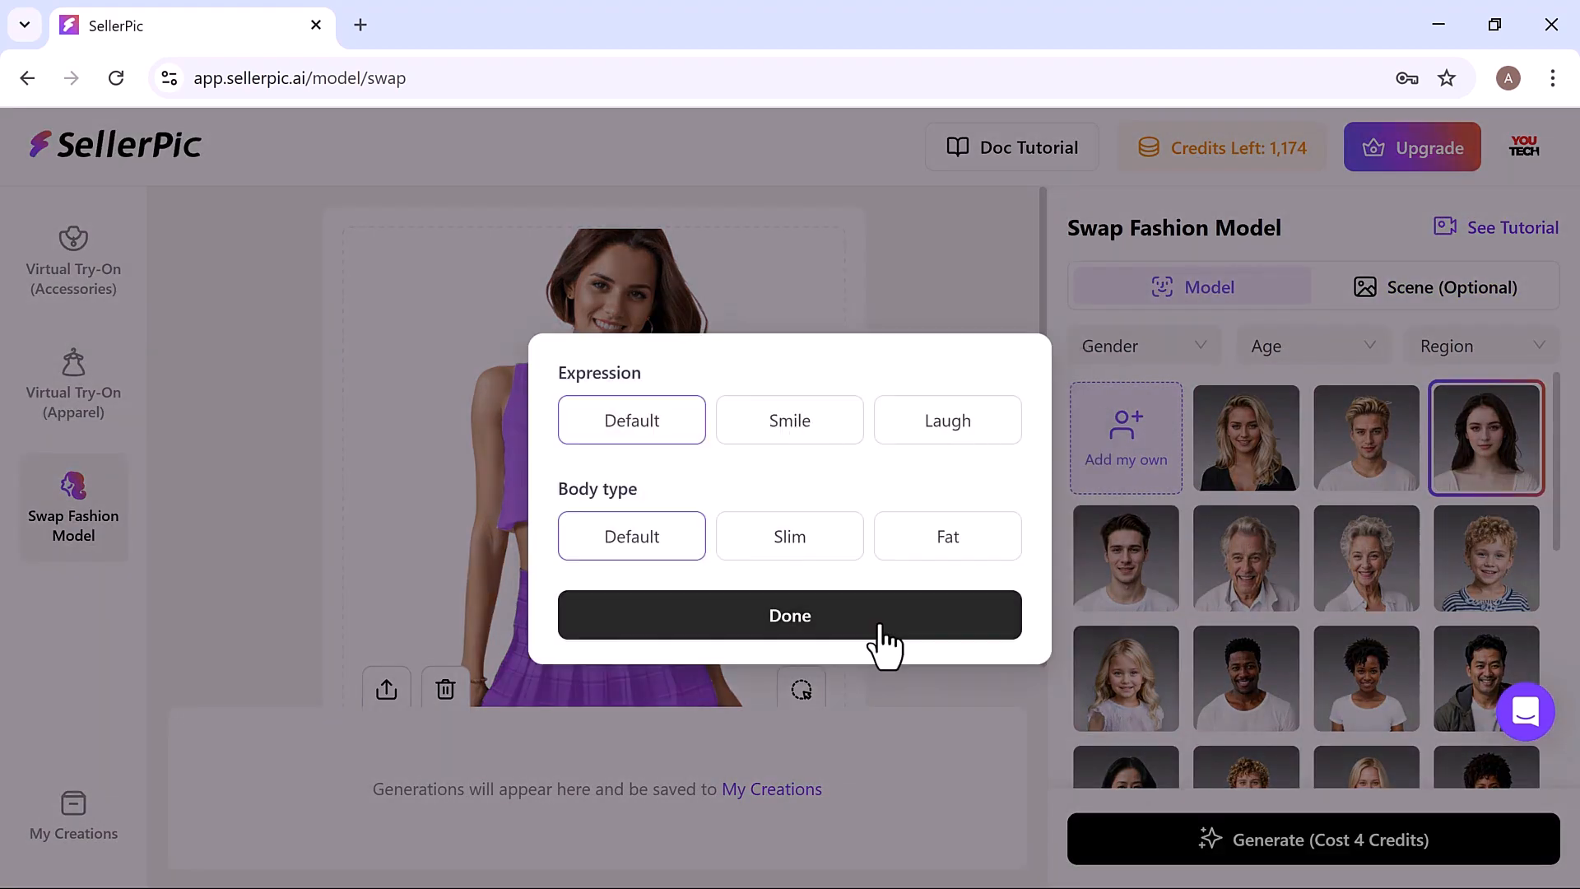
pyautogui.click(790, 615)
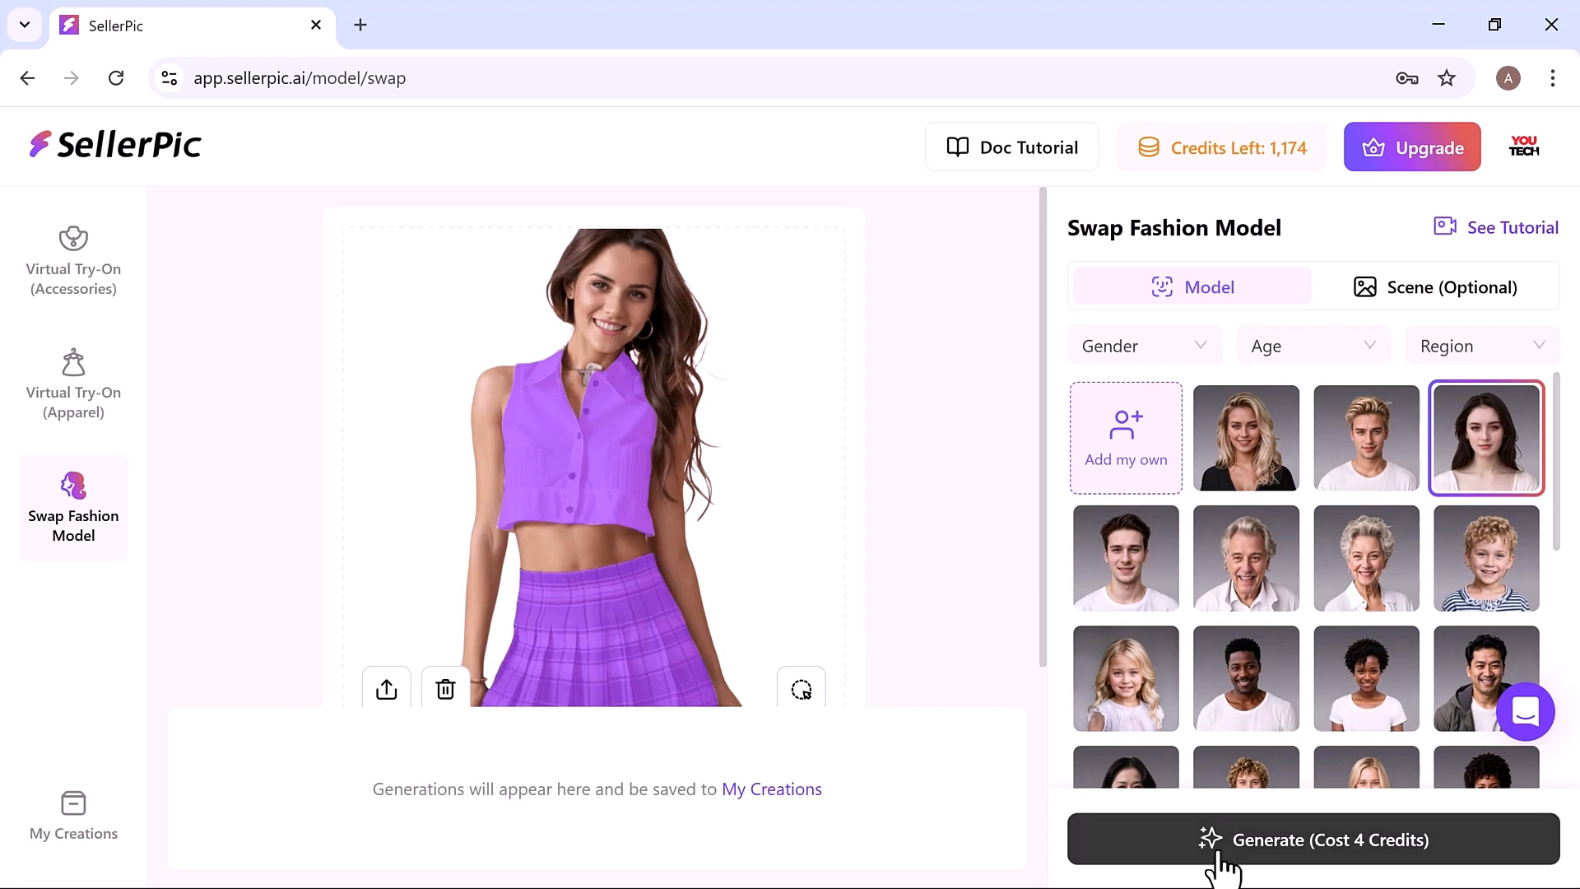
pyautogui.click(1310, 840)
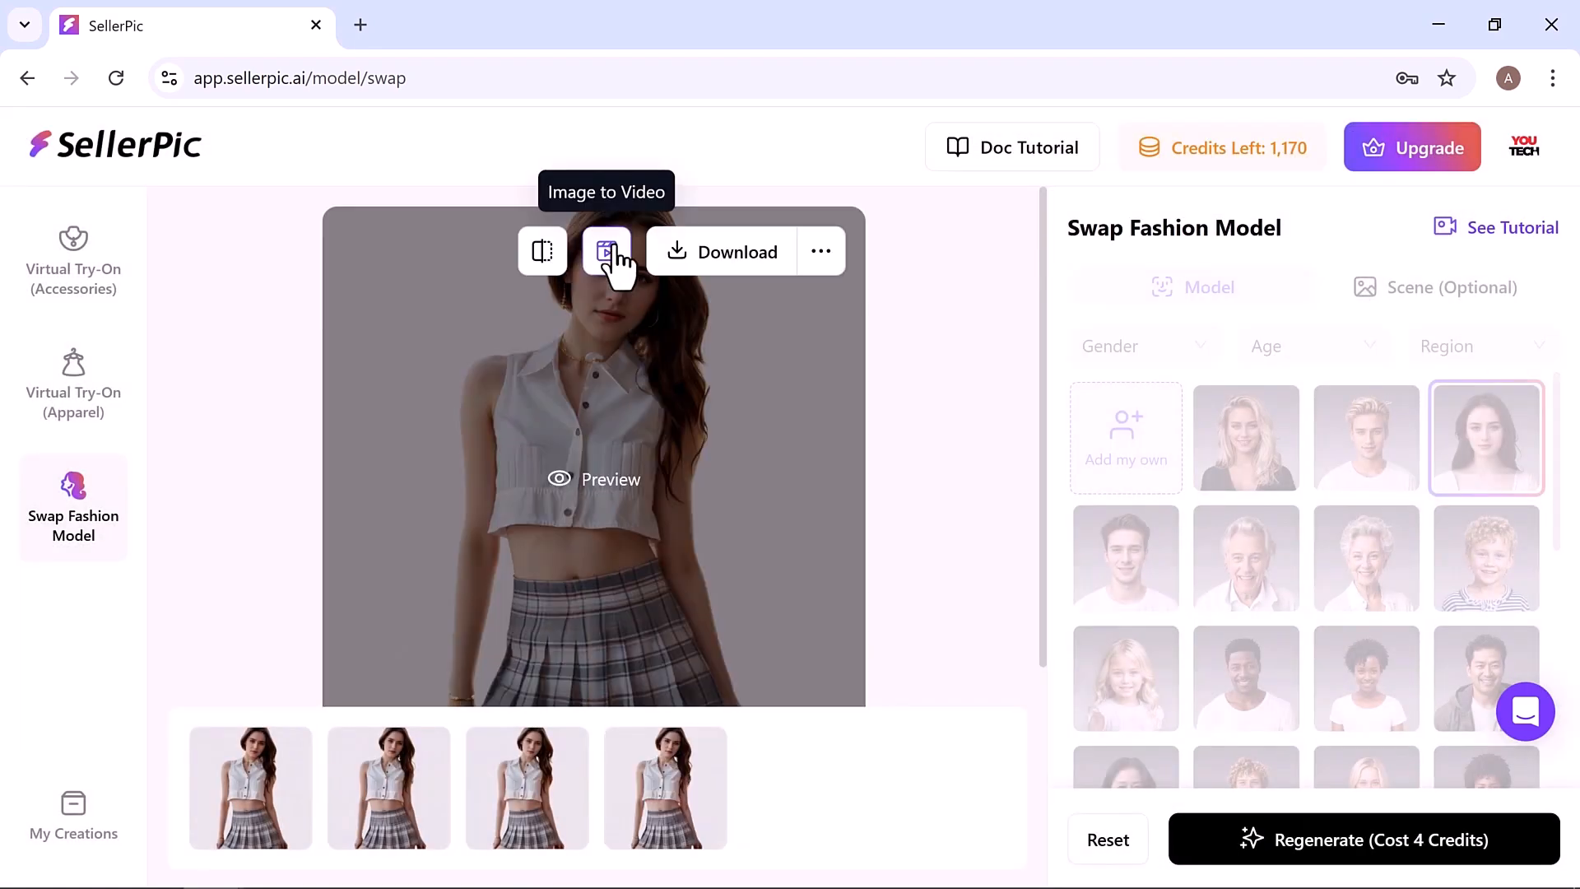
pyautogui.moveTo(706, 262)
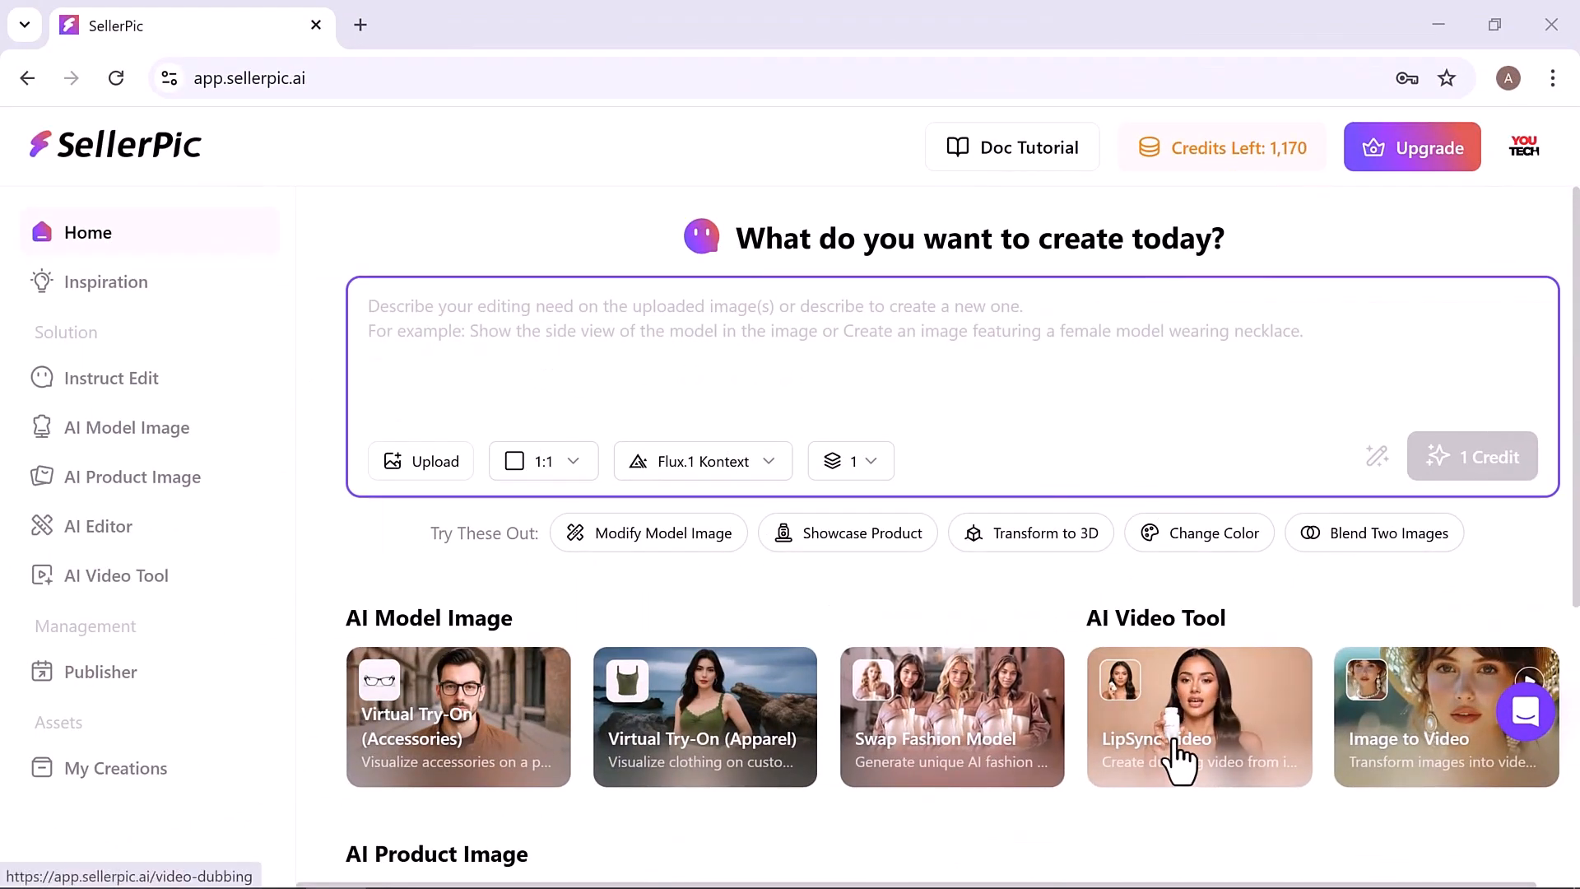
# Step: Load the curly-haired serum sample with its Vitamin C script and open the Voice Library
pyautogui.click(1200, 717)
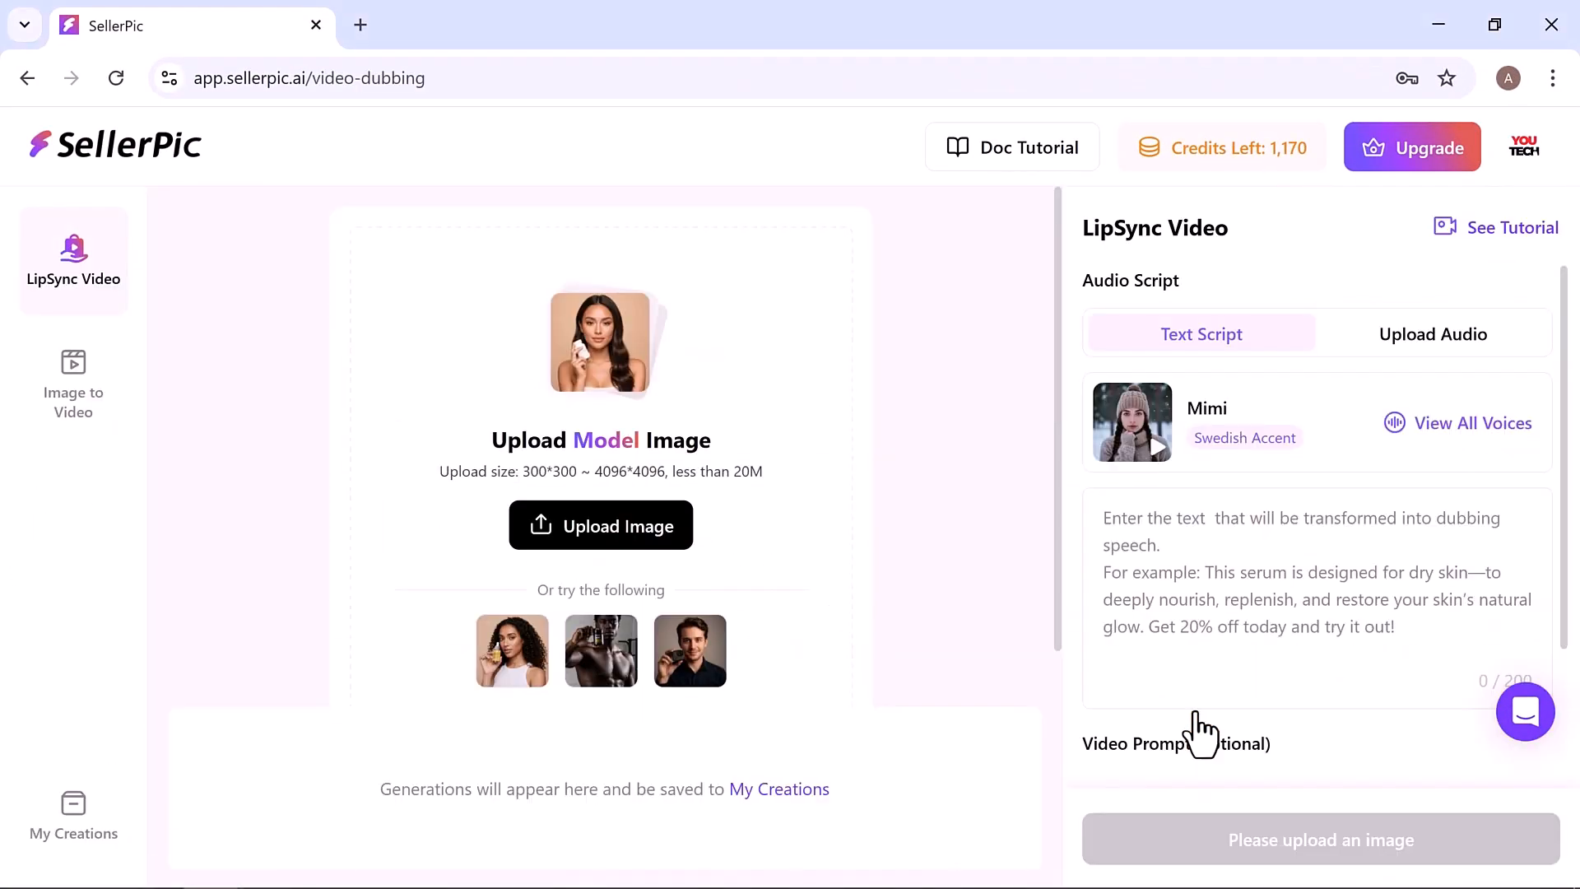
pyautogui.moveTo(645, 408)
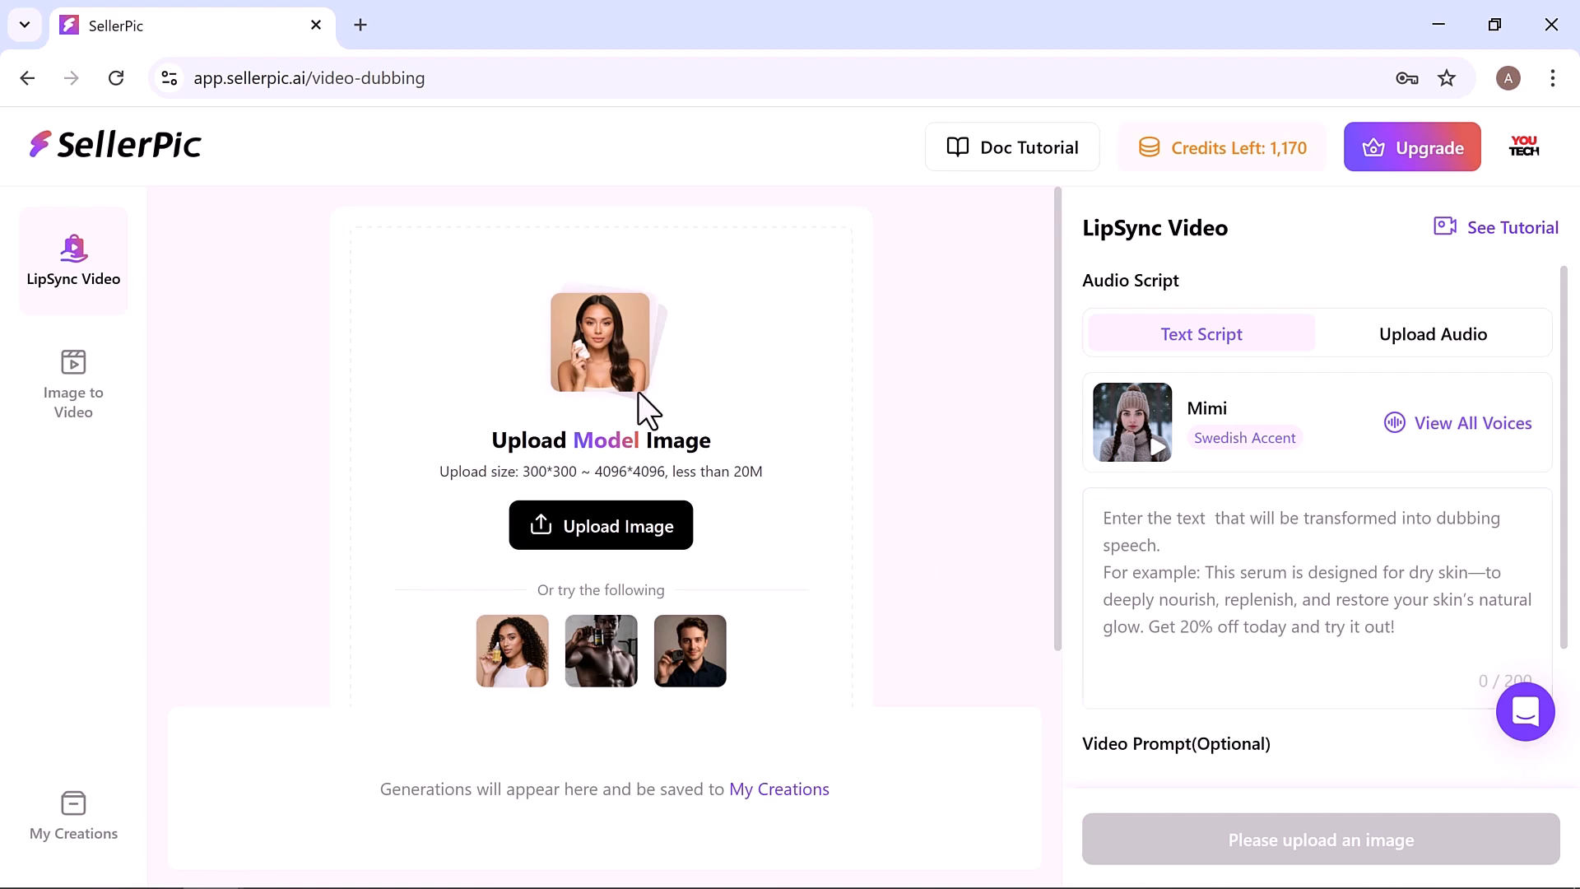
pyautogui.click(600, 525)
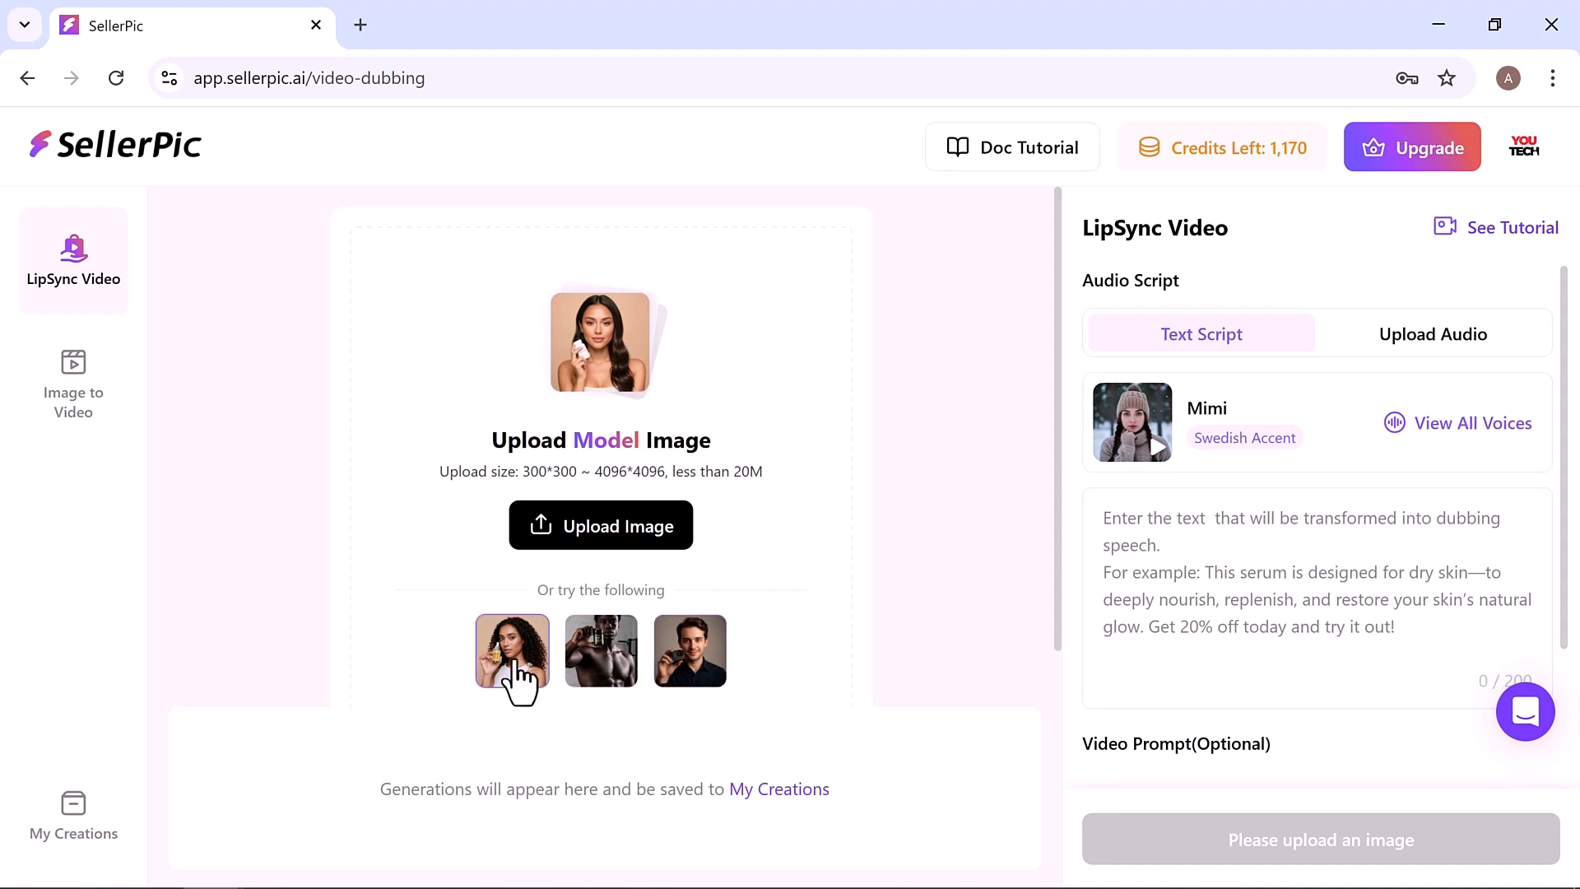
pyautogui.click(512, 650)
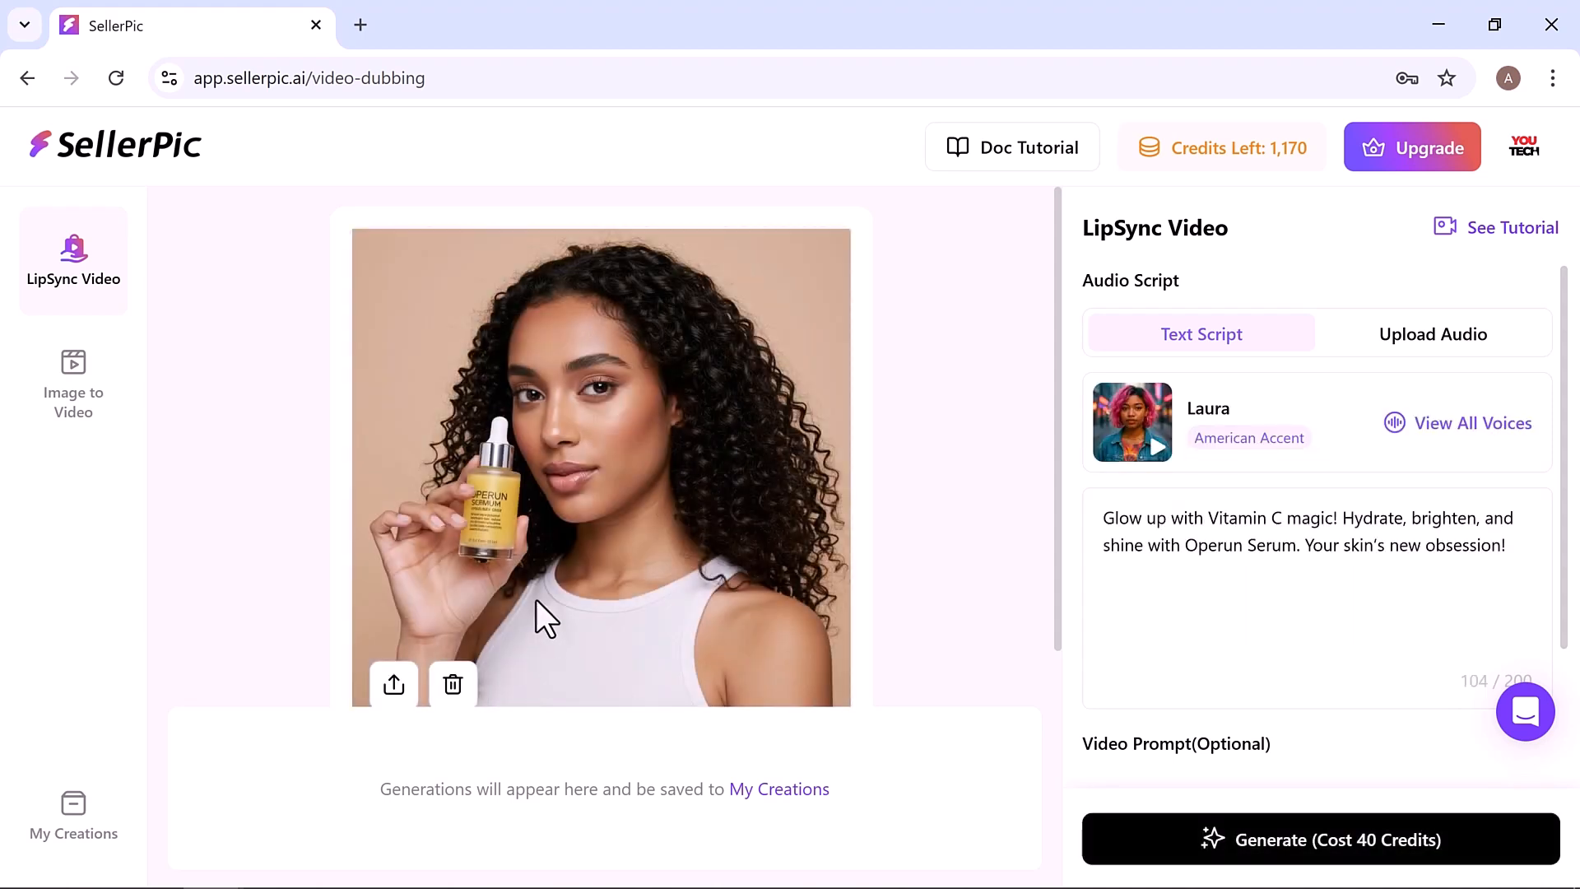
pyautogui.moveTo(1056, 443)
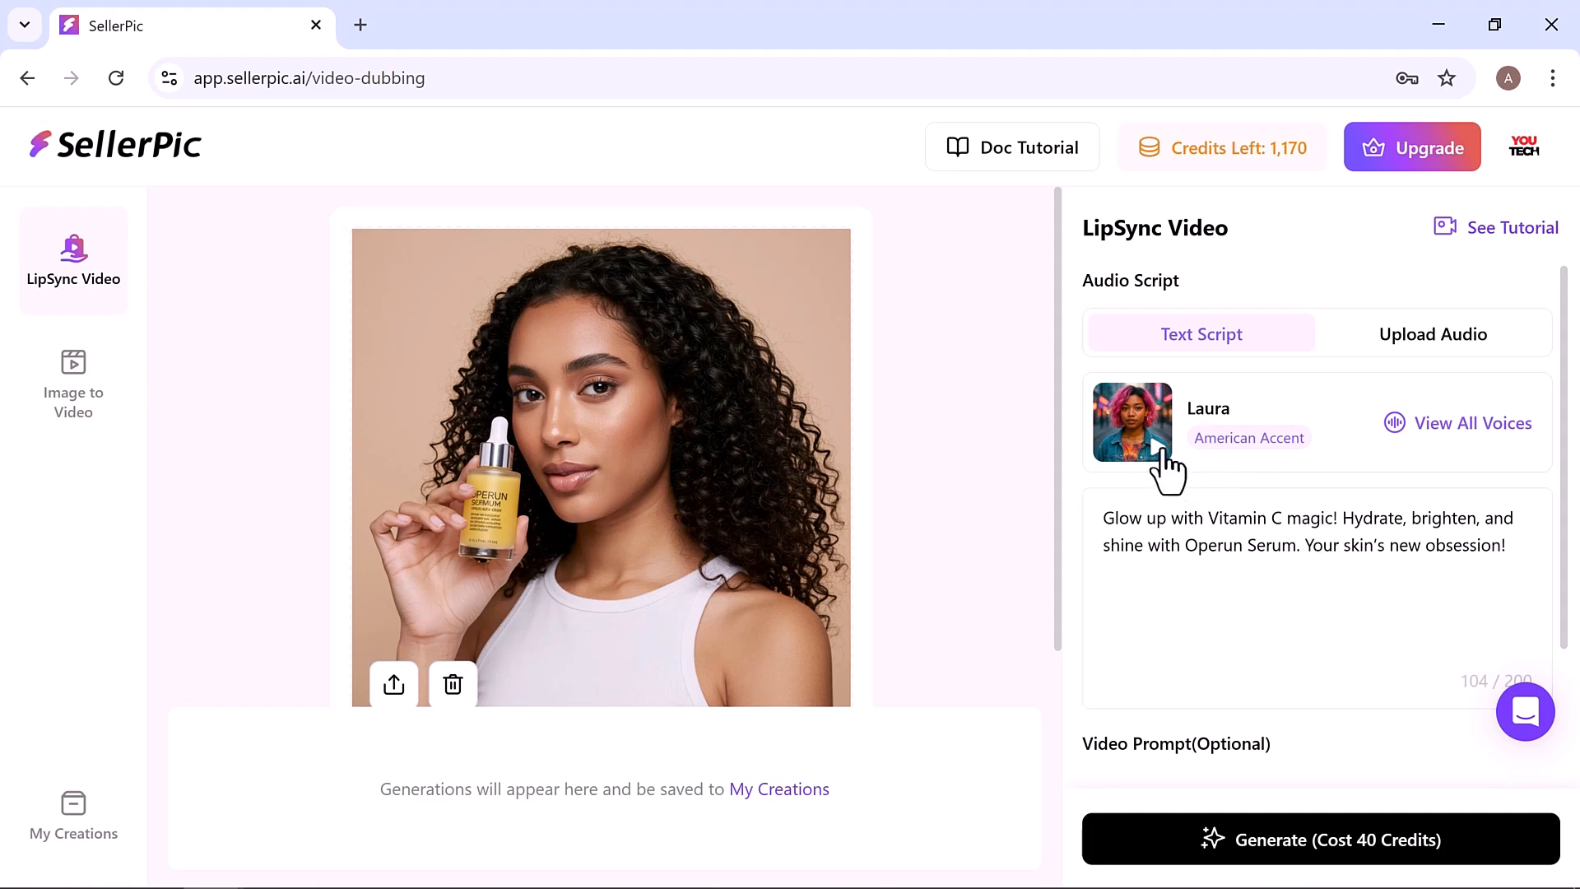
pyautogui.click(1472, 423)
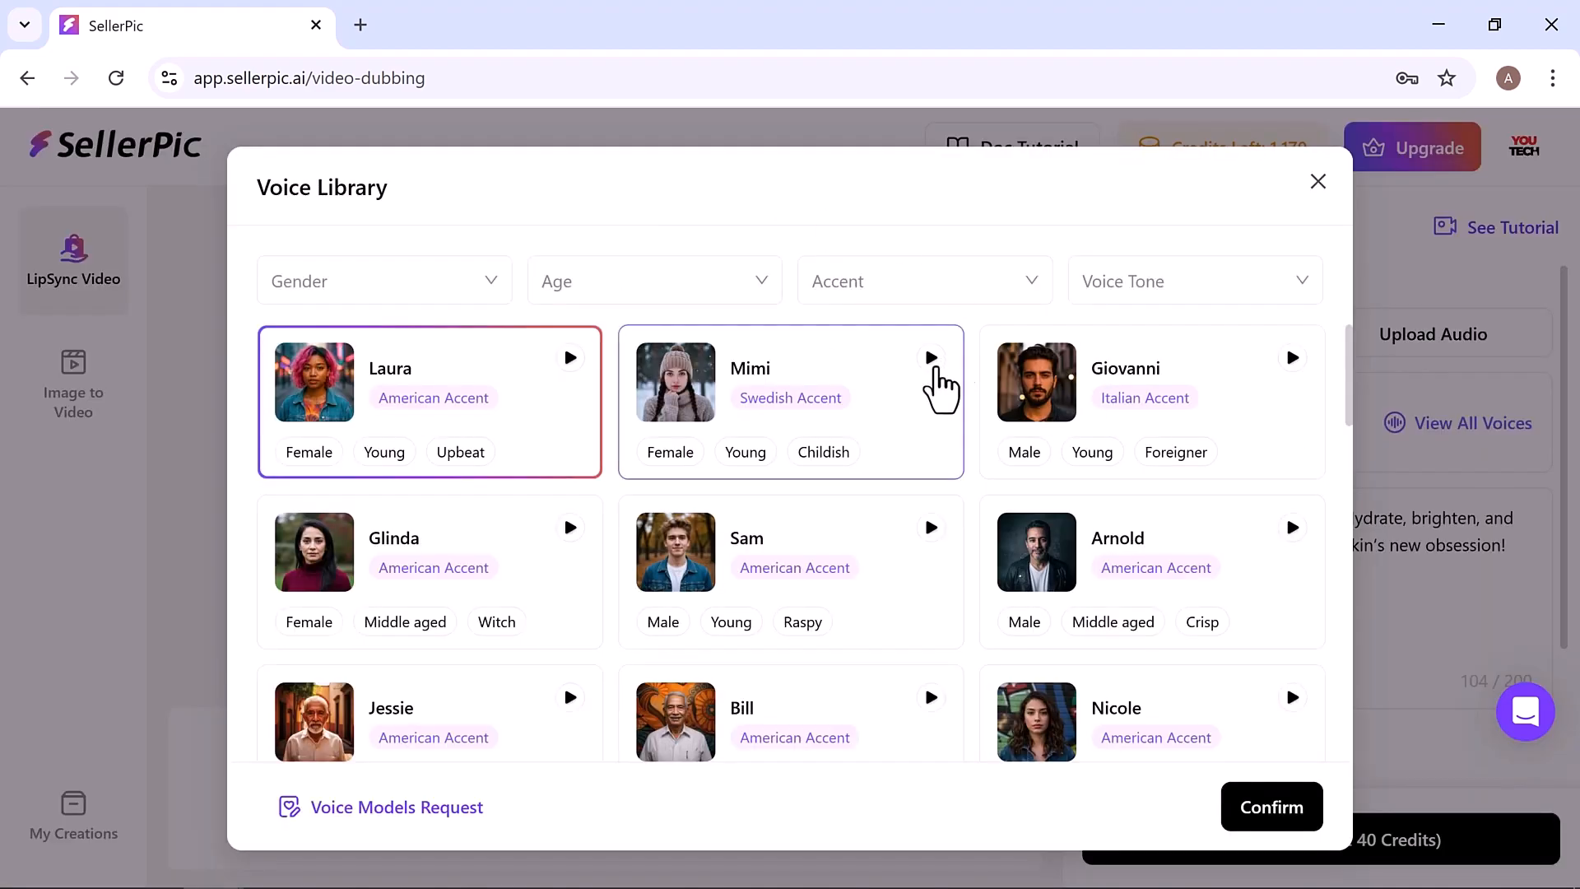
# Step: Preview Mimi's voice, then confirm Glinda as the narration voice
pyautogui.click(930, 358)
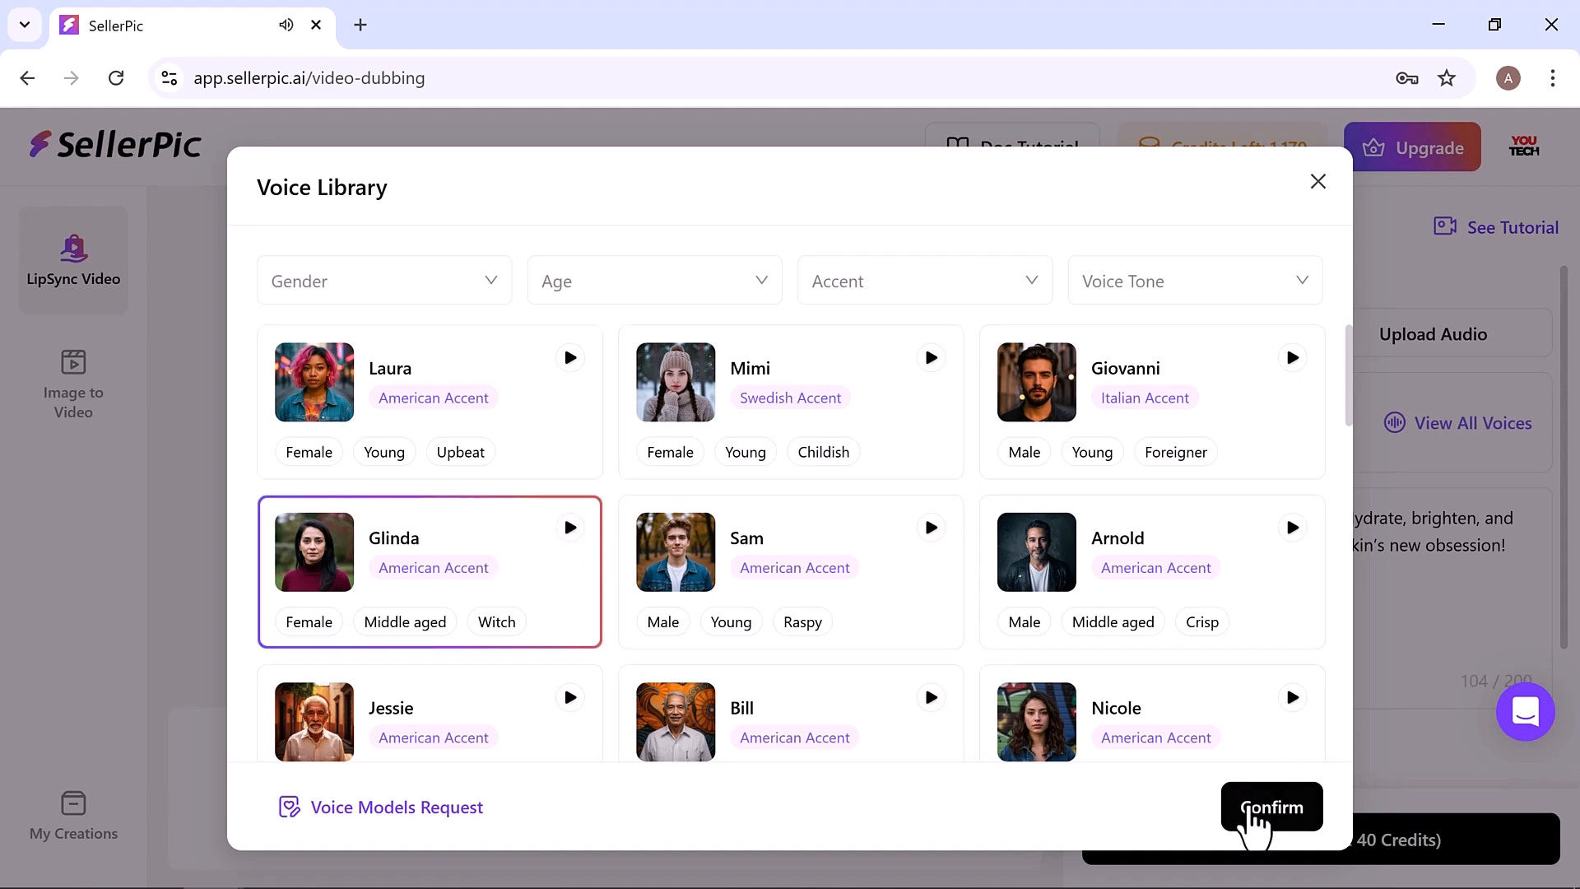
pyautogui.click(1271, 807)
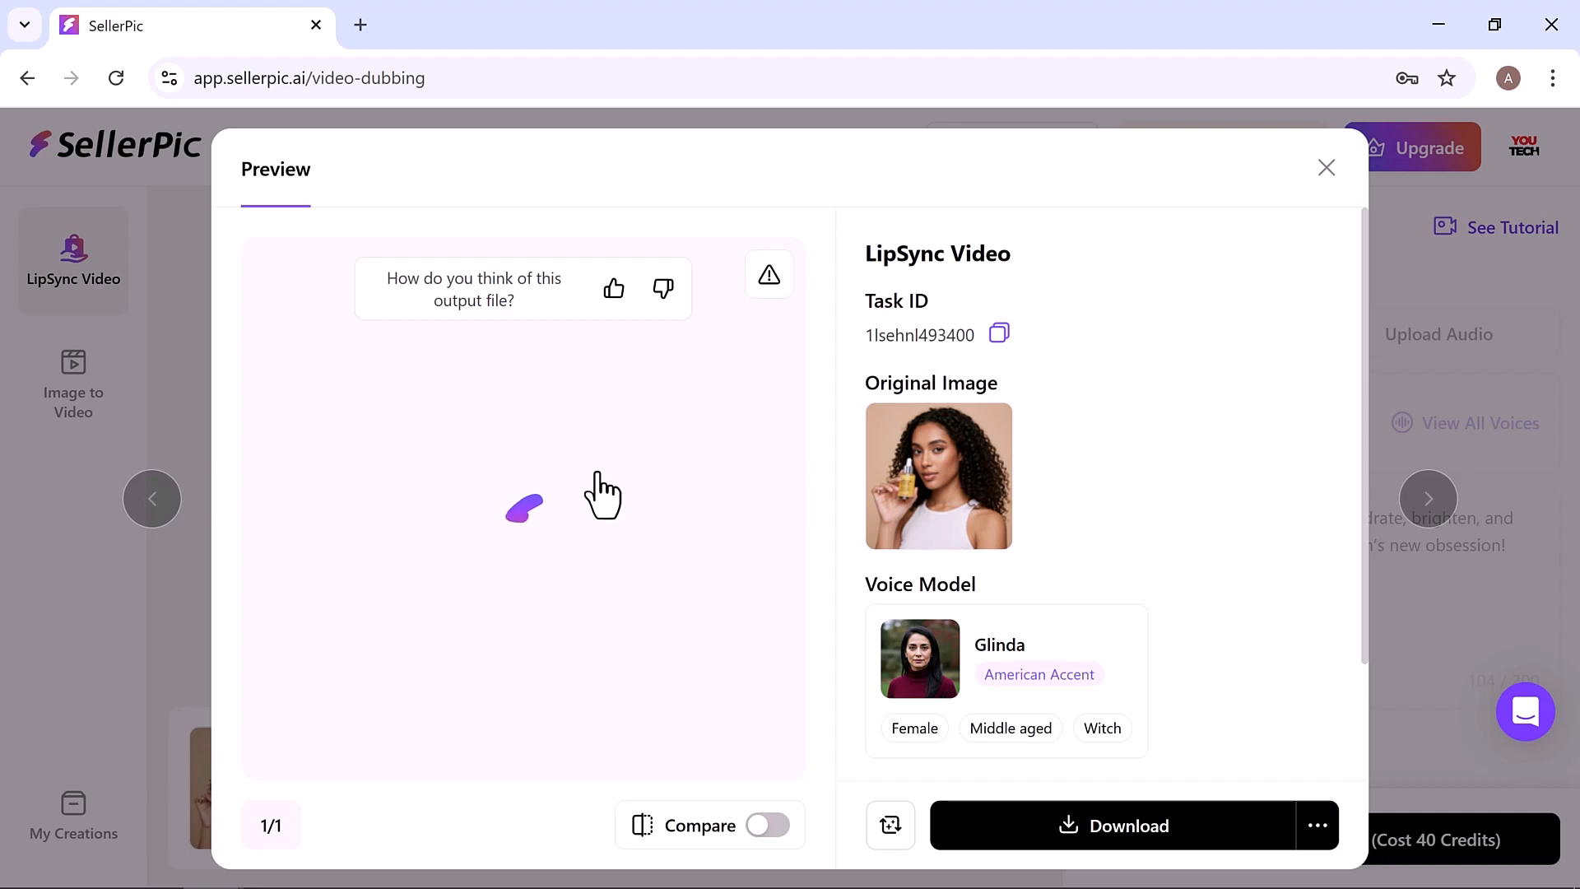
# Step: Play the 9-second Glinda lip-sync video, compare it with the original photo, and open sharing options
pyautogui.click(524, 504)
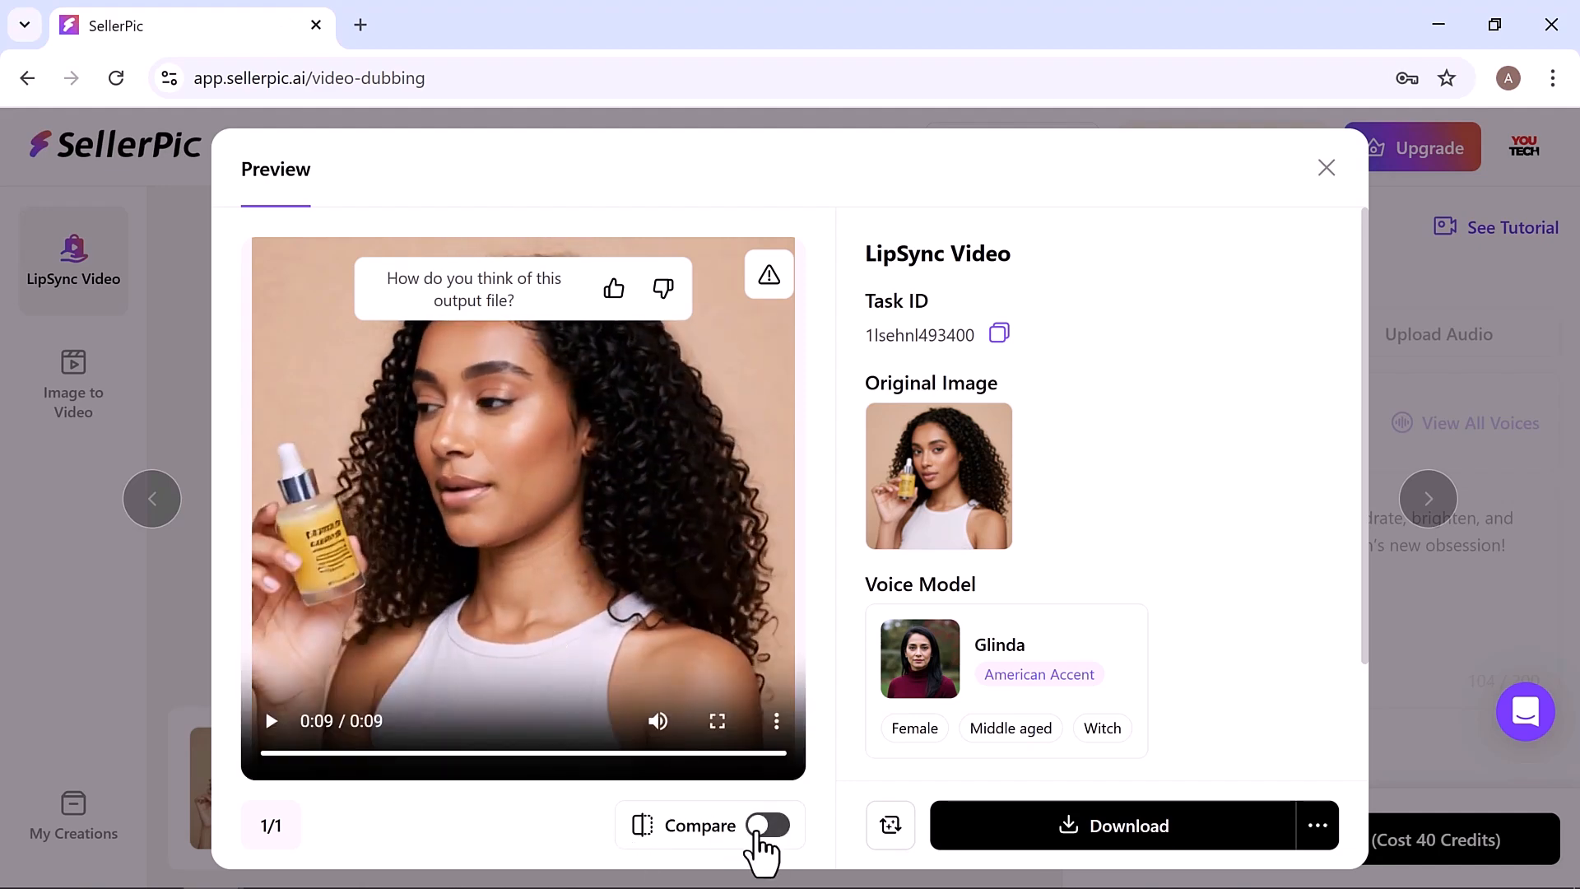
pyautogui.click(768, 825)
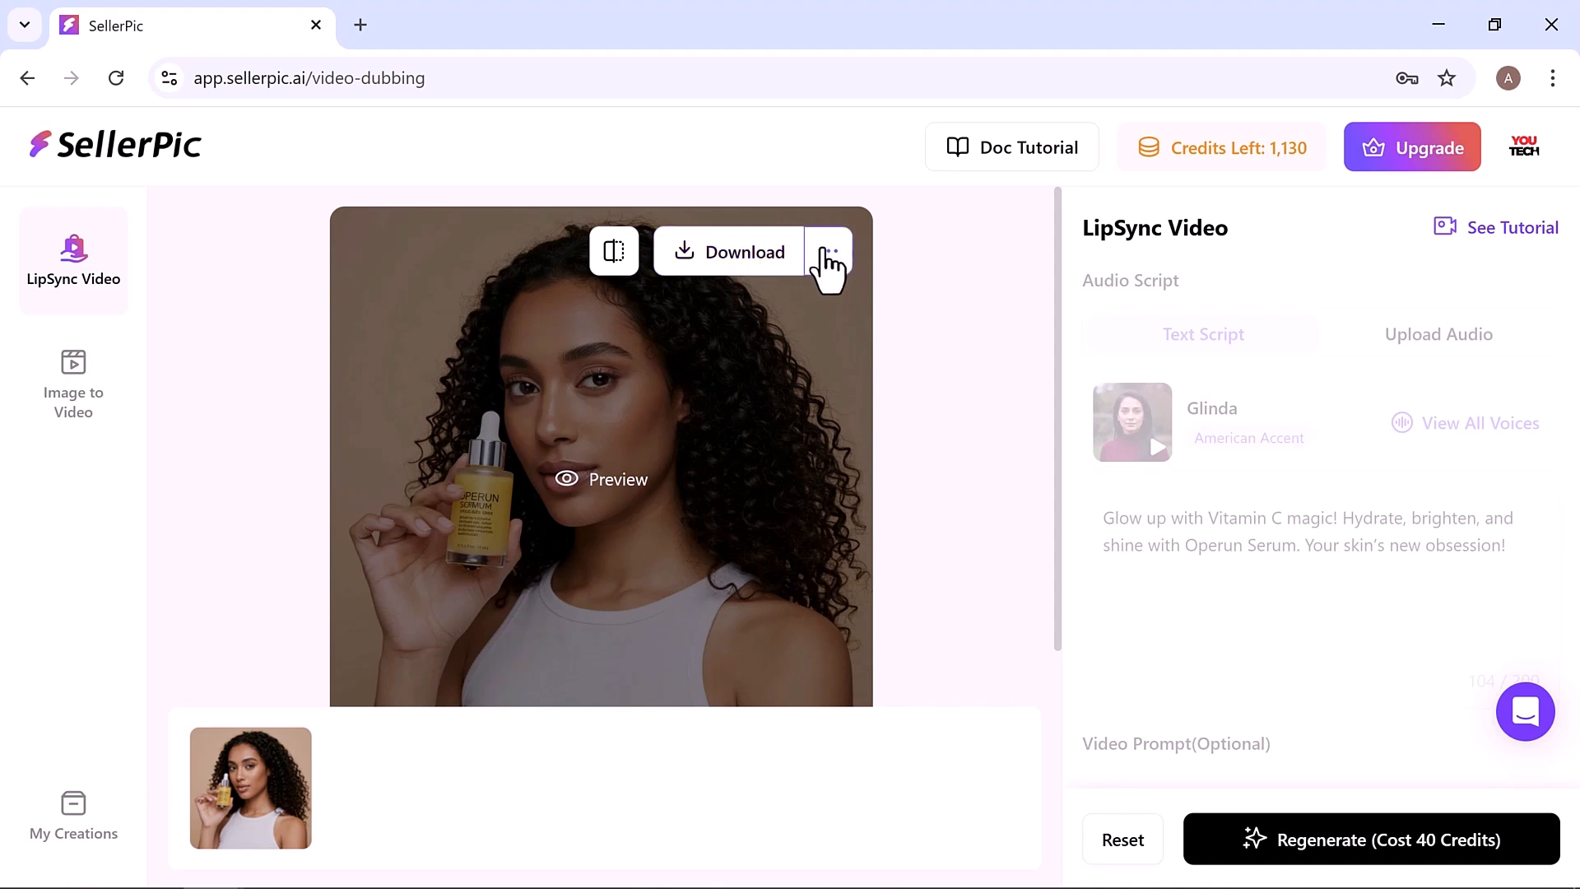
pyautogui.click(827, 252)
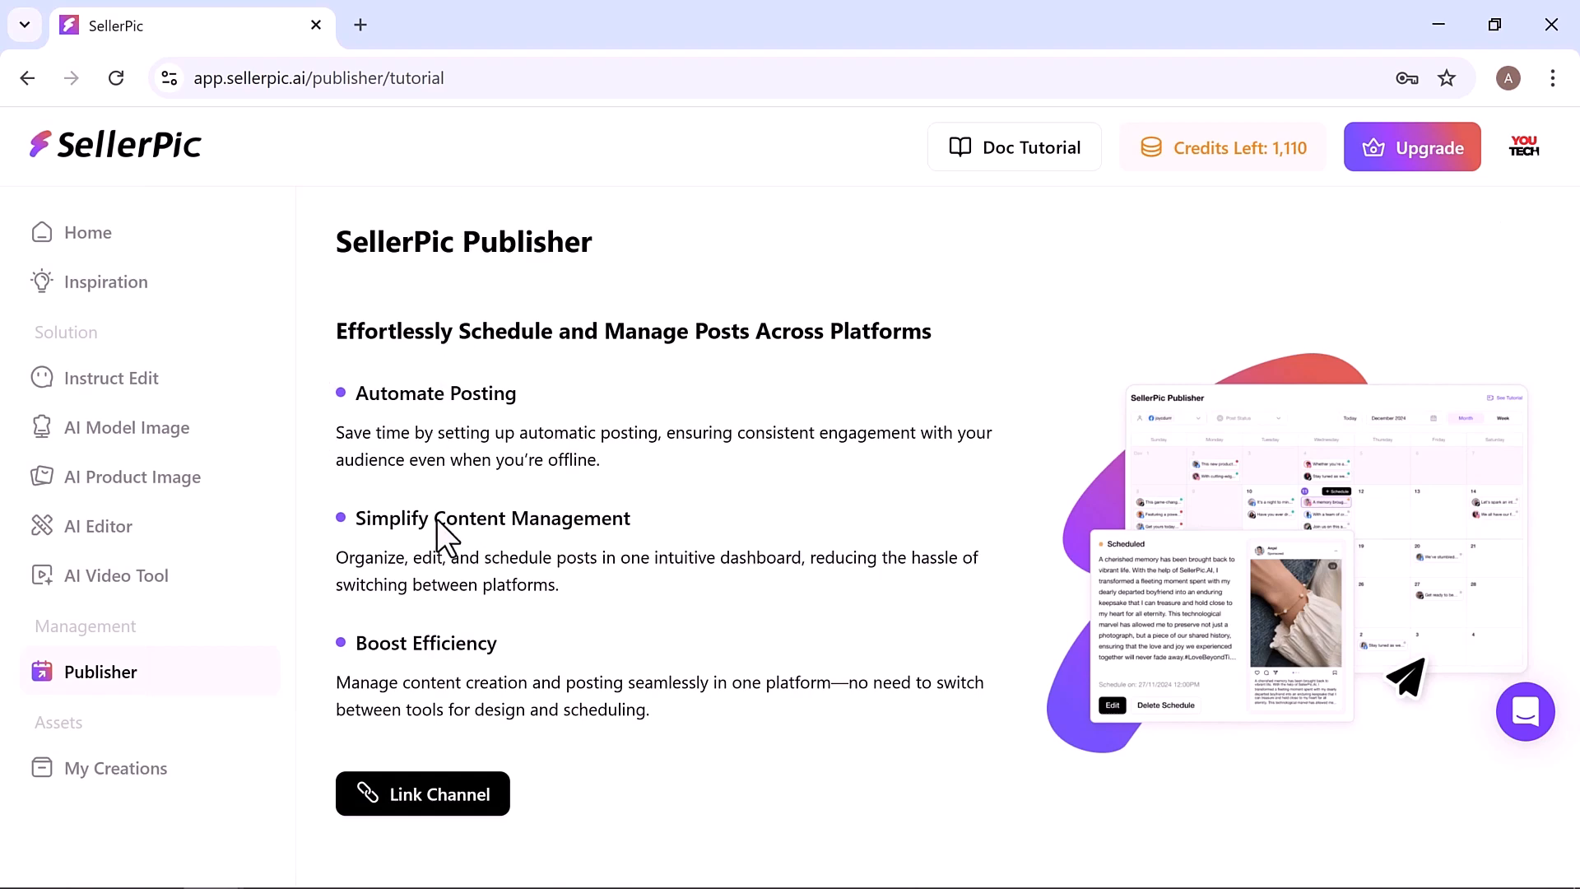
pyautogui.moveTo(435, 795)
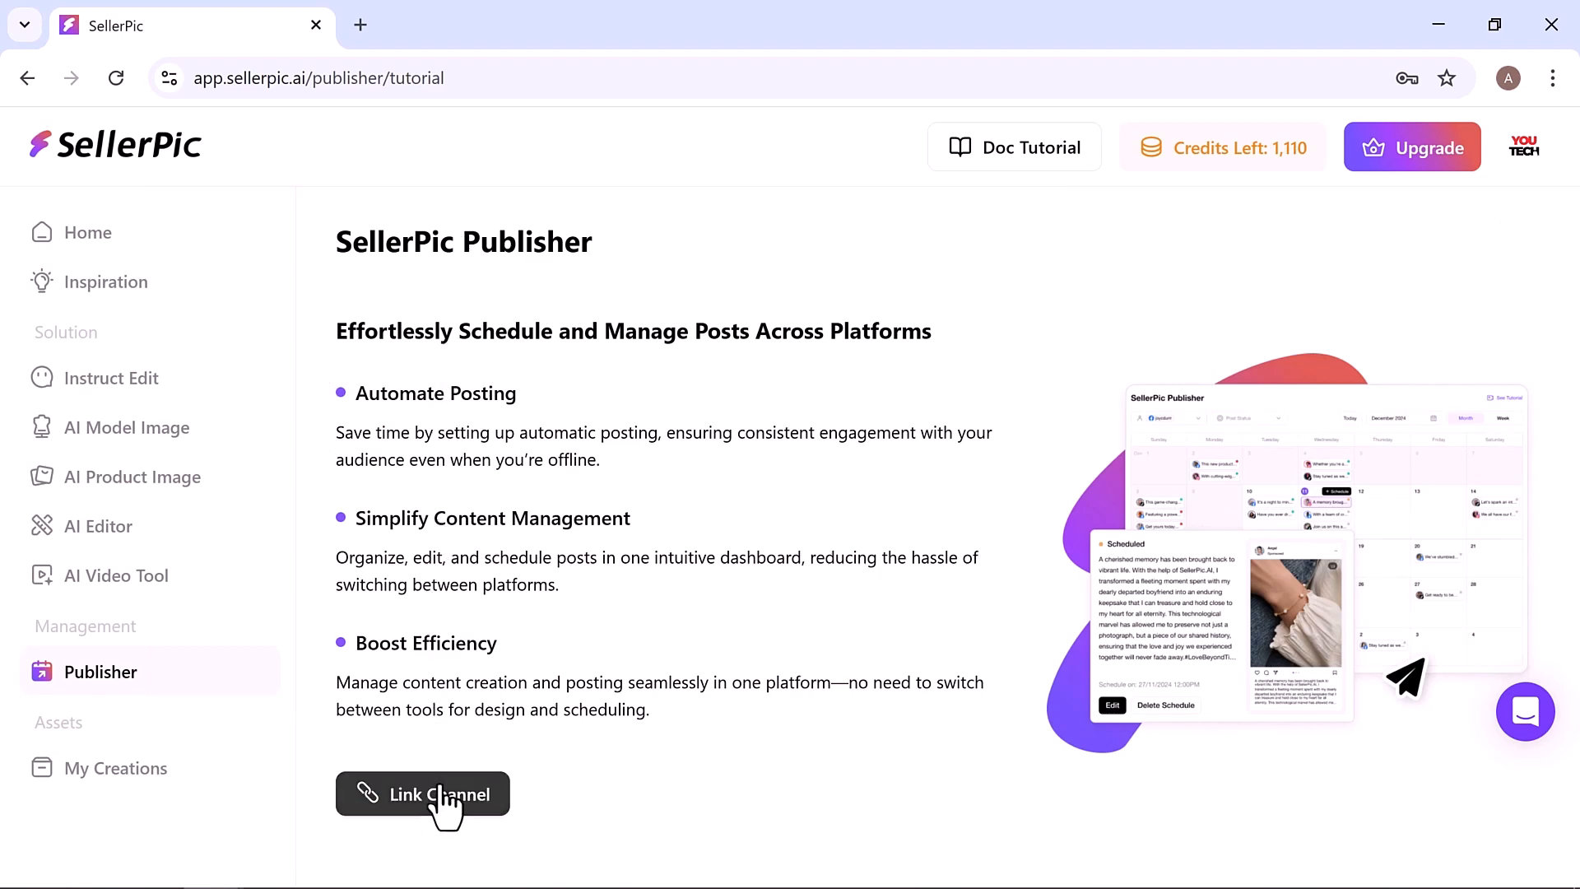
# Step: View the TikTok, Instagram and Facebook channel-link options, dismiss them, and open accessory Virtual Try-On
pyautogui.click(422, 795)
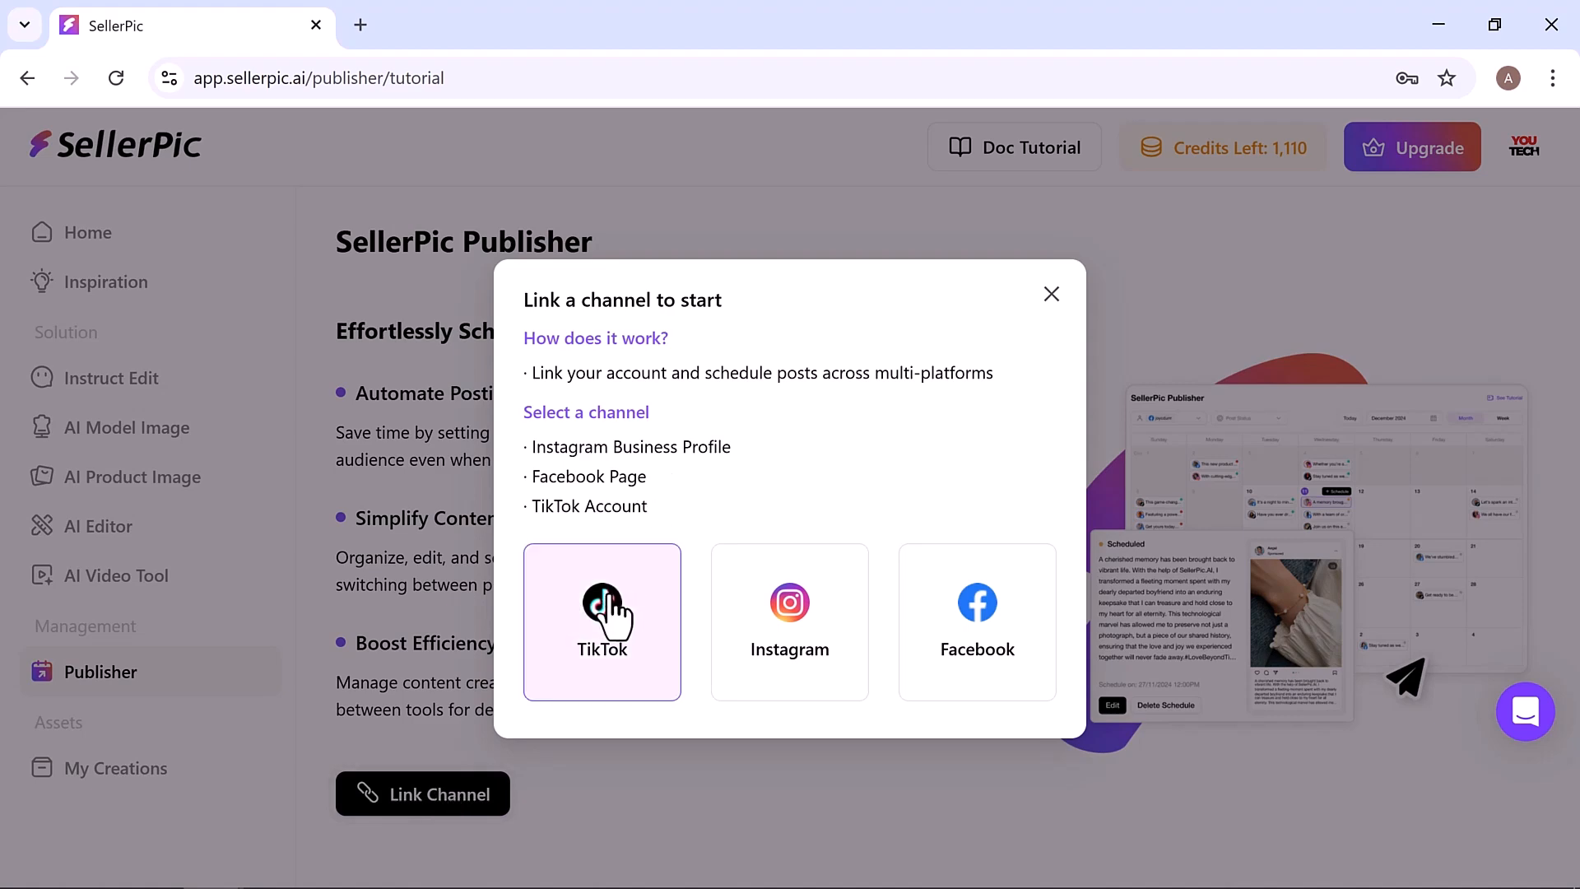
pyautogui.moveTo(1121, 230)
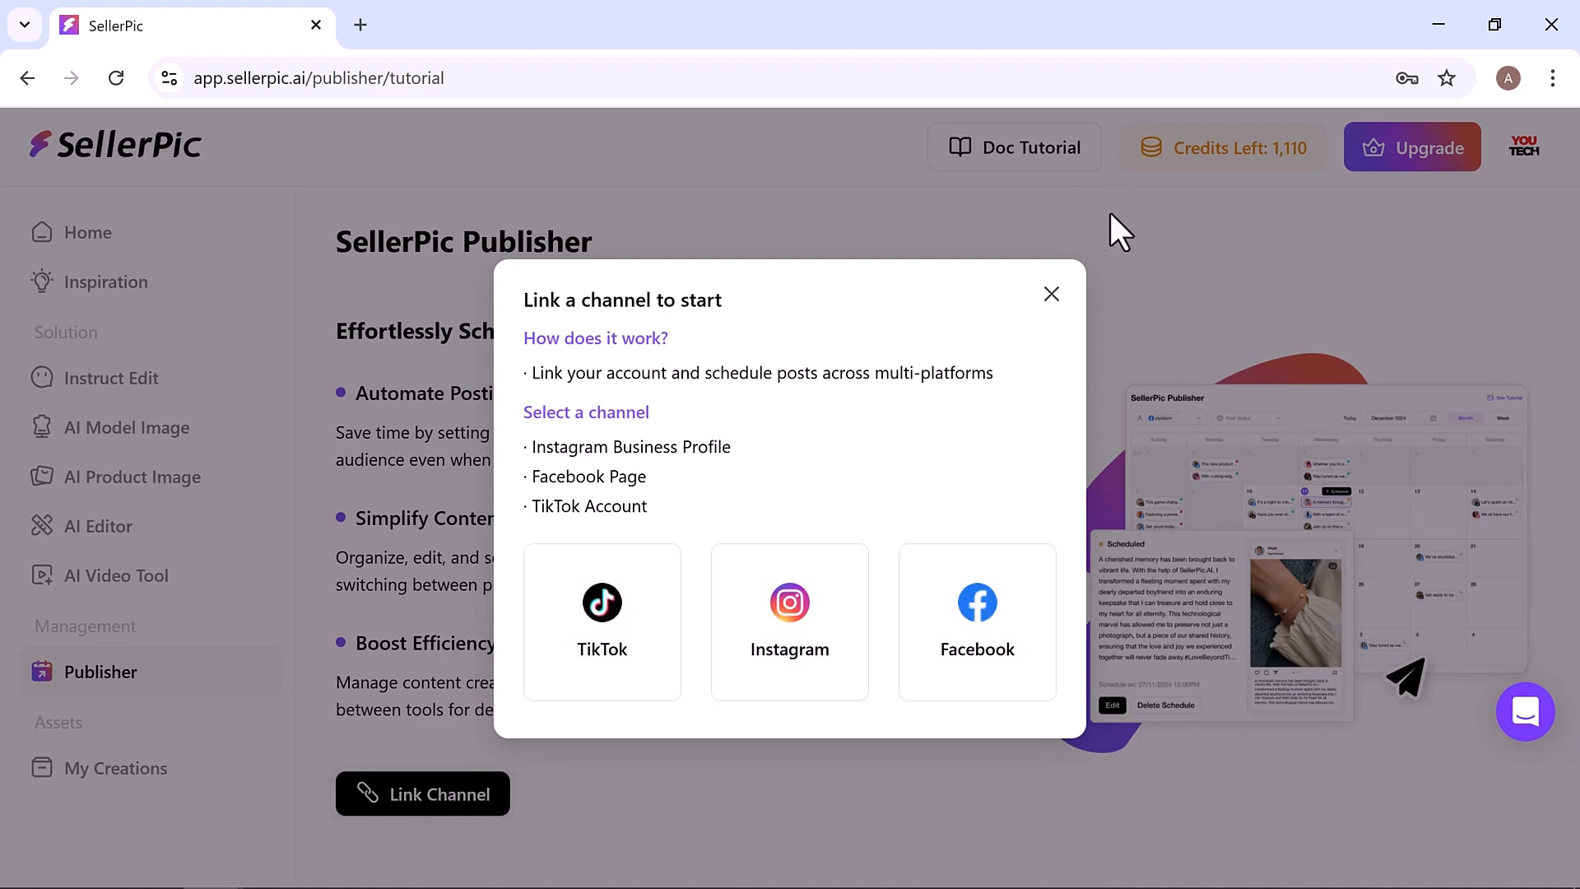
pyautogui.click(1051, 293)
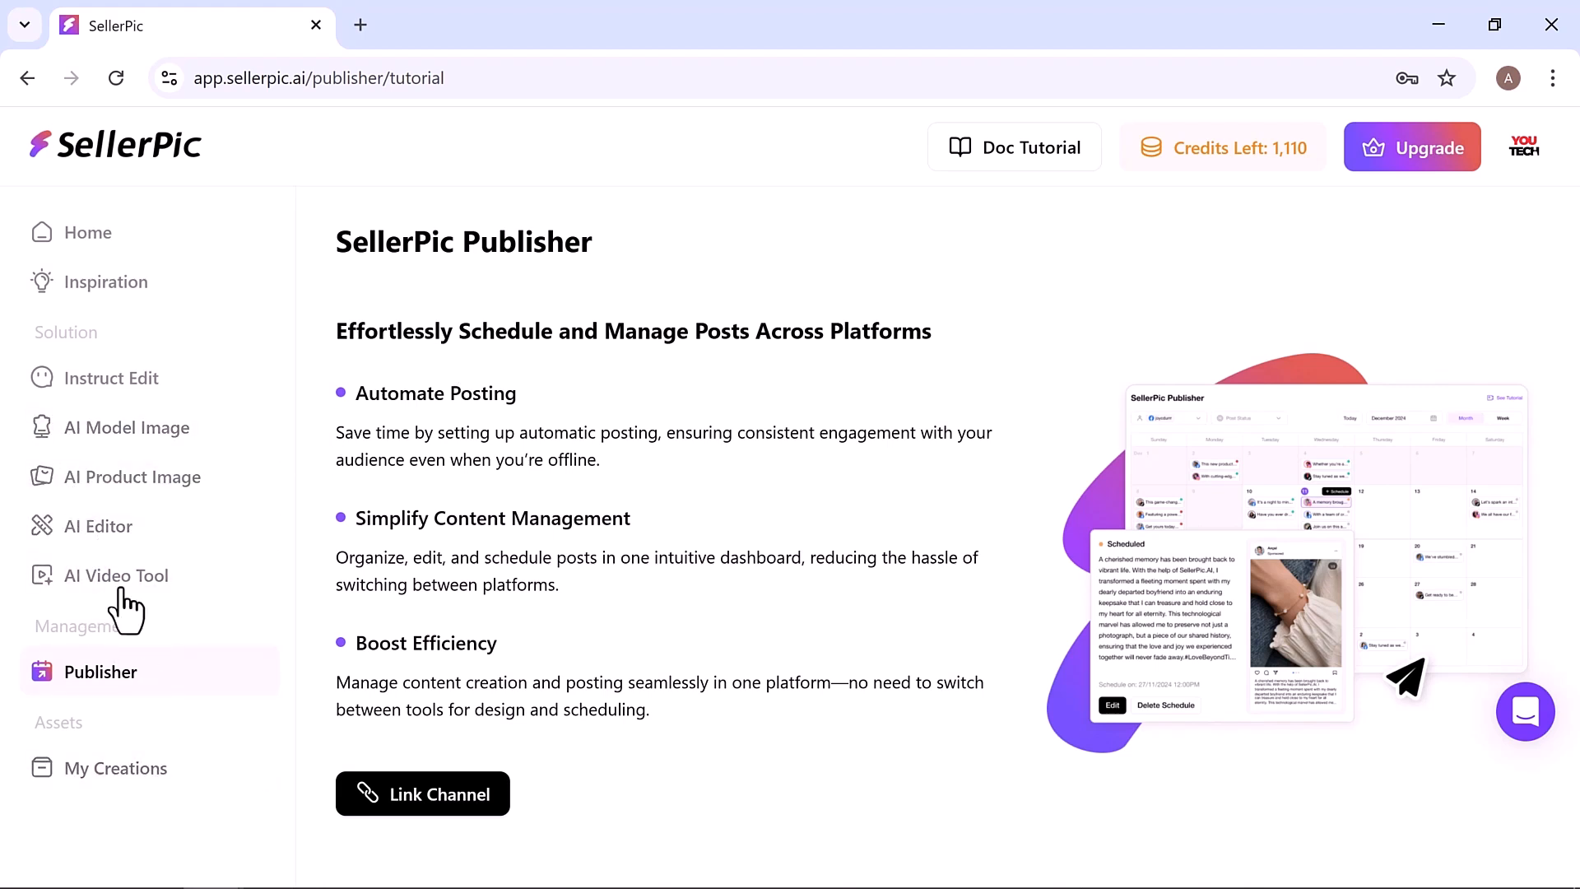
pyautogui.click(130, 427)
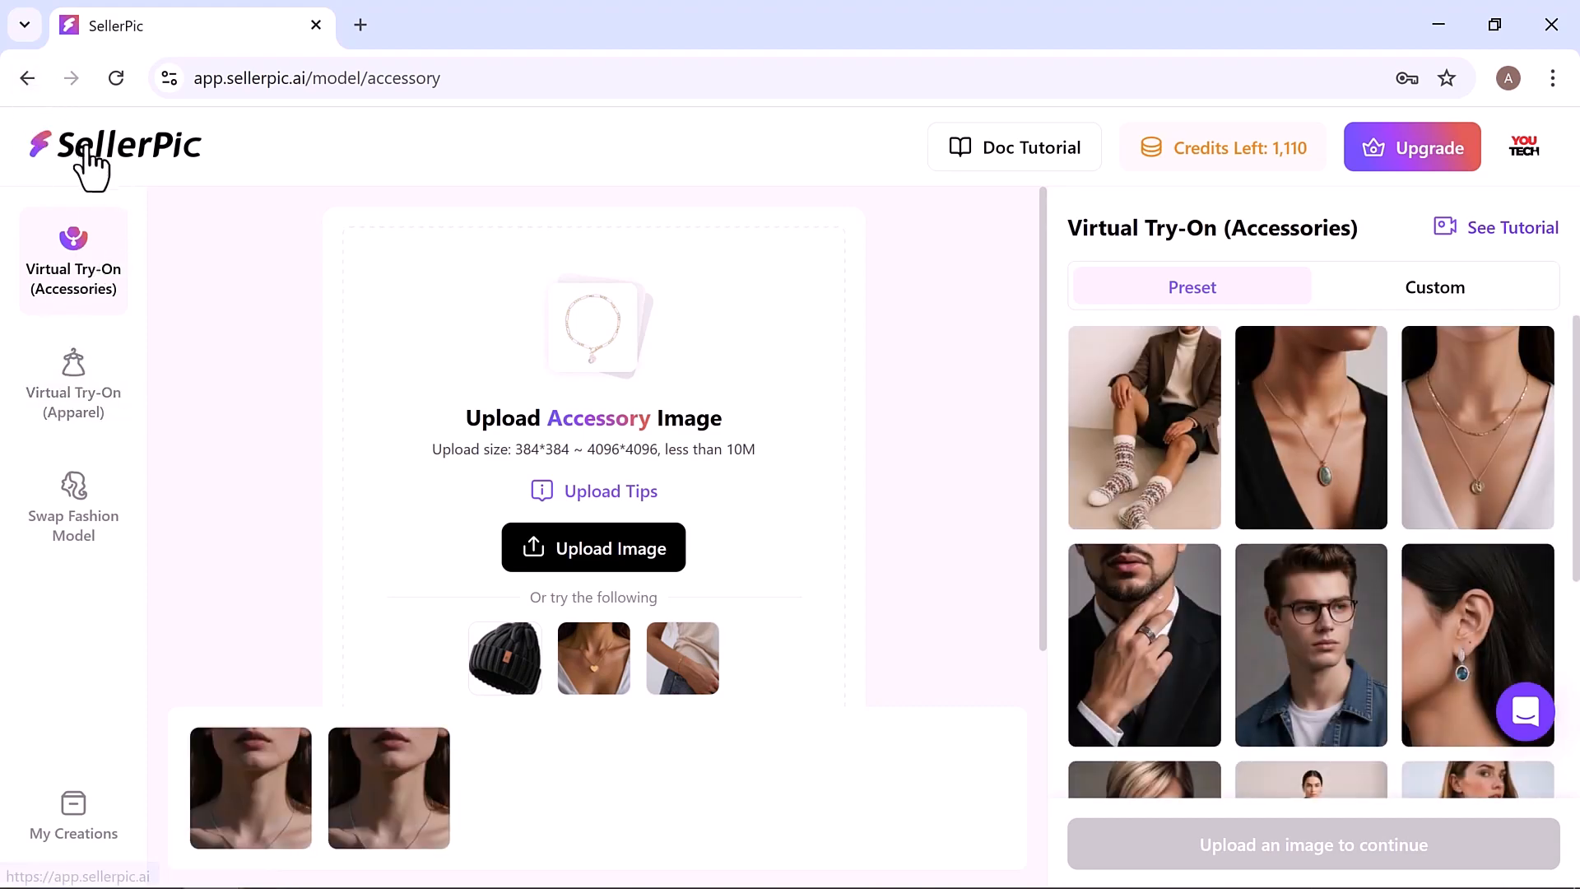
# Step: Go Home and open My Creations to see the Jul 05, 2025 outfit and necklace images
pyautogui.click(114, 145)
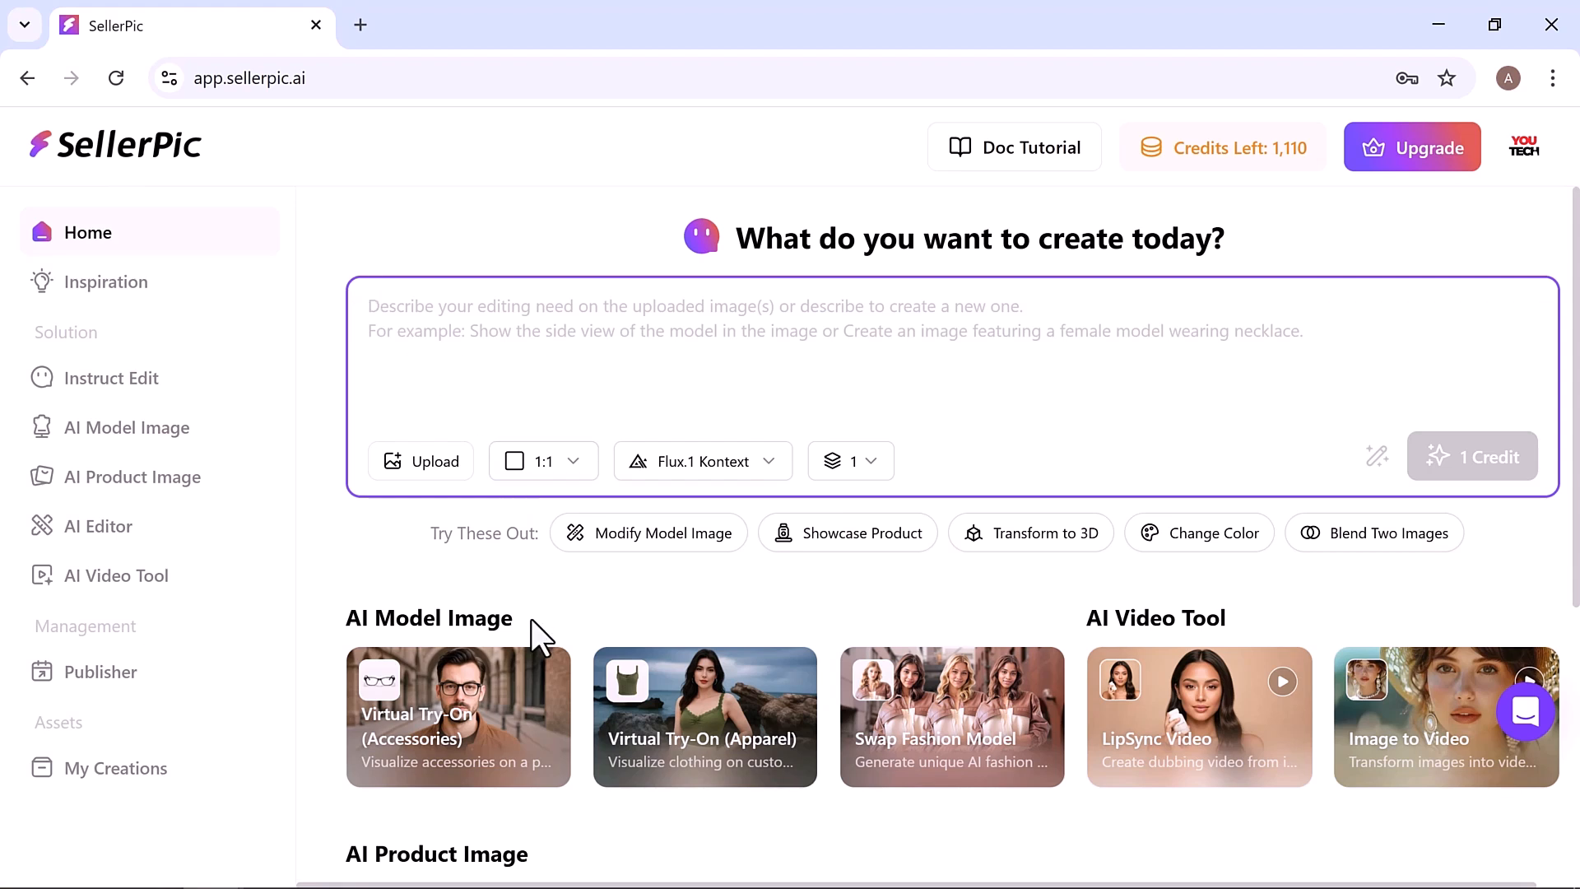
pyautogui.click(116, 768)
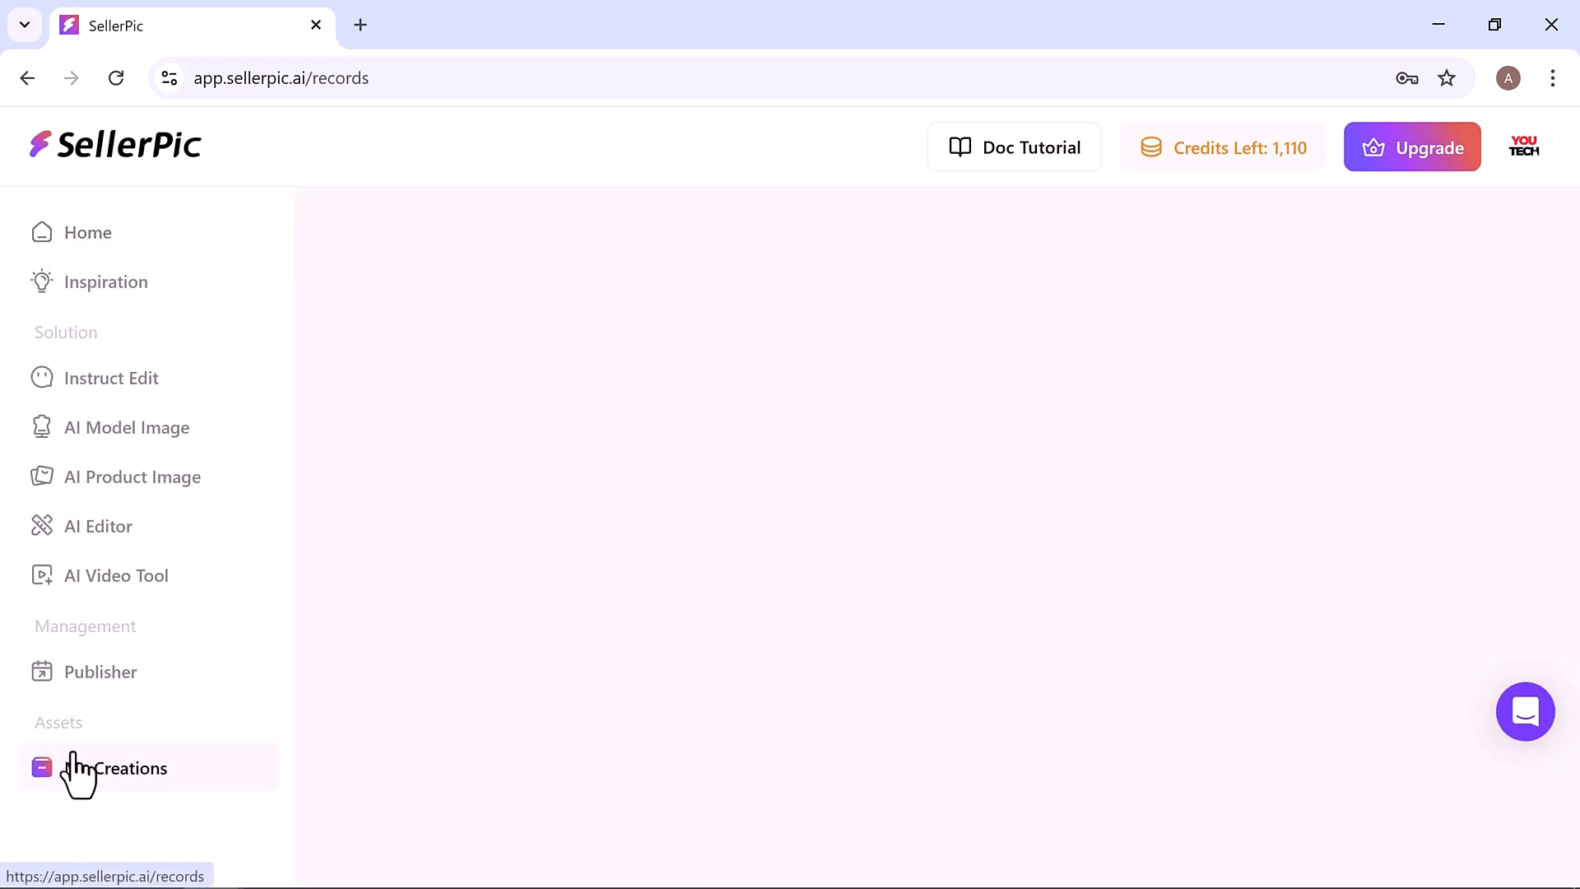
pyautogui.click(129, 768)
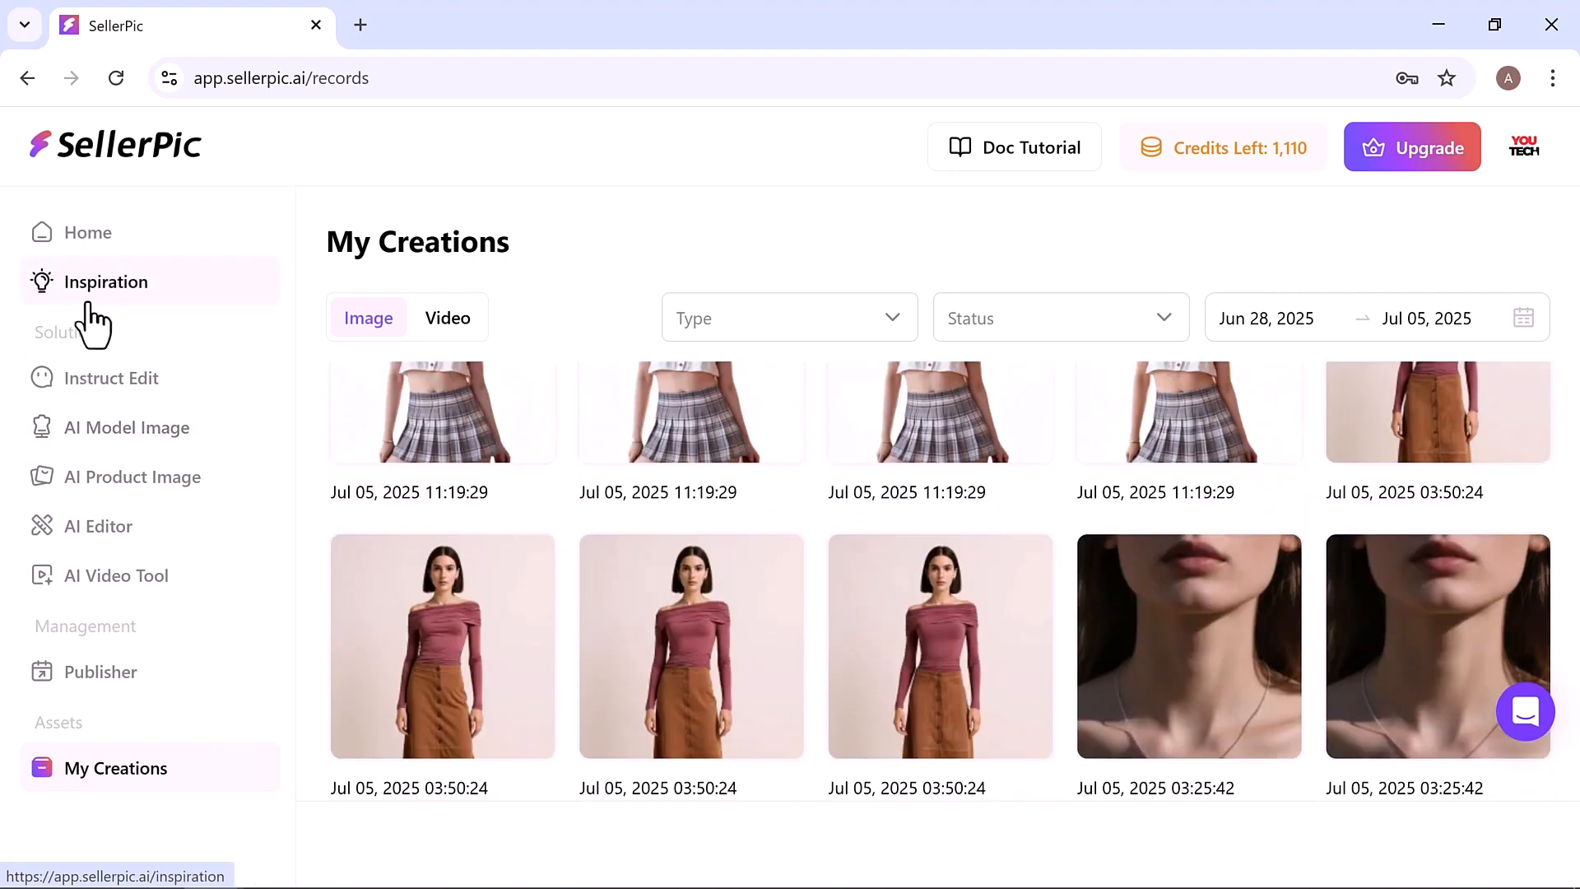
# Step: Scroll through the Inspiration gallery of jewellery, watch, swimwear and outfit examples
pyautogui.click(105, 282)
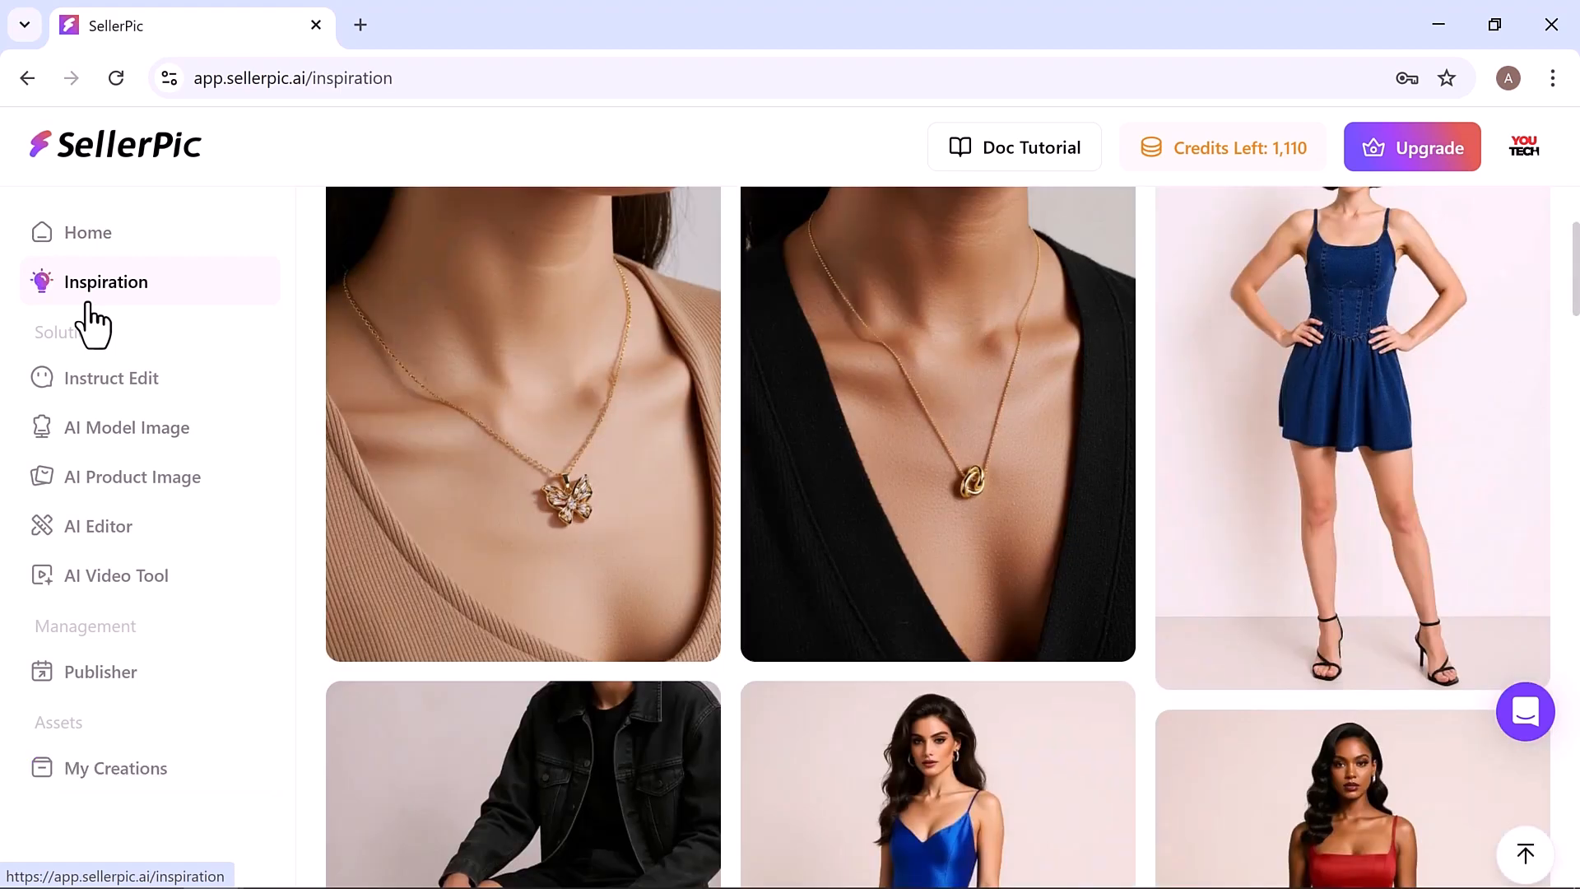
pyautogui.scroll(-3)
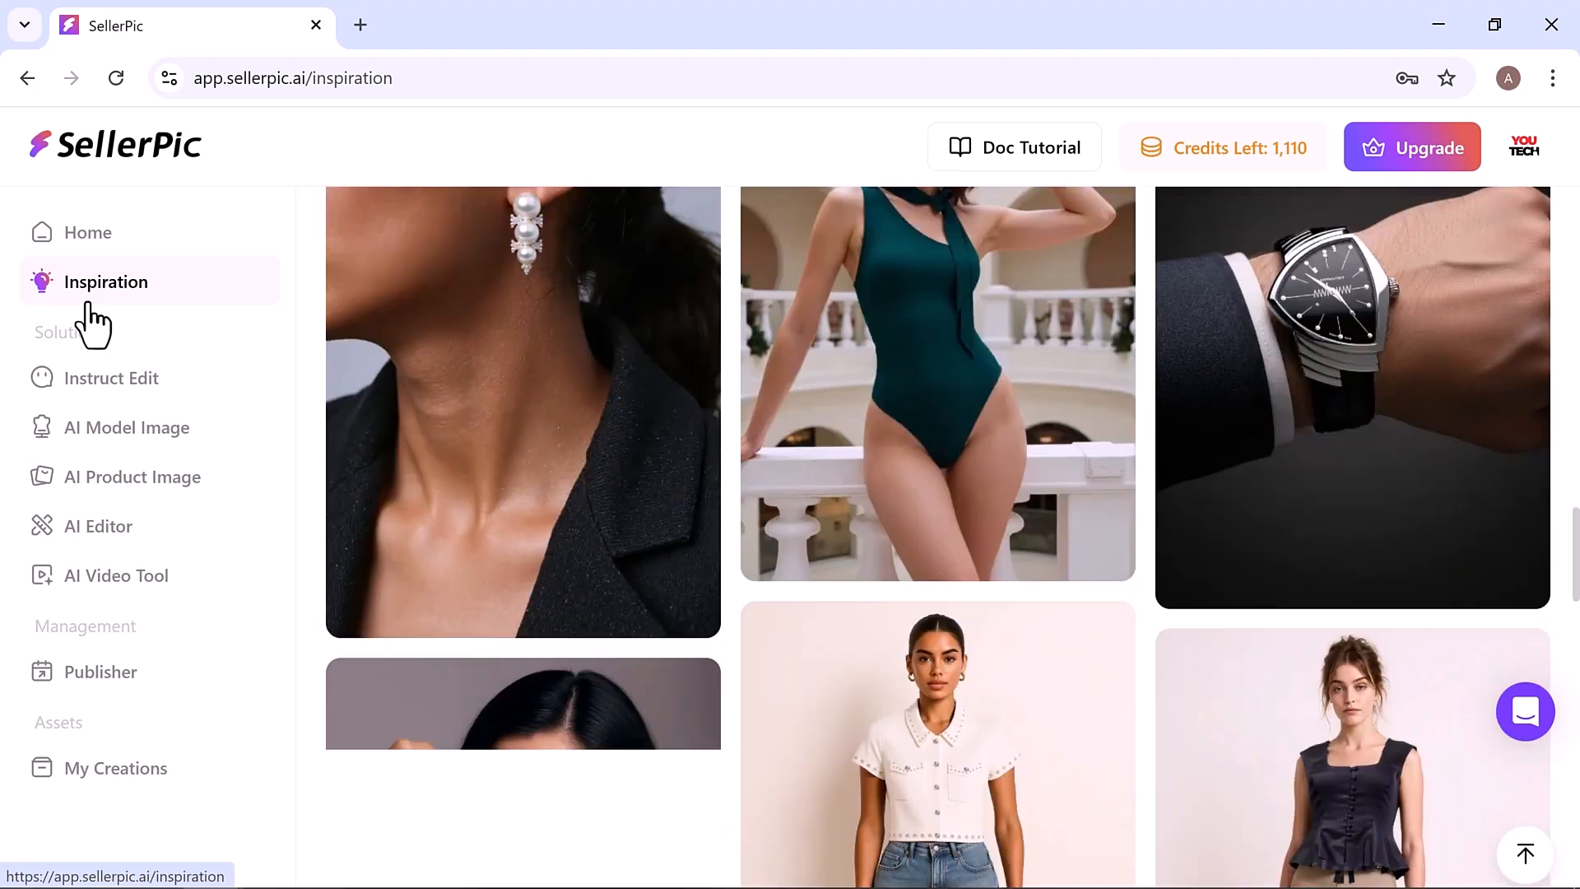
pyautogui.scroll(-3)
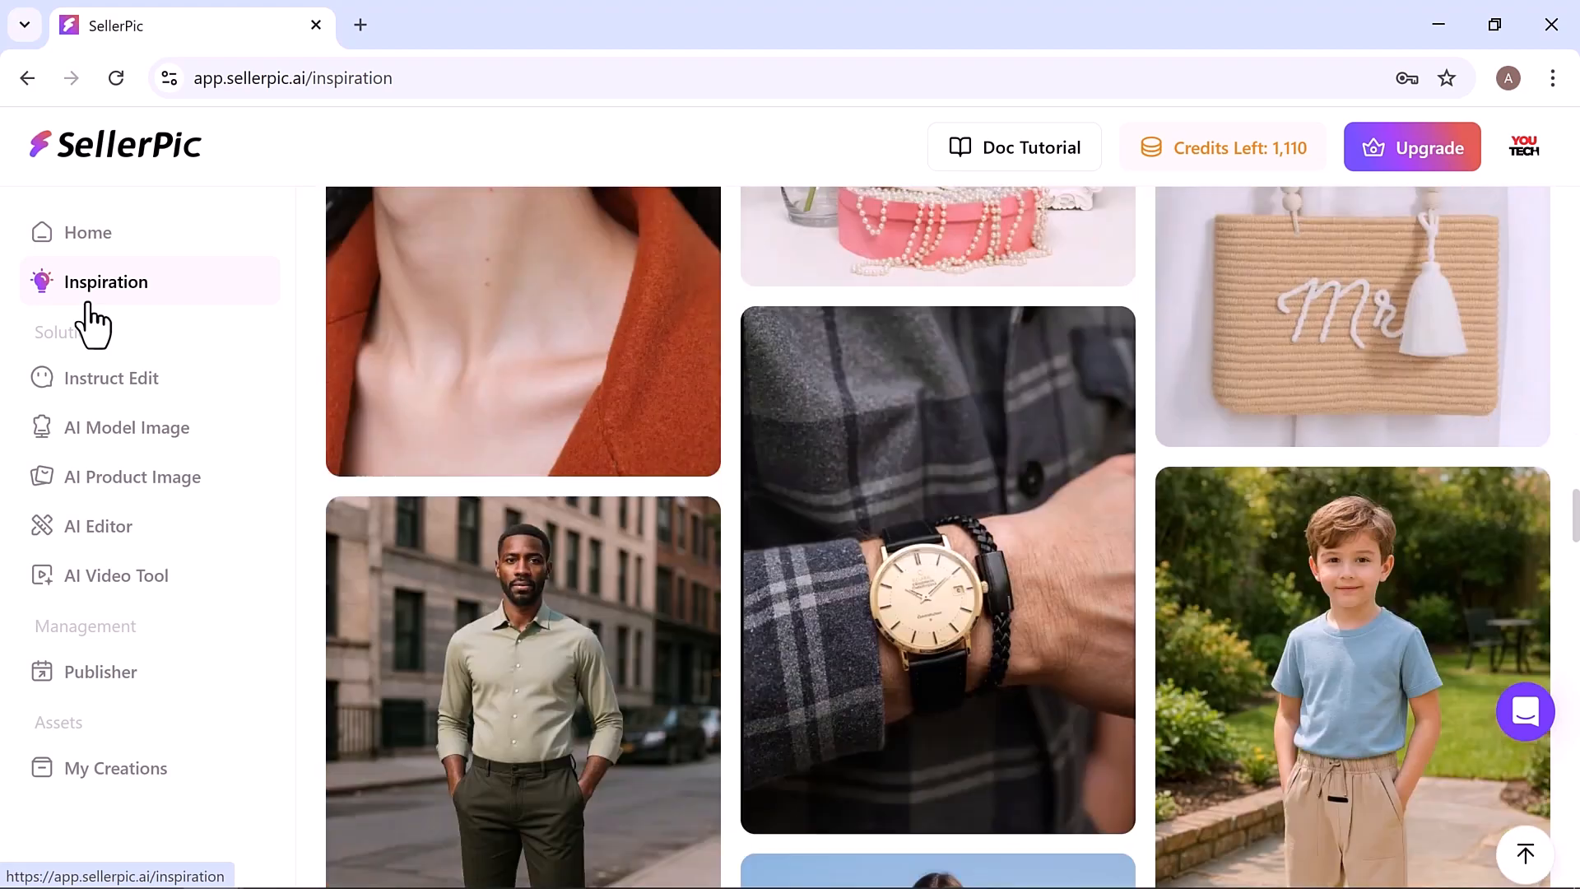
pyautogui.scroll(-3)
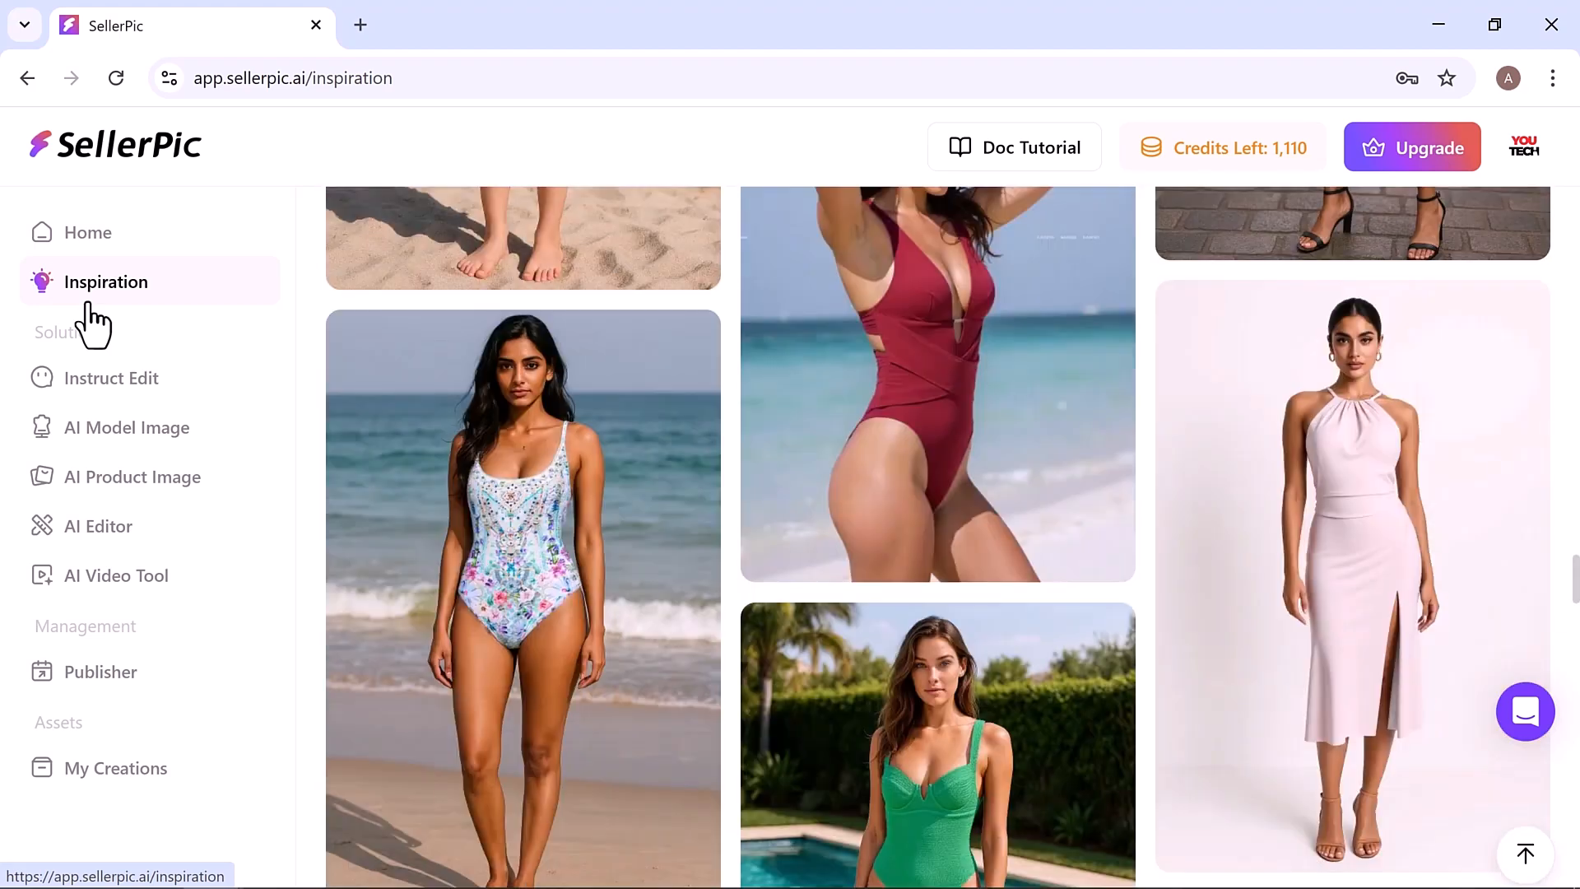